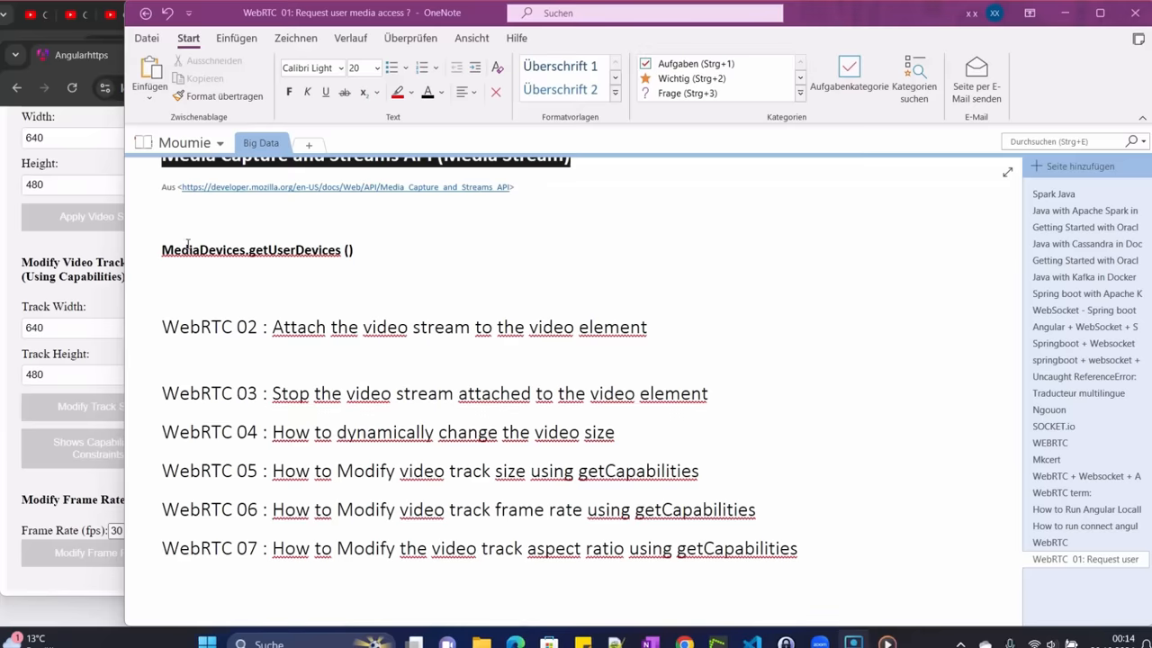
pyautogui.moveTo(639, 277)
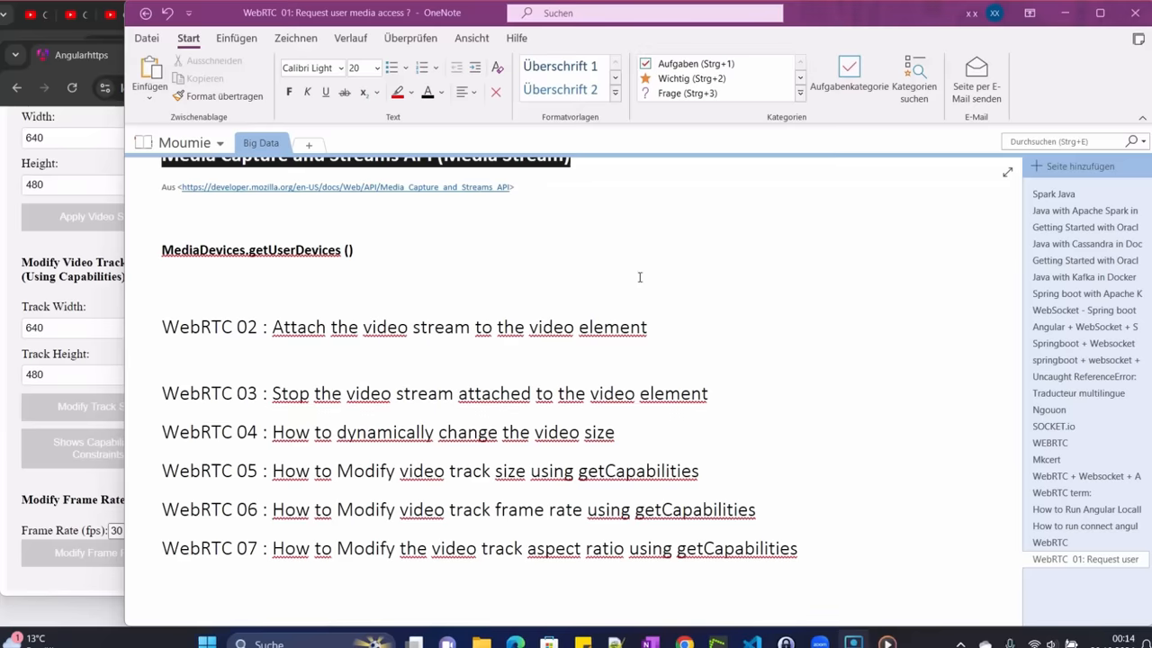
pyautogui.moveTo(297, 562)
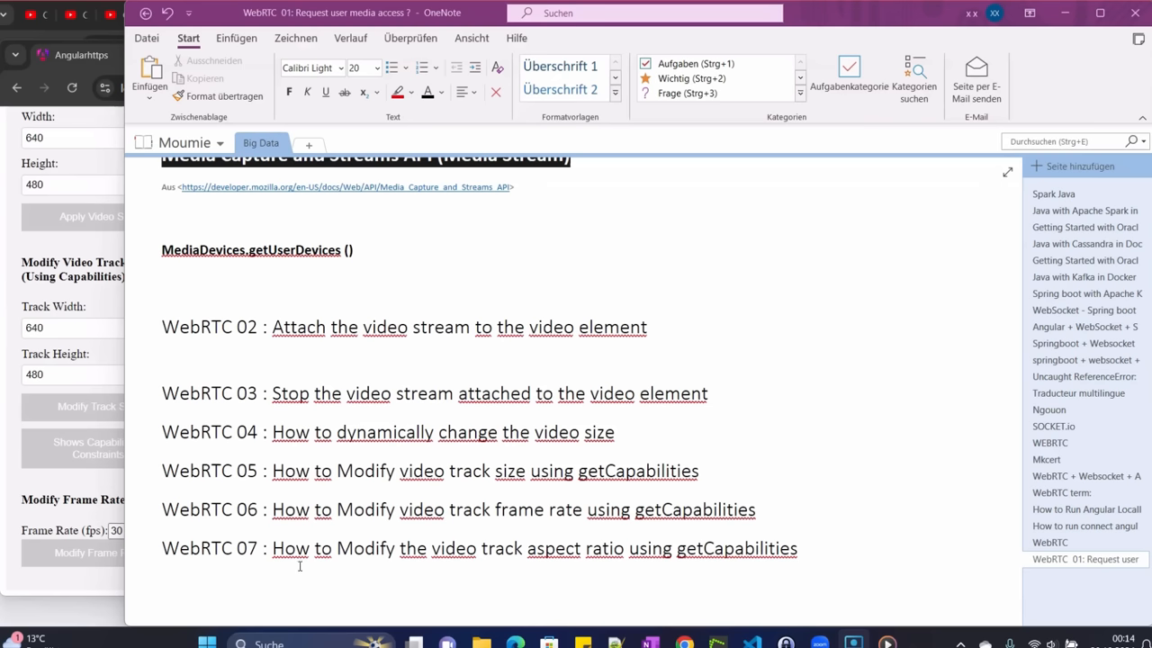
pyautogui.moveTo(553, 562)
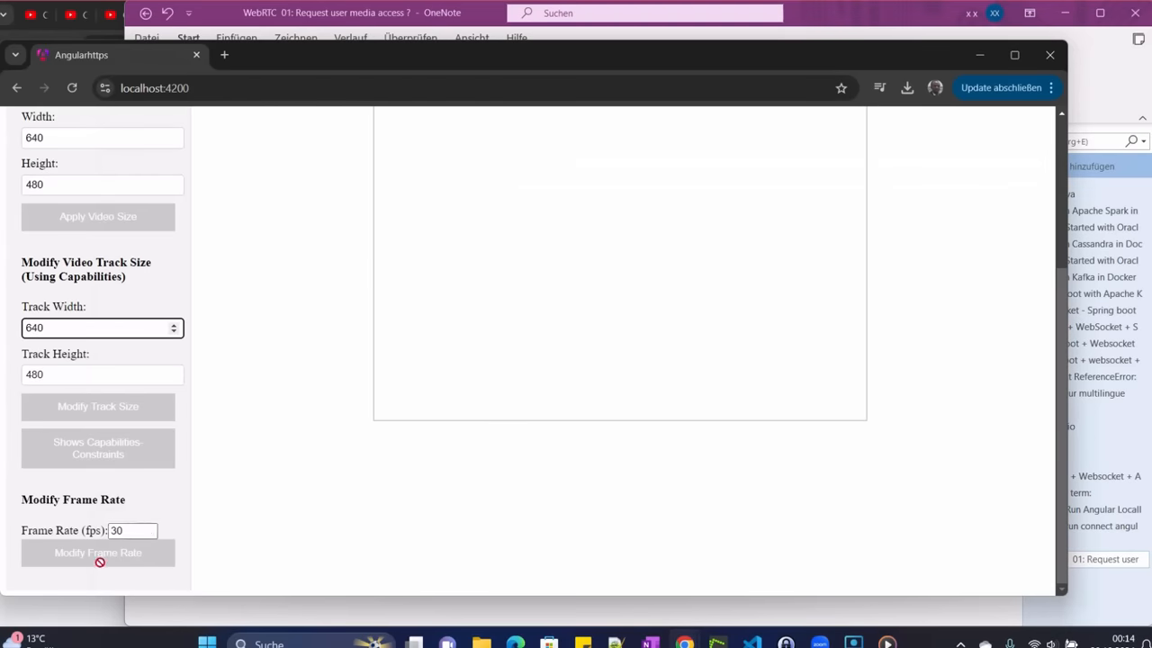
pyautogui.moveTo(84, 580)
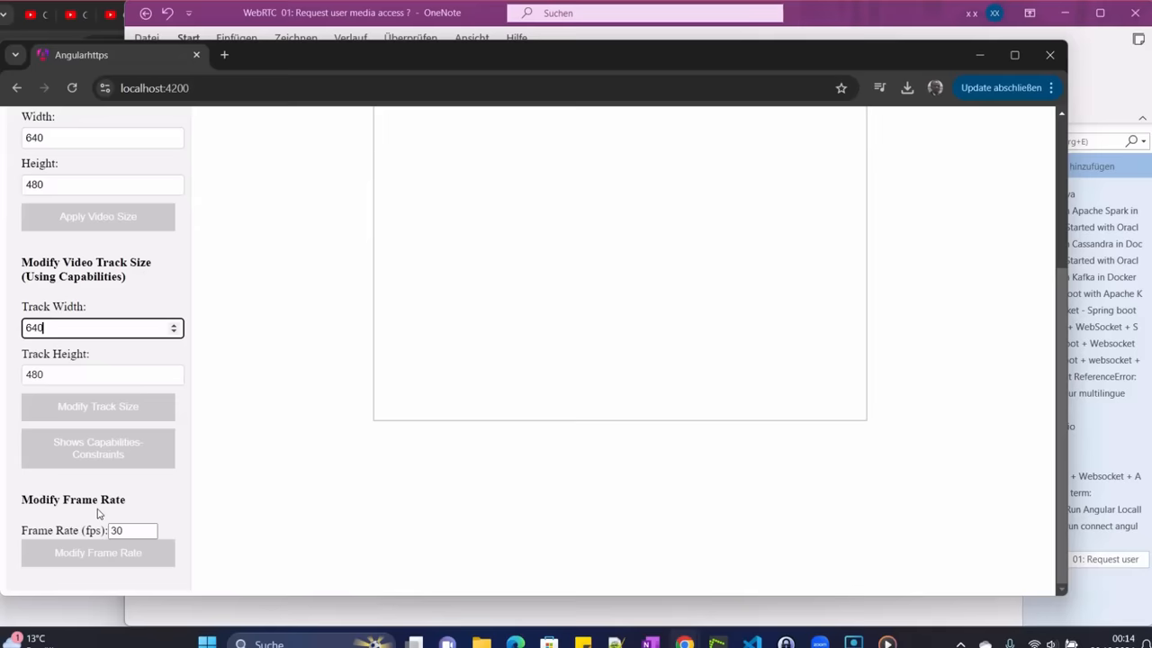
pyautogui.moveTo(134, 465)
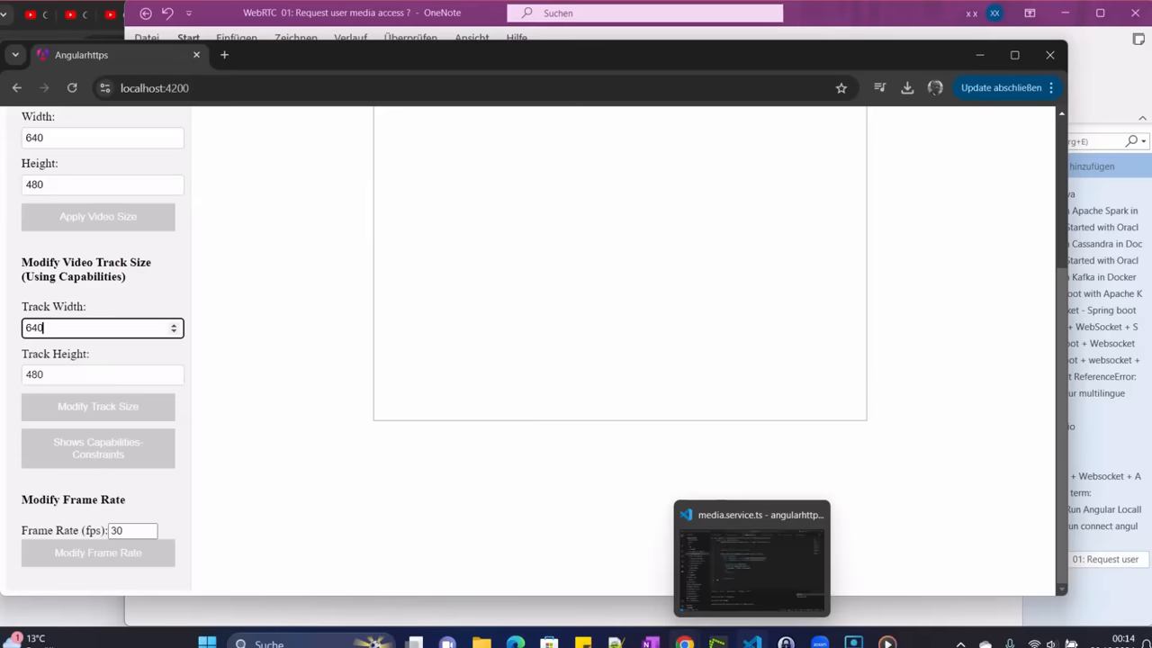
# Switch to media.service.ts and scroll down past the modifyVideoTrackFrameRate method
pyautogui.click(752, 558)
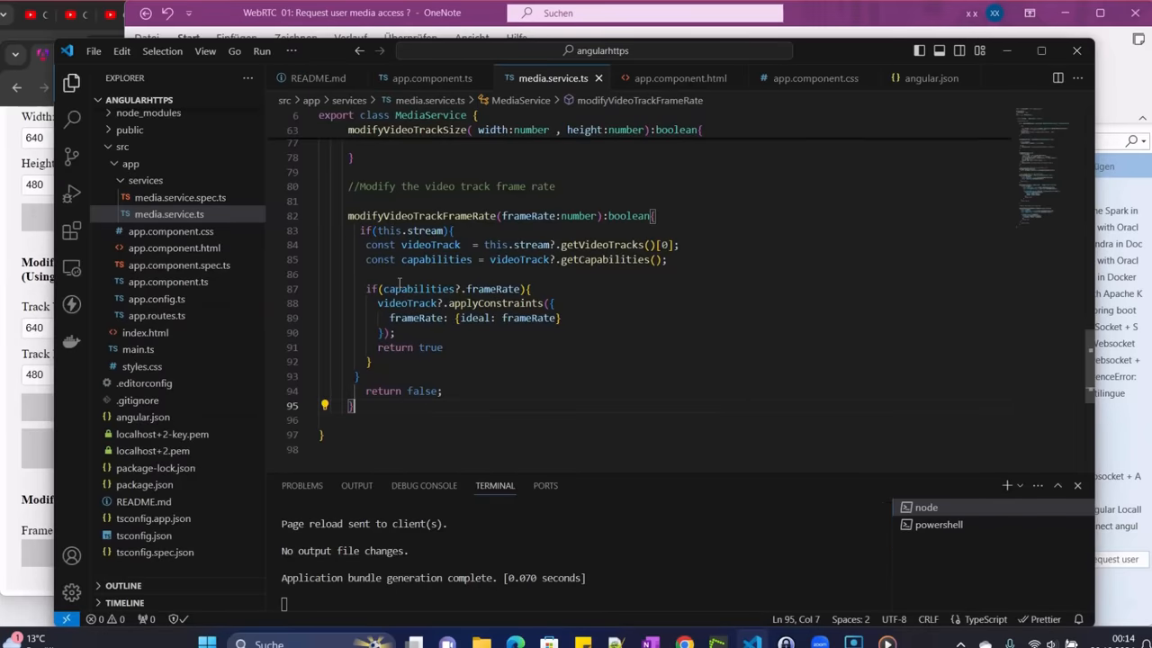
pyautogui.scroll(-3)
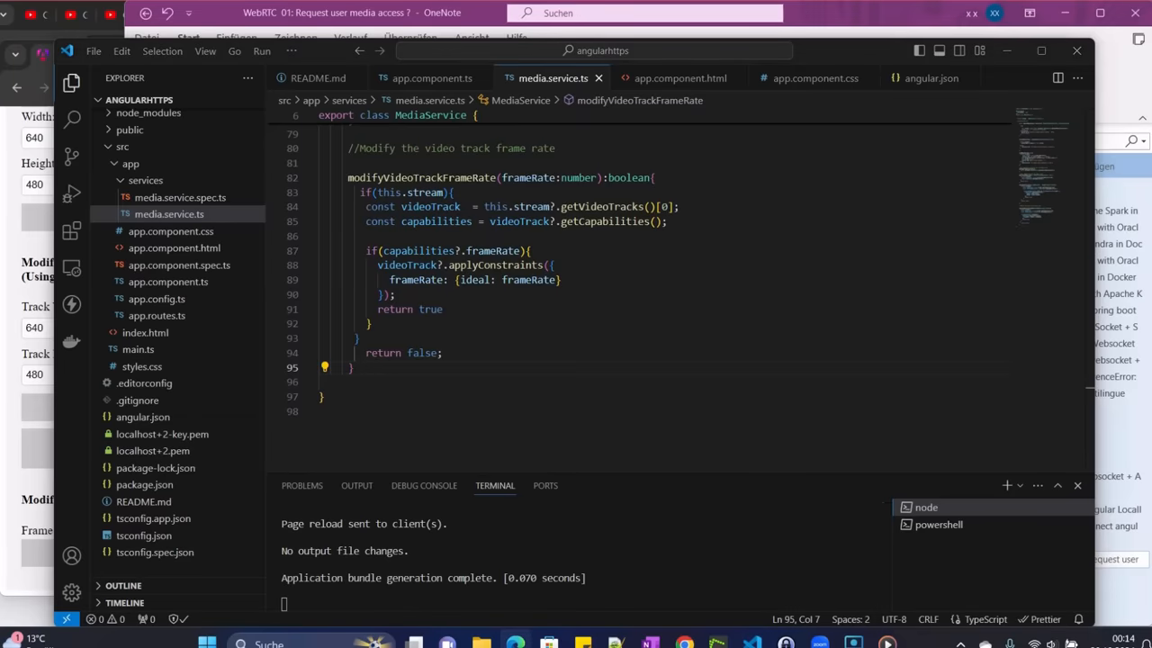
pyautogui.moveTo(456, 499)
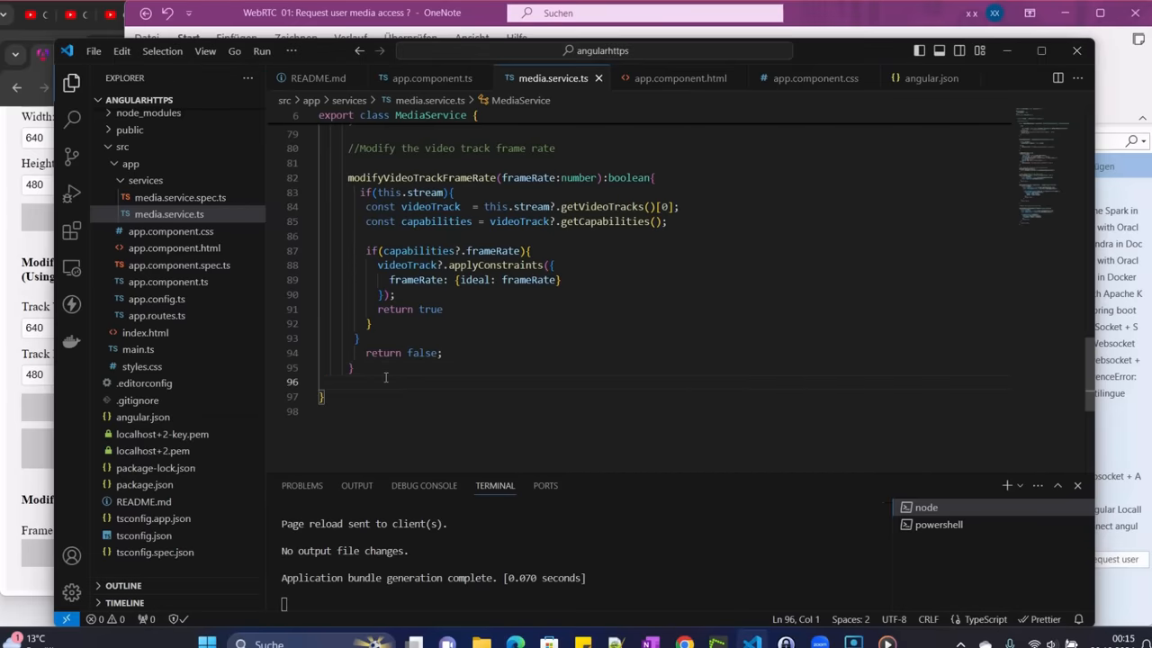
# Add the comment '//Modify the video track aspect ratio' below modifyVideoTrackFrameRate
pyautogui.write('//M')
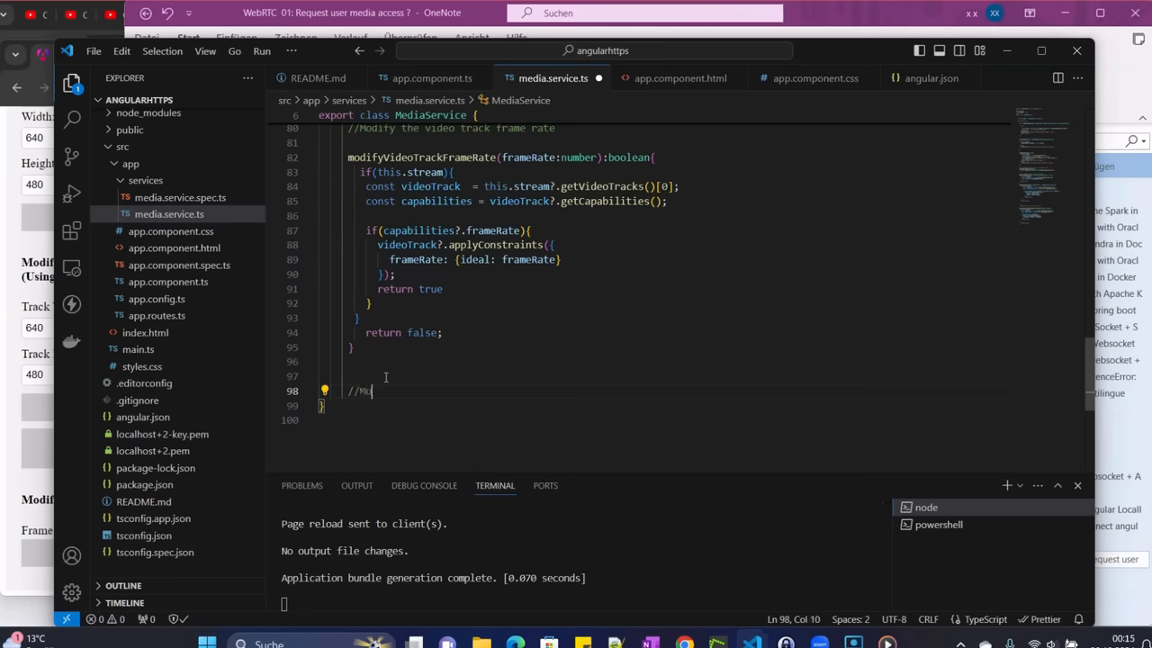
pyautogui.write('odify  the video track')
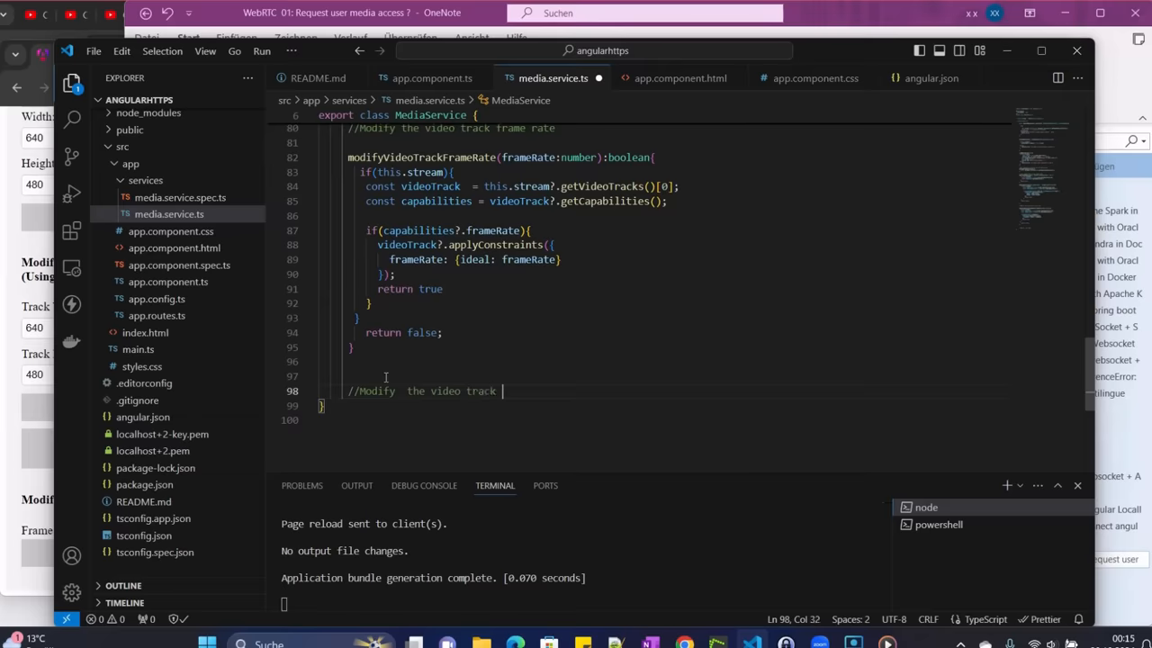
pyautogui.write('aspect ratio')
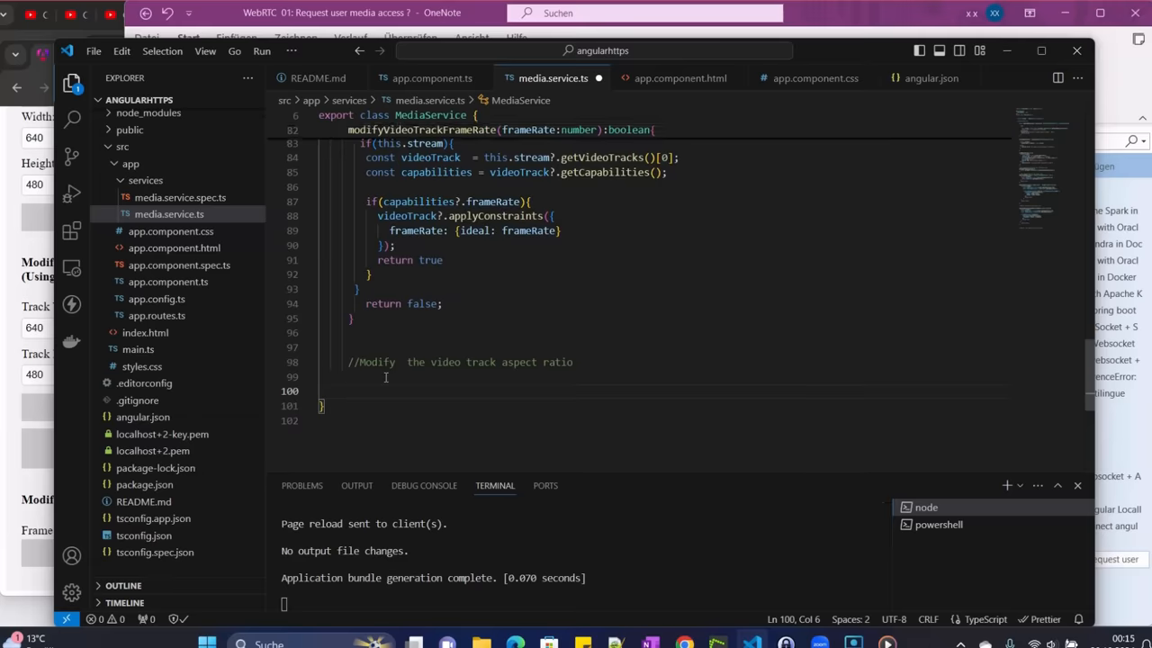
# Write the signature modifyVideoTrackAspectRatio(aspectRatio: number): boolean {
pyautogui.write('modi')
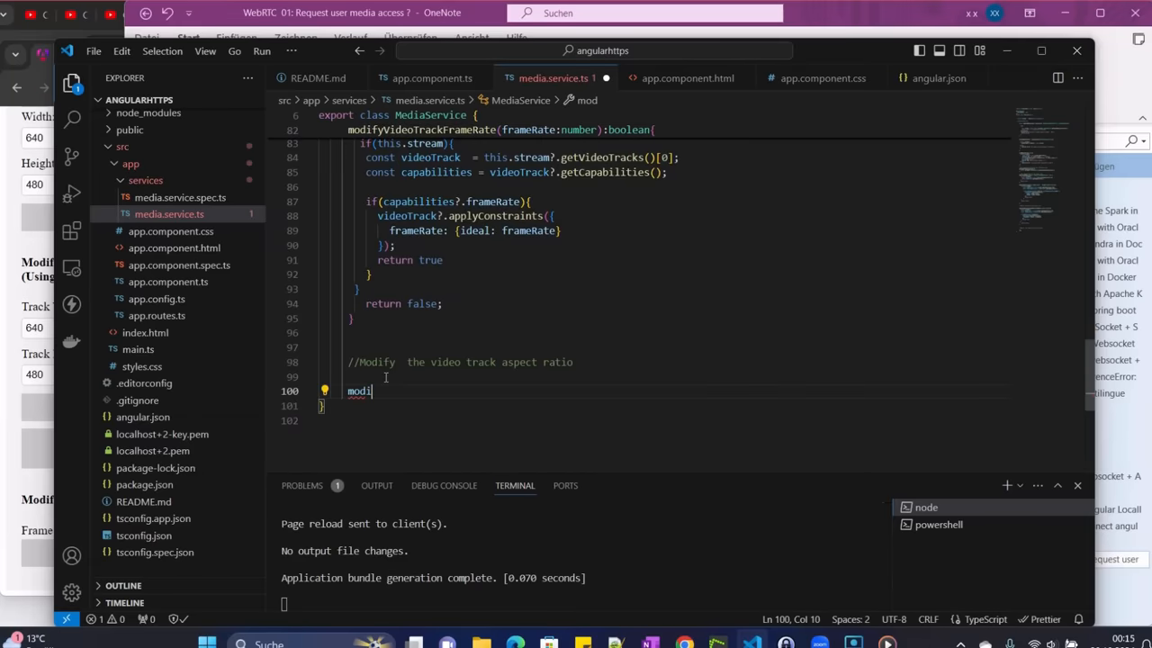
pyautogui.write('fy')
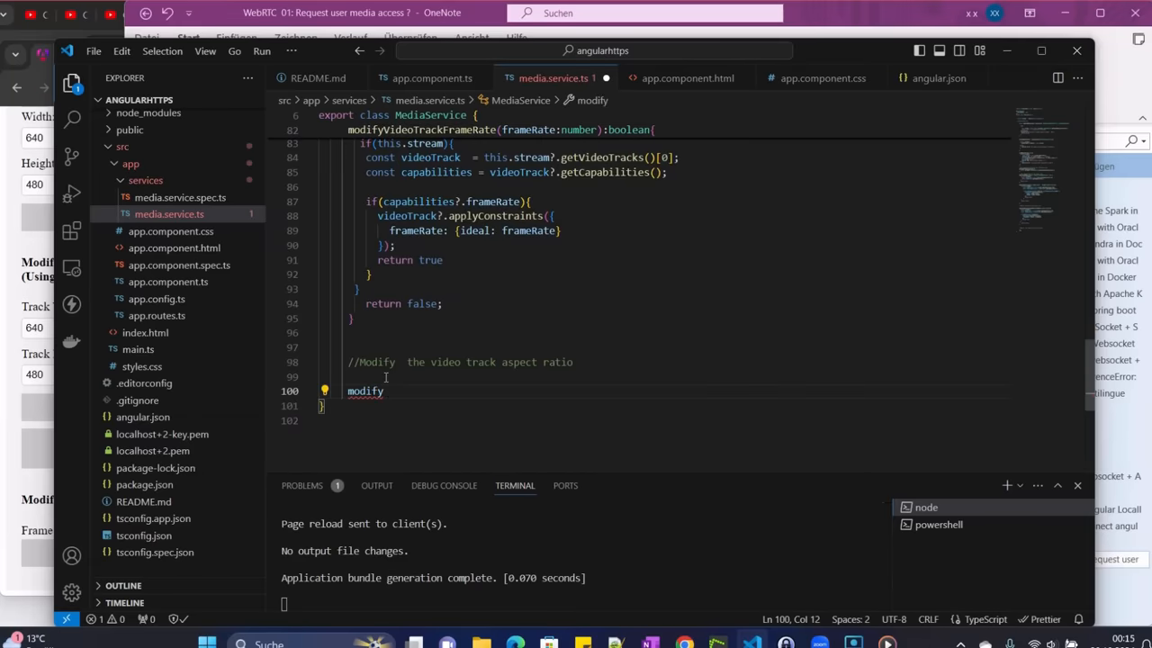
pyautogui.write('Vi')
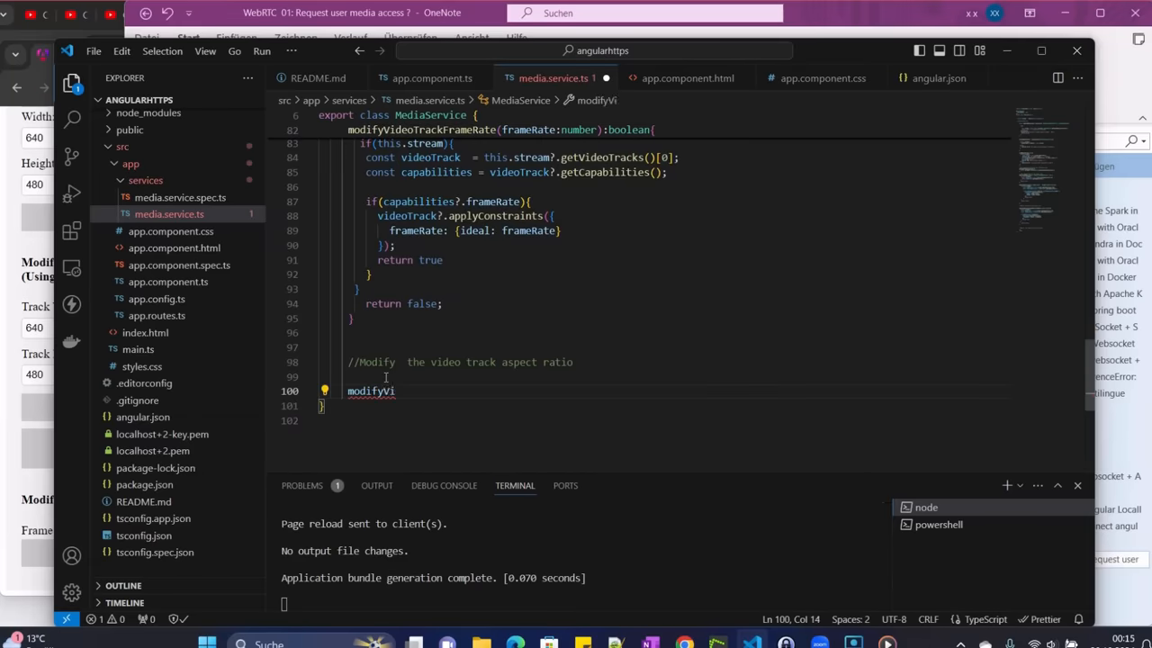
pyautogui.write('deo')
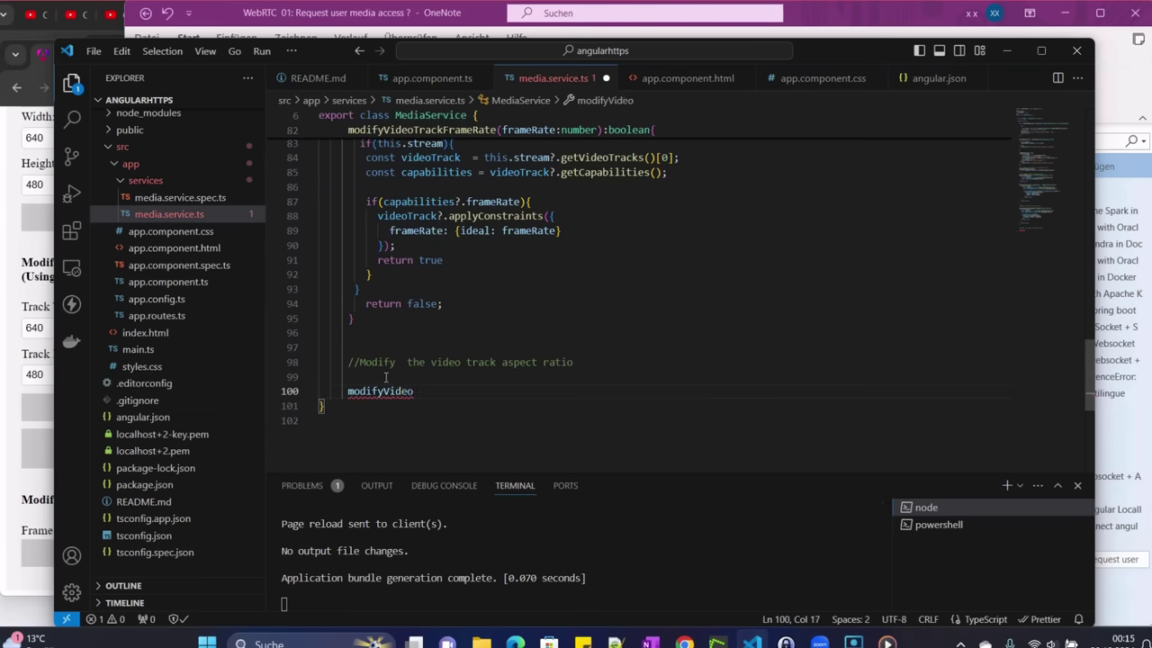
pyautogui.write('Track')
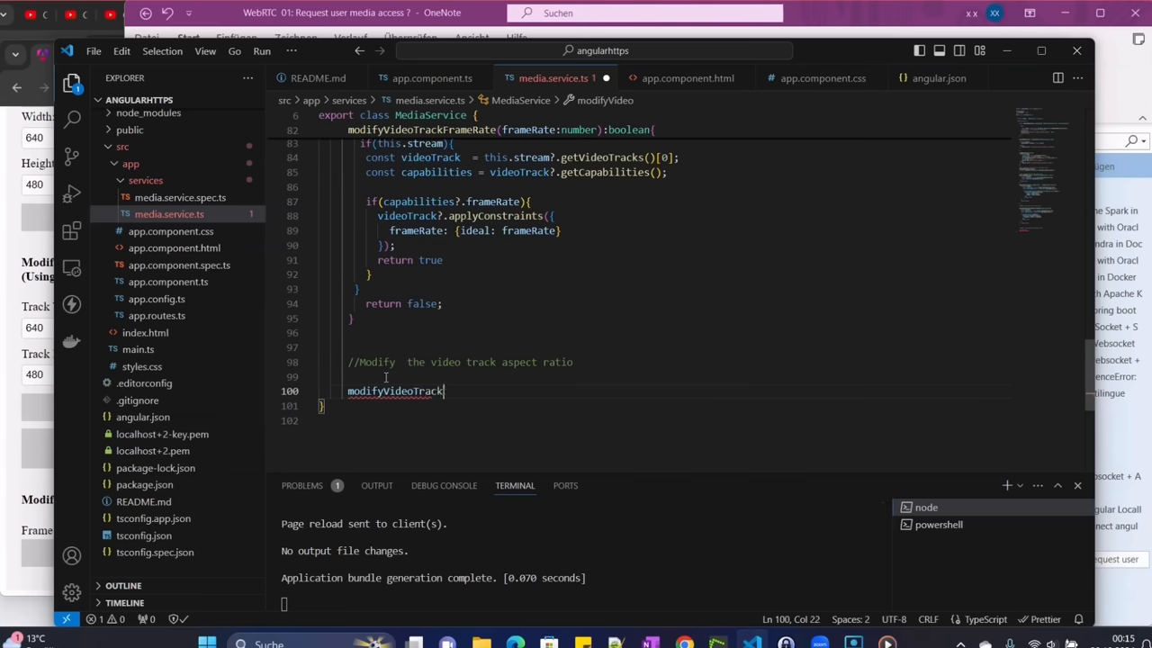
pyautogui.write('Aspect')
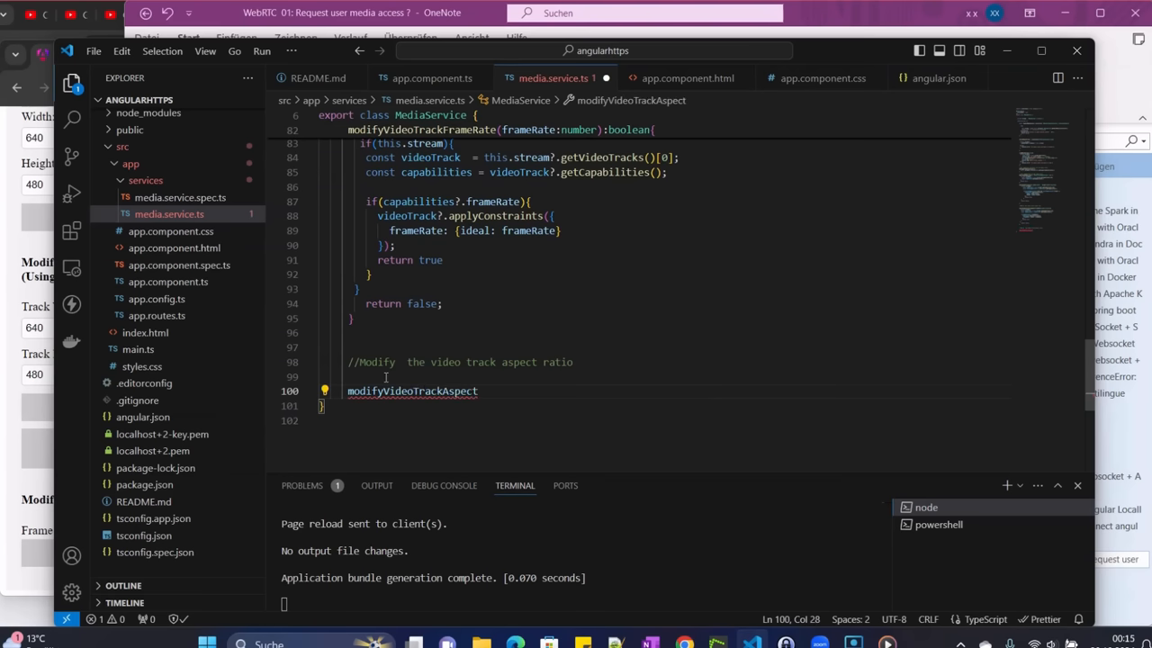
pyautogui.write('Ratio')
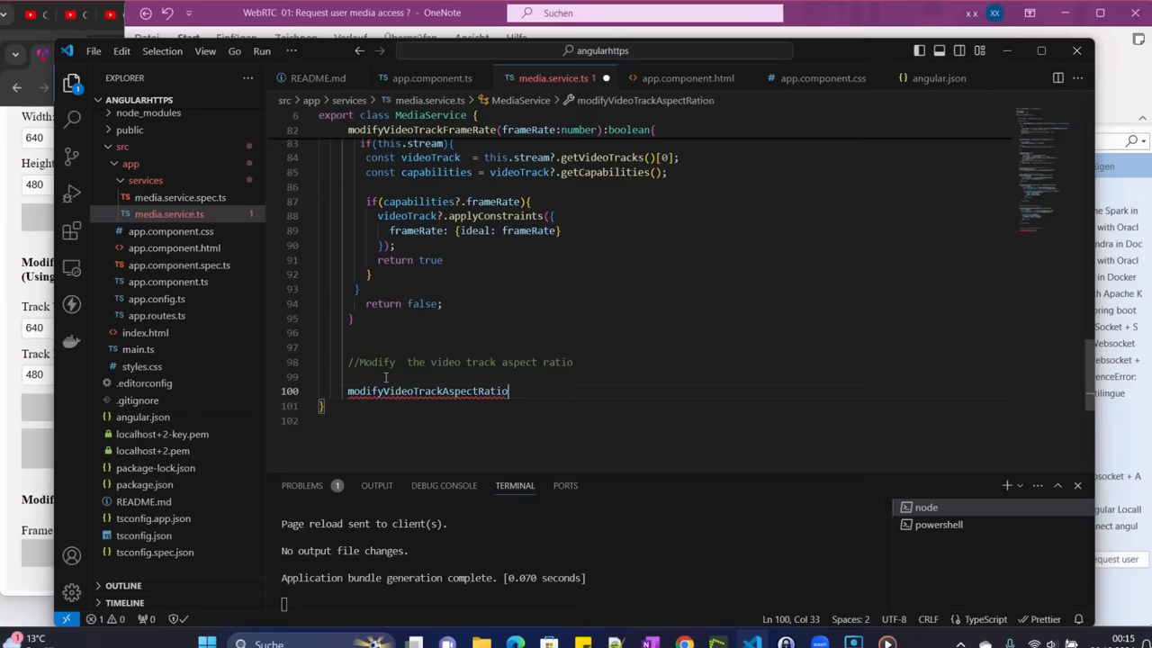
pyautogui.write('(')
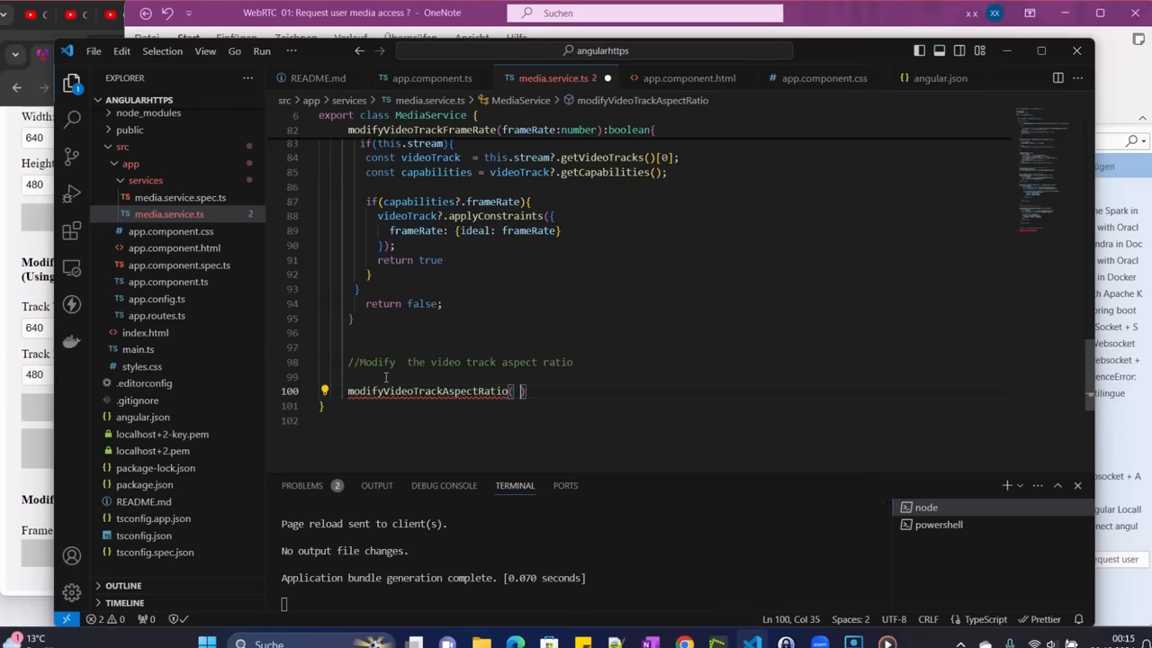
pyautogui.write('aspect')
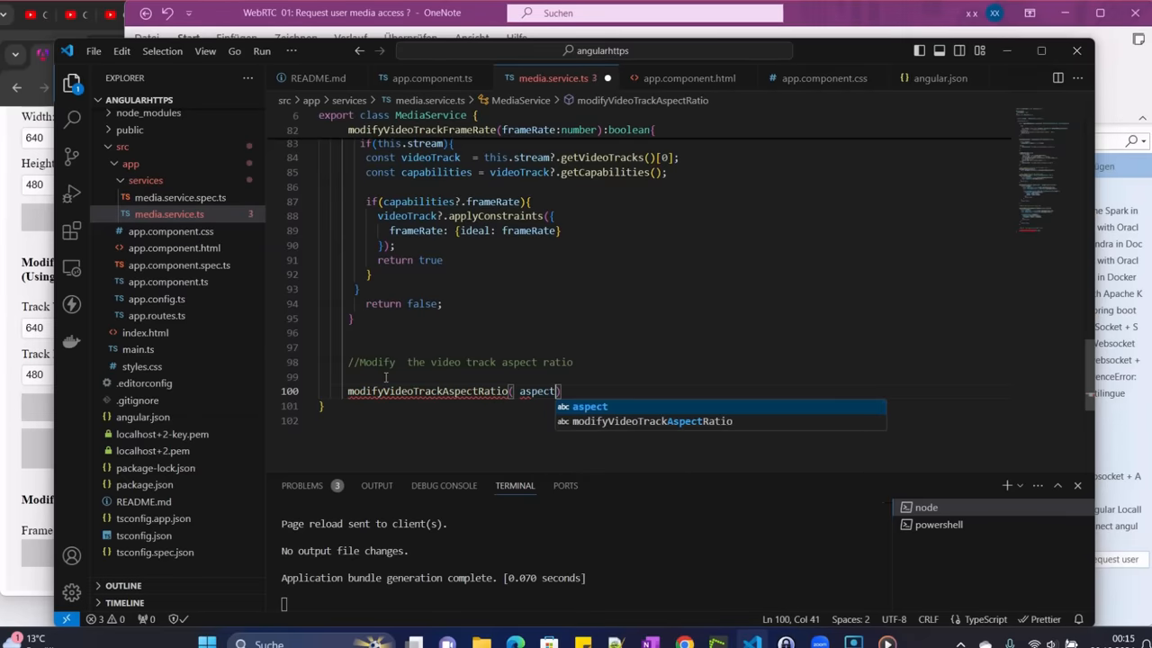
pyautogui.write('Ratio :')
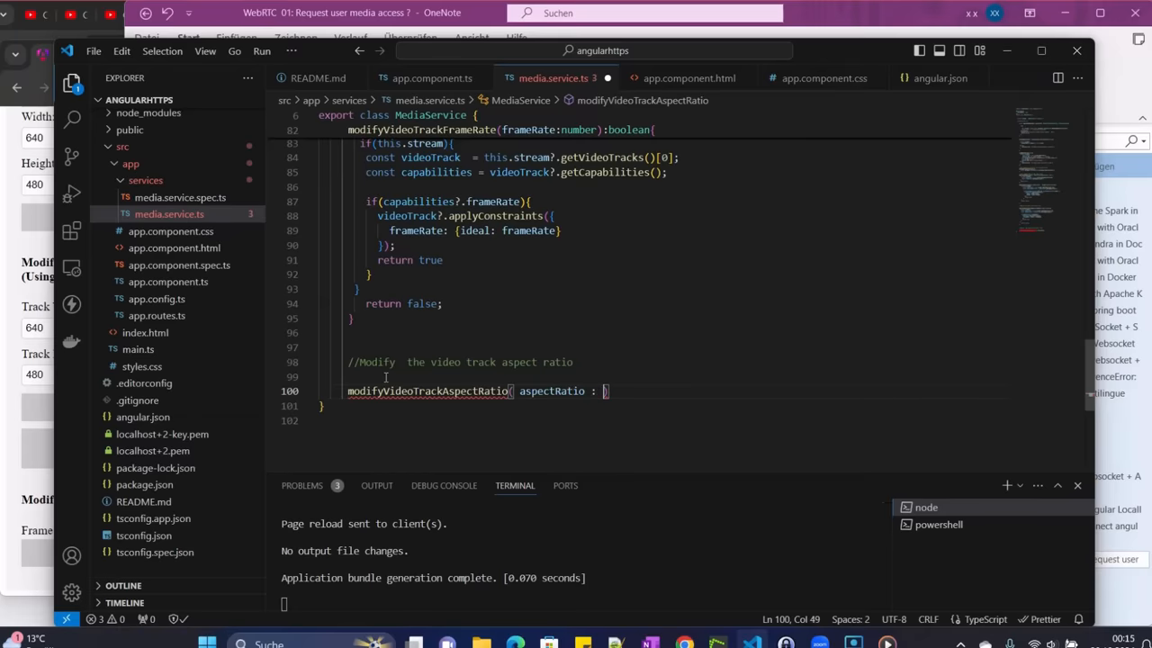
pyautogui.write('number')
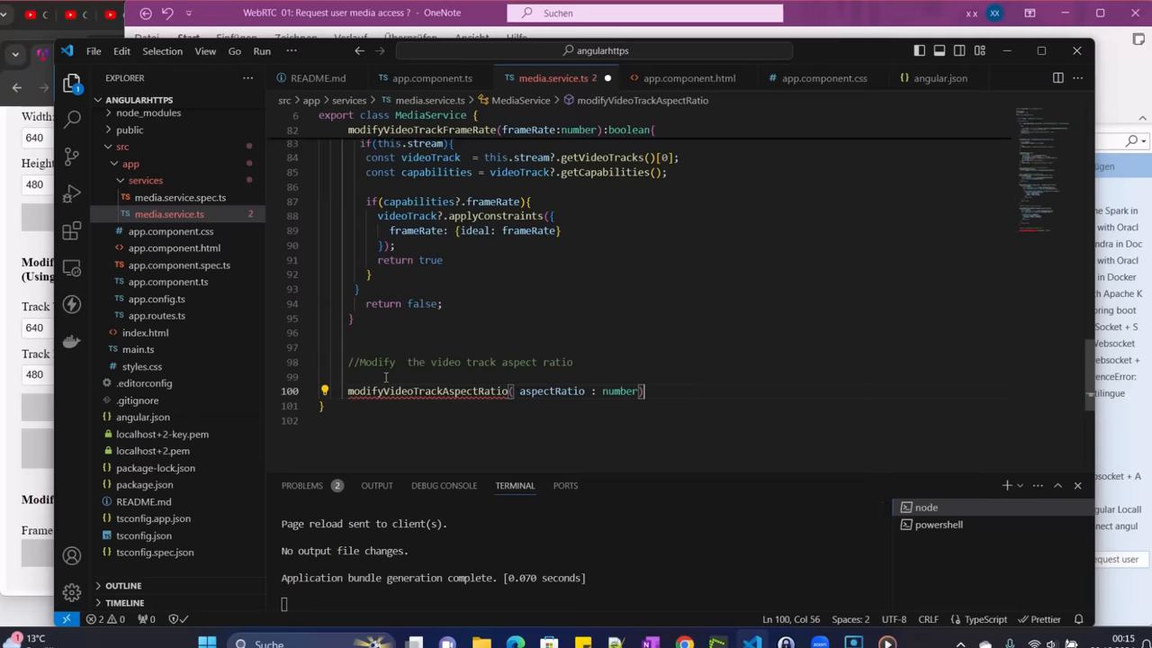
pyautogui.write(':')
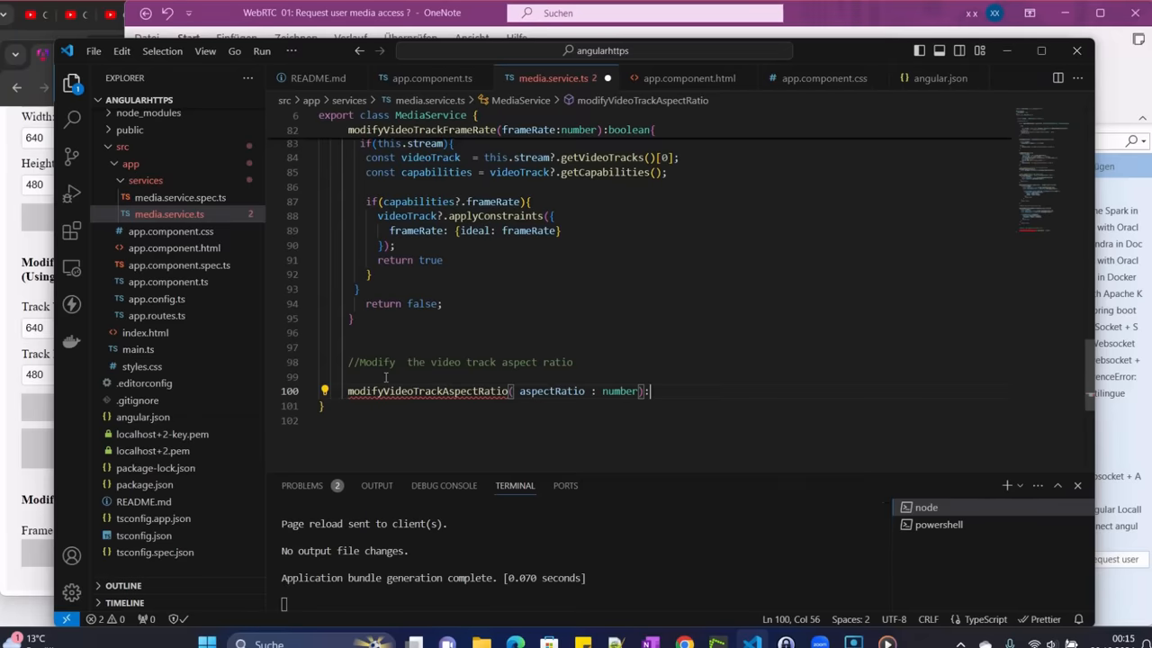
pyautogui.write(': b')
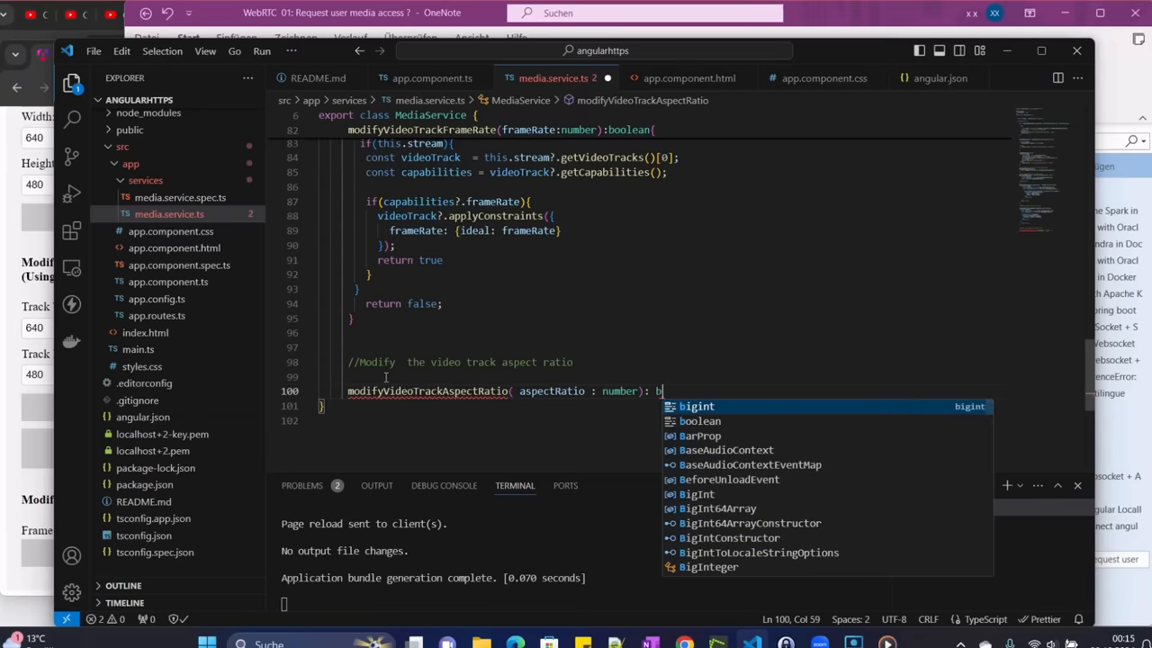
pyautogui.write('oolean')
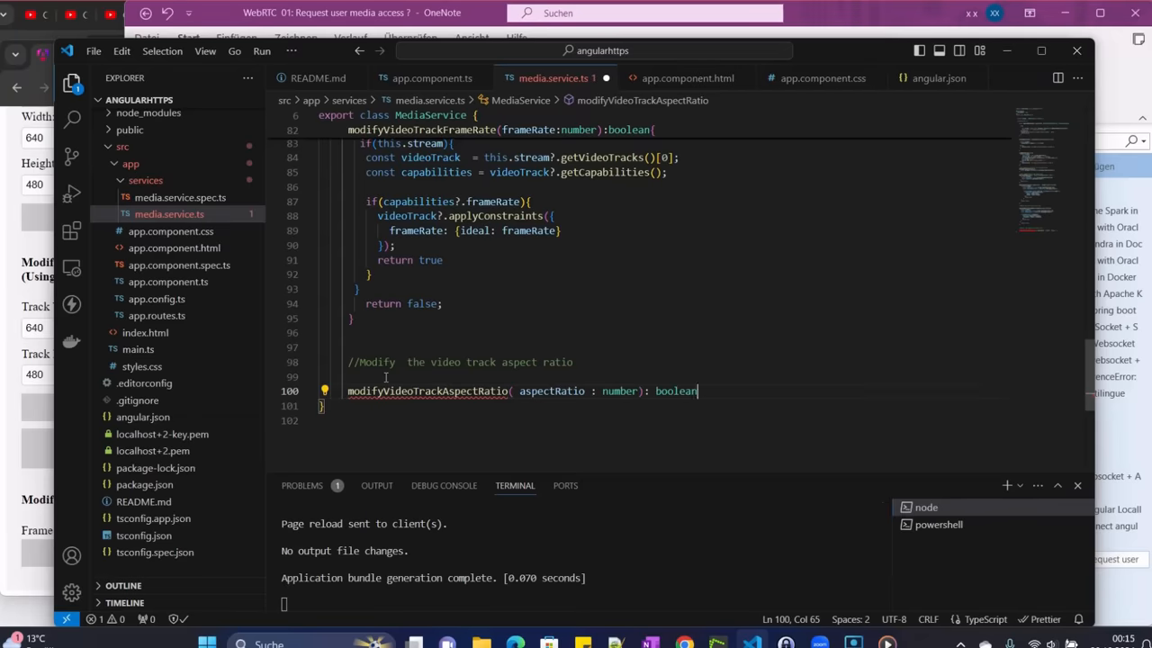
pyautogui.write('{')
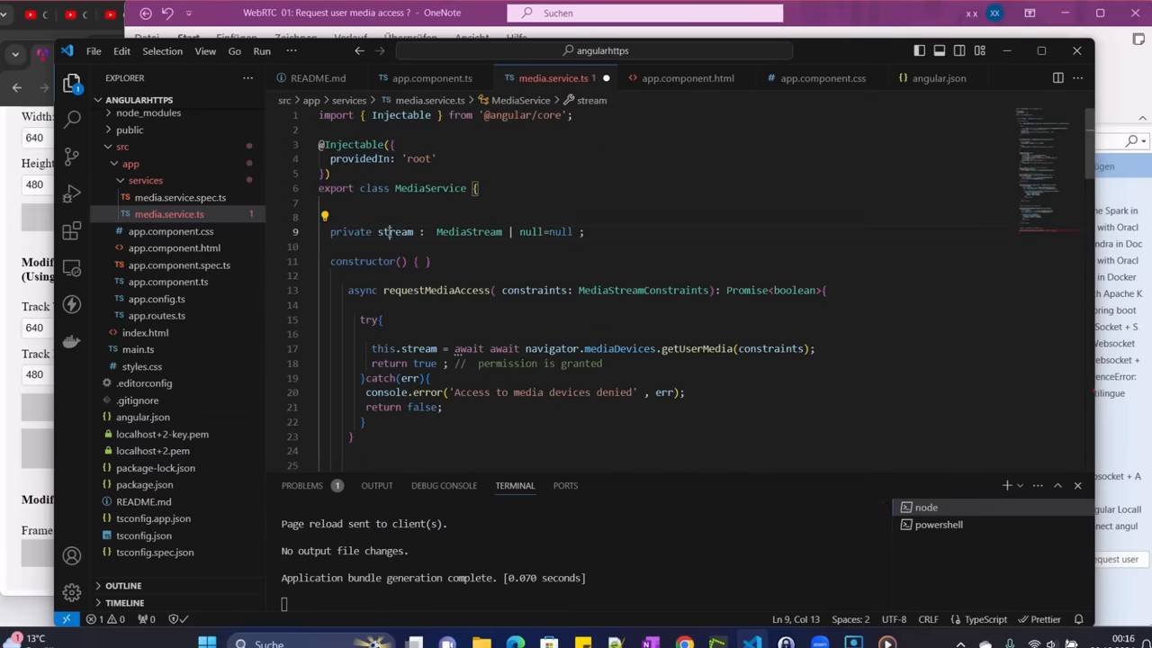
pyautogui.doubleClick(395, 231)
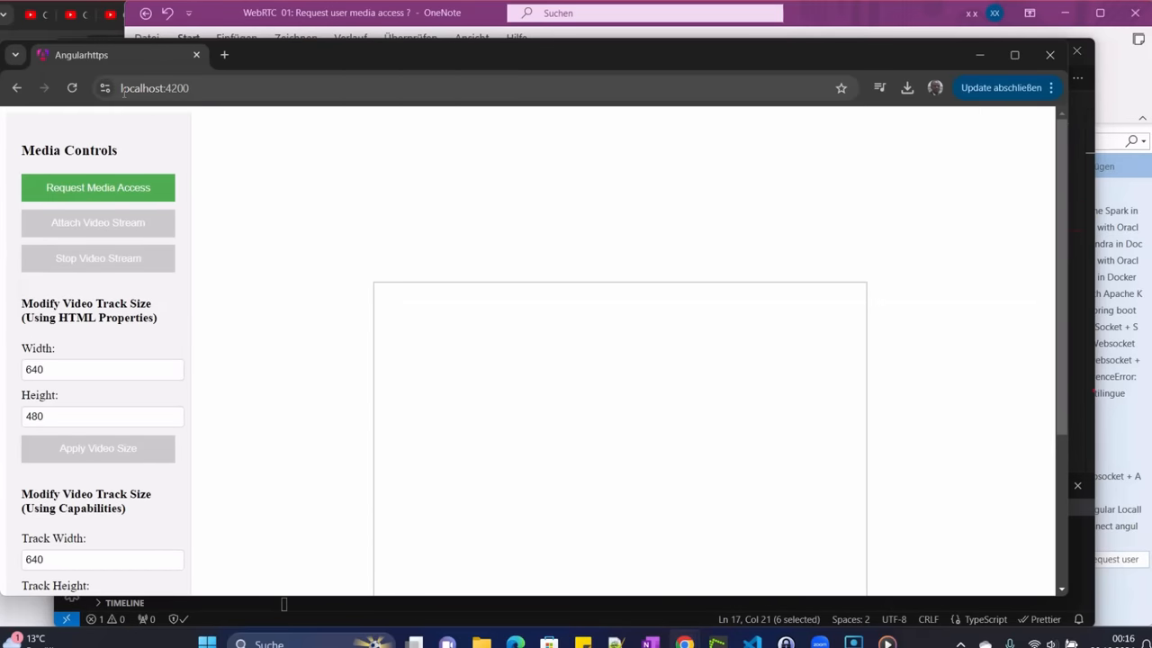
pyautogui.moveTo(97, 222)
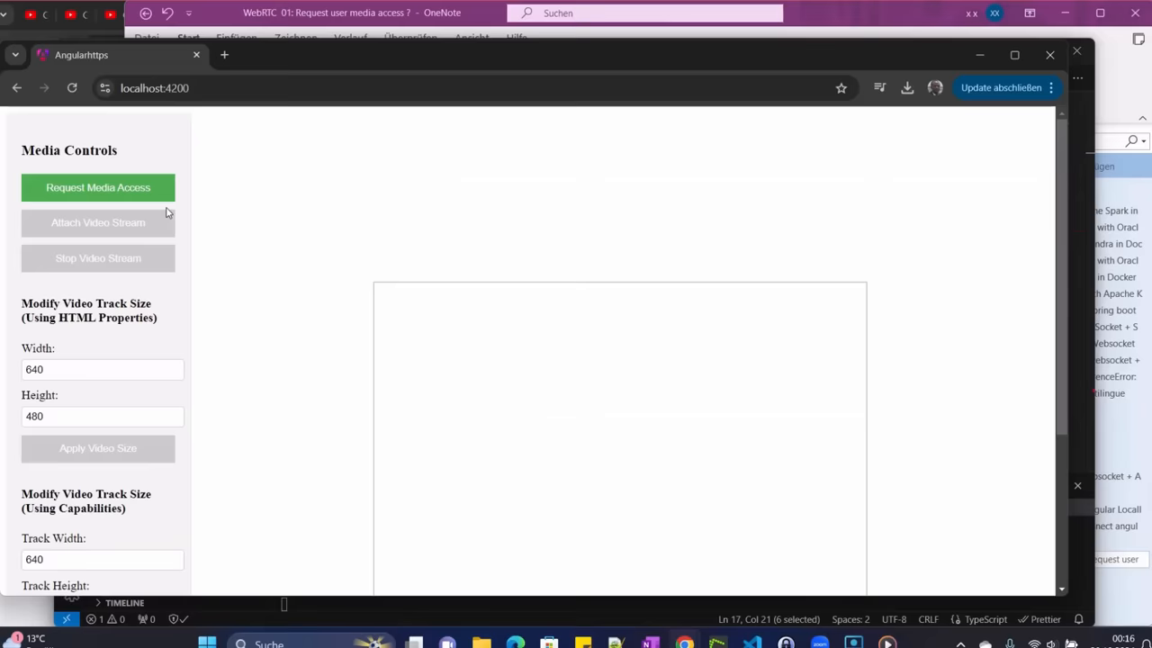
pyautogui.moveTo(171, 196)
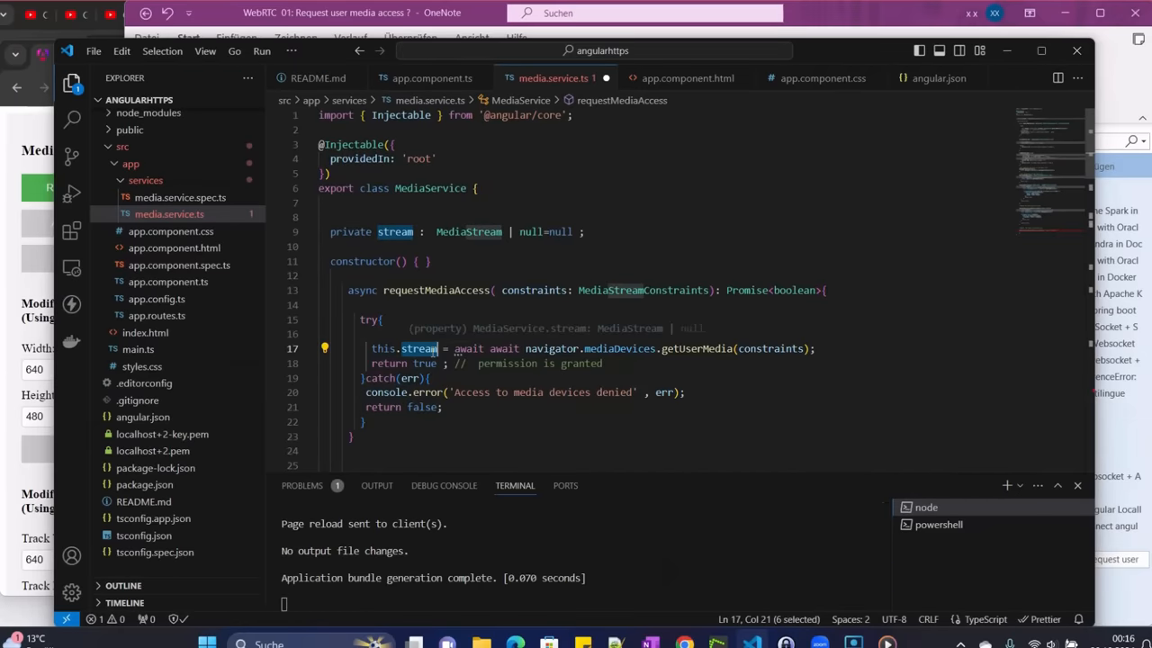
# Add if(this.stream) with const videoTrack = this.stream.getVideoTracks()[0]
pyautogui.scroll(-3)
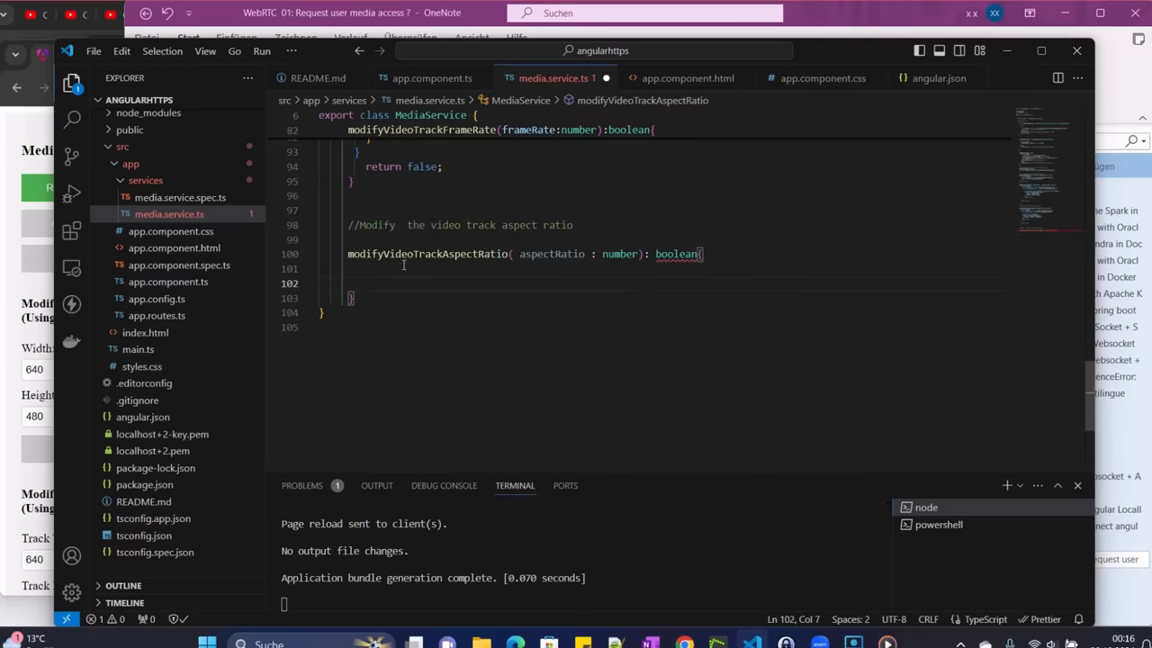
pyautogui.write('if')
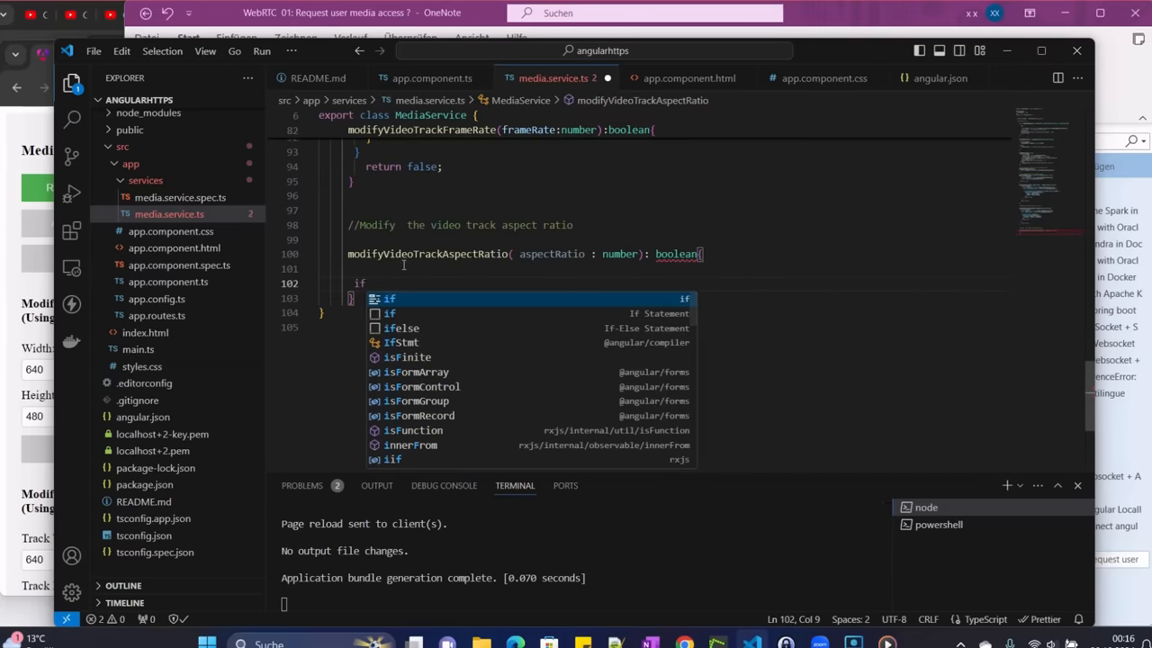
pyautogui.write('(this.stream')
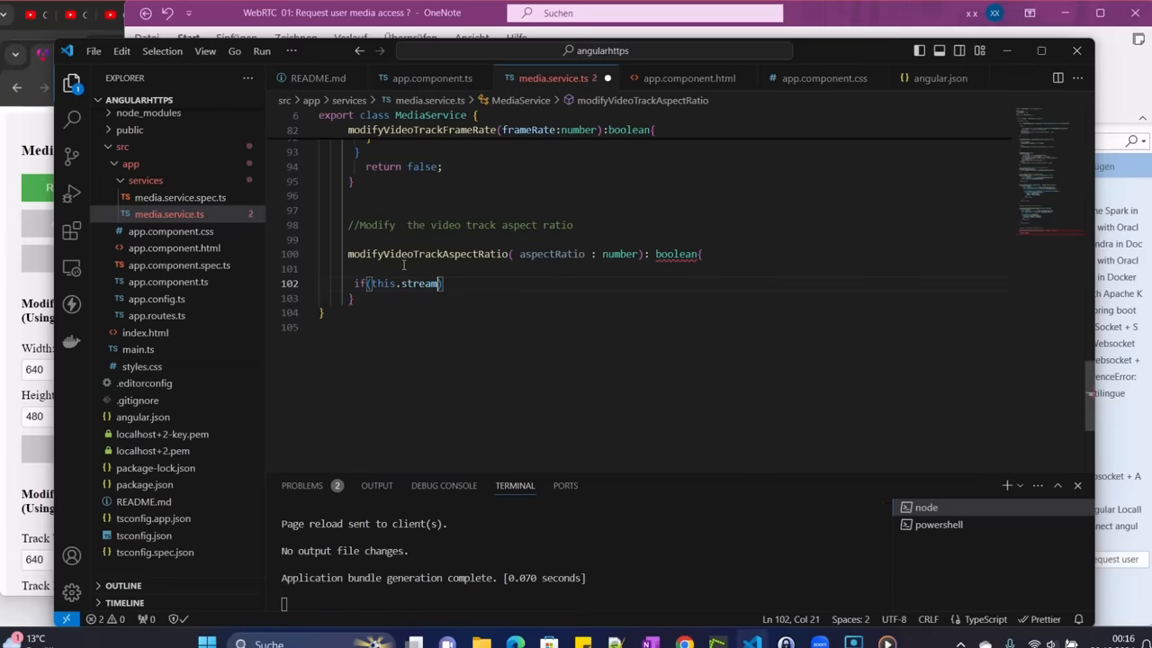
pyautogui.write('){')
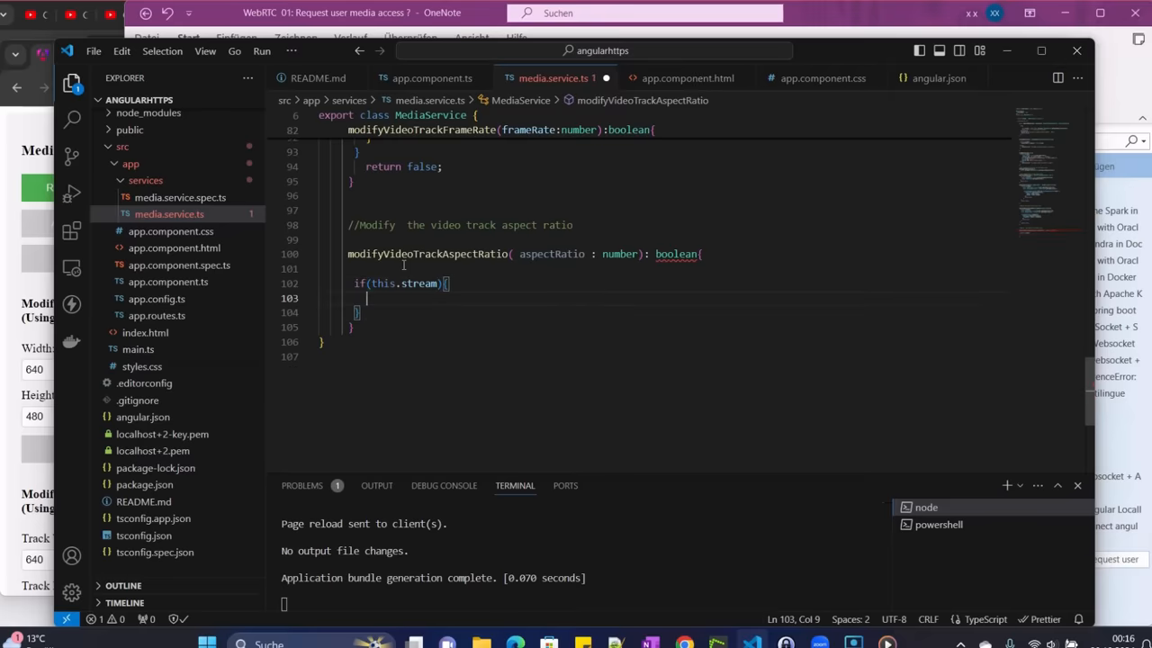
pyautogui.write('const')
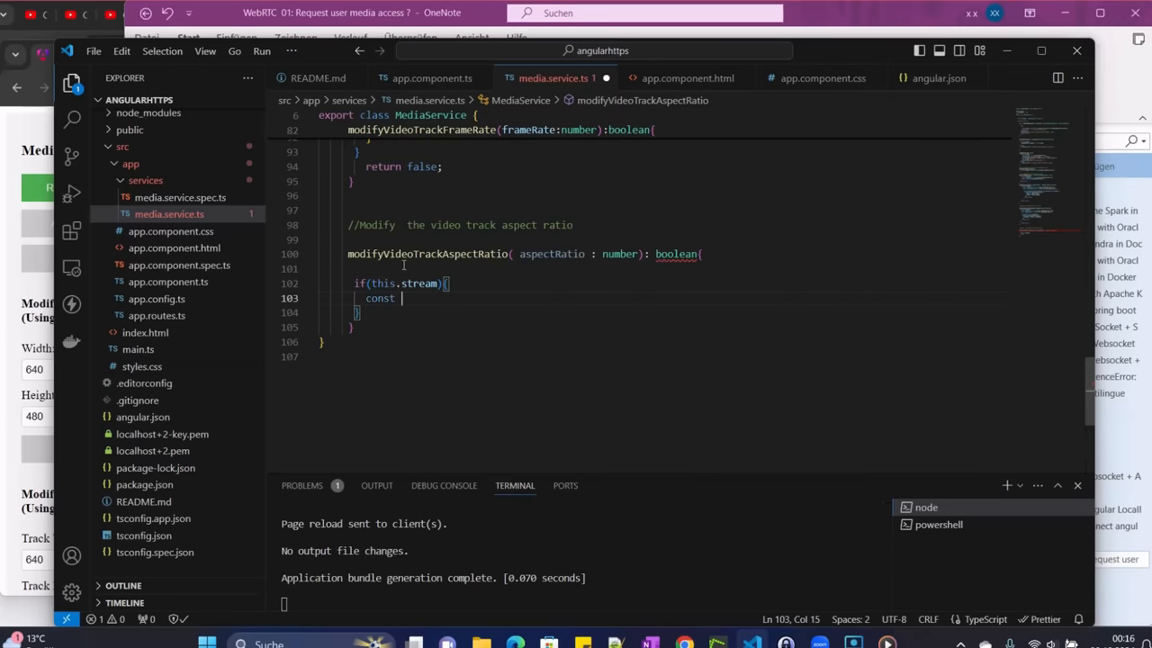
pyautogui.write('videoTr')
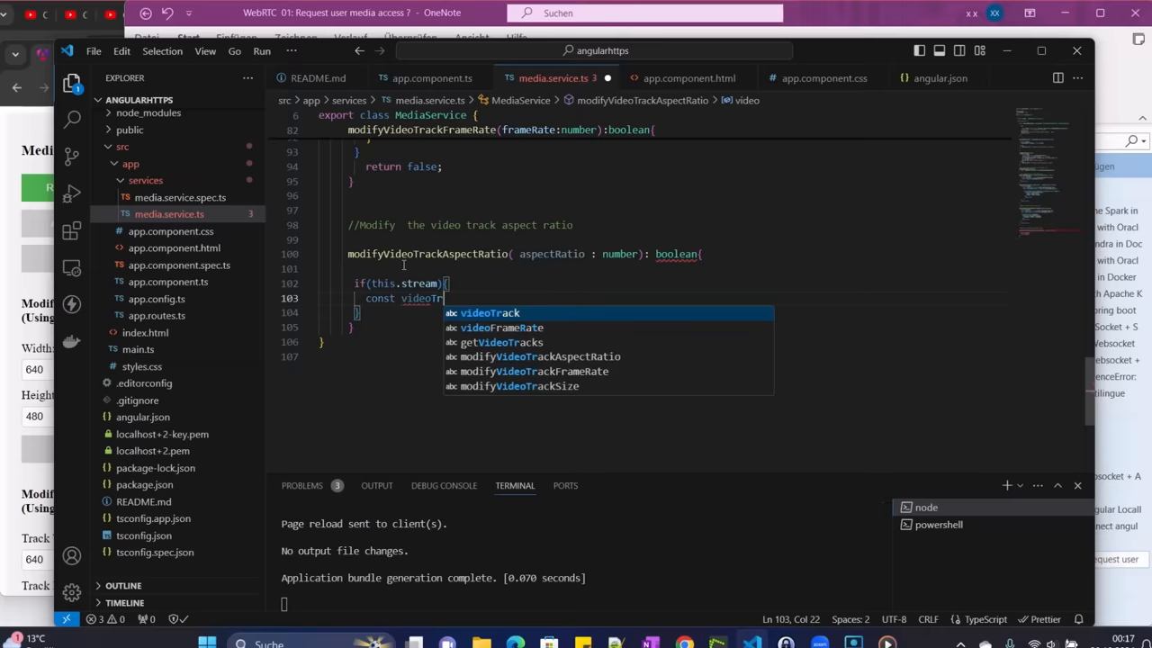
pyautogui.press('Tab')
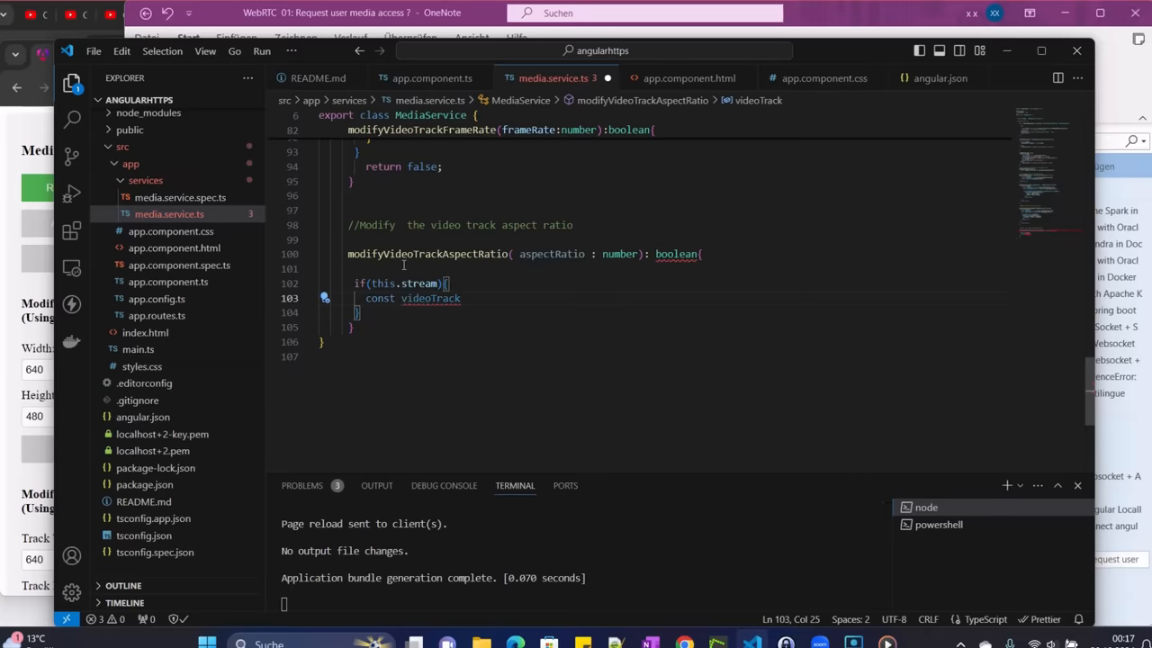
pyautogui.write('=')
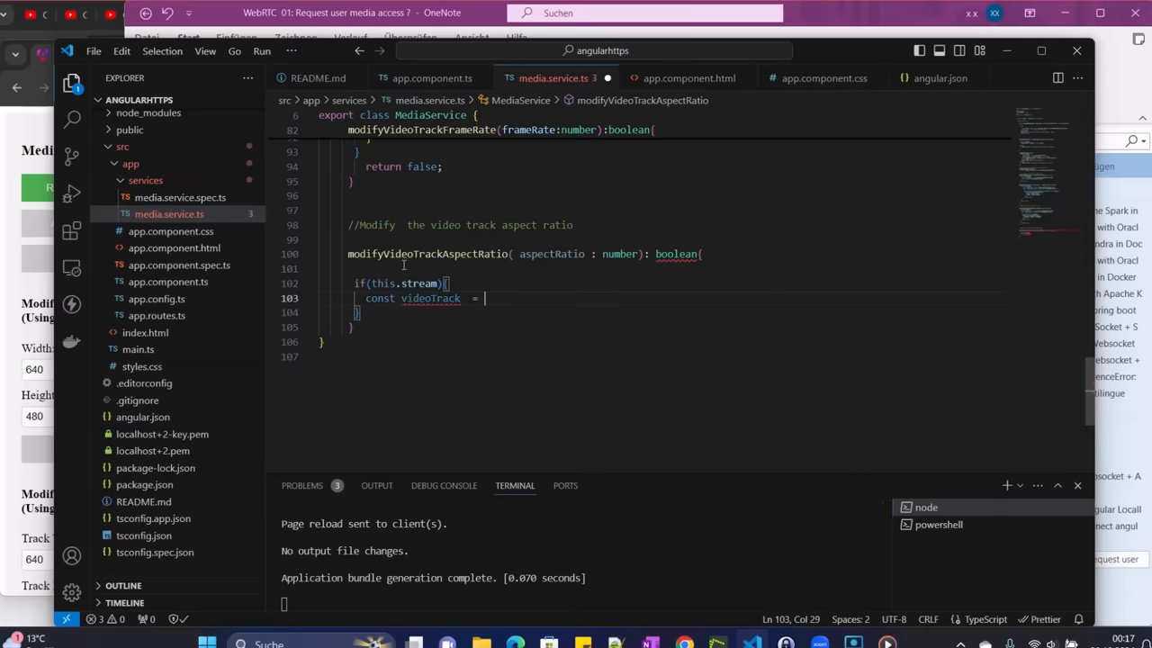
pyautogui.write('this.stream.')
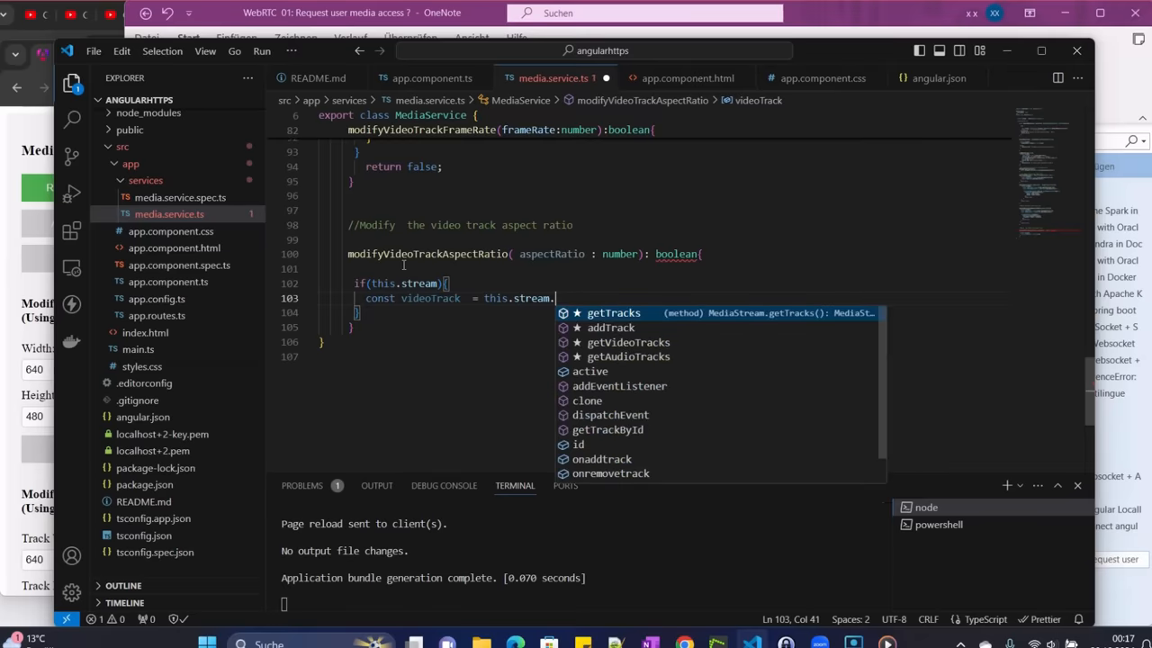
pyautogui.write('ge')
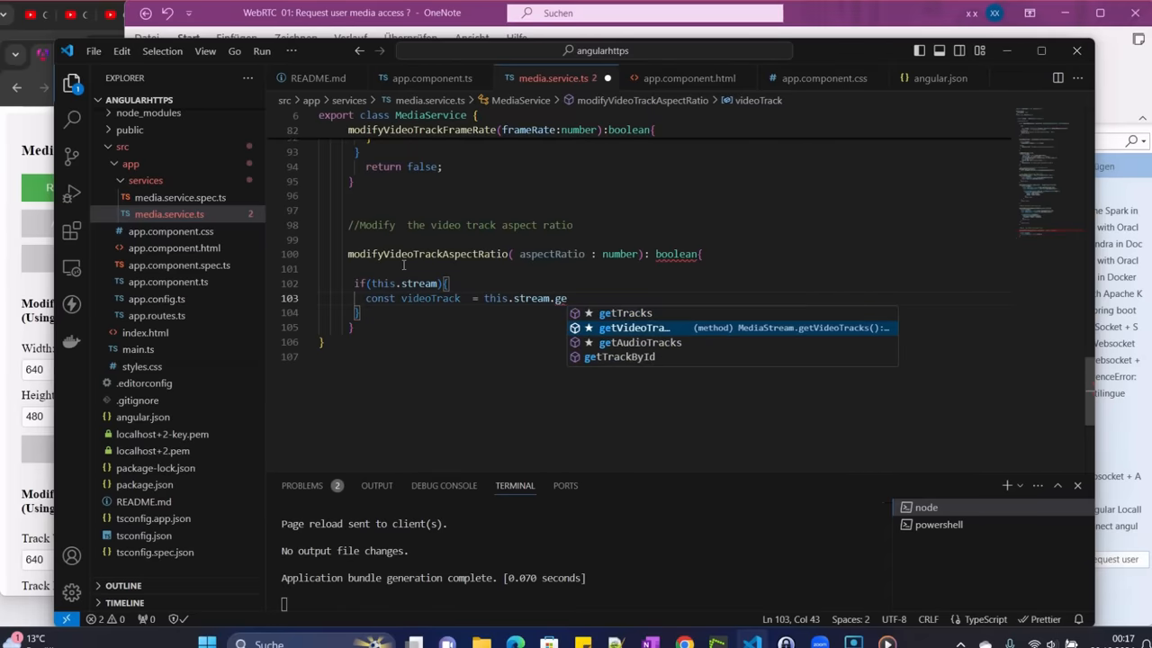
pyautogui.press('Tab')
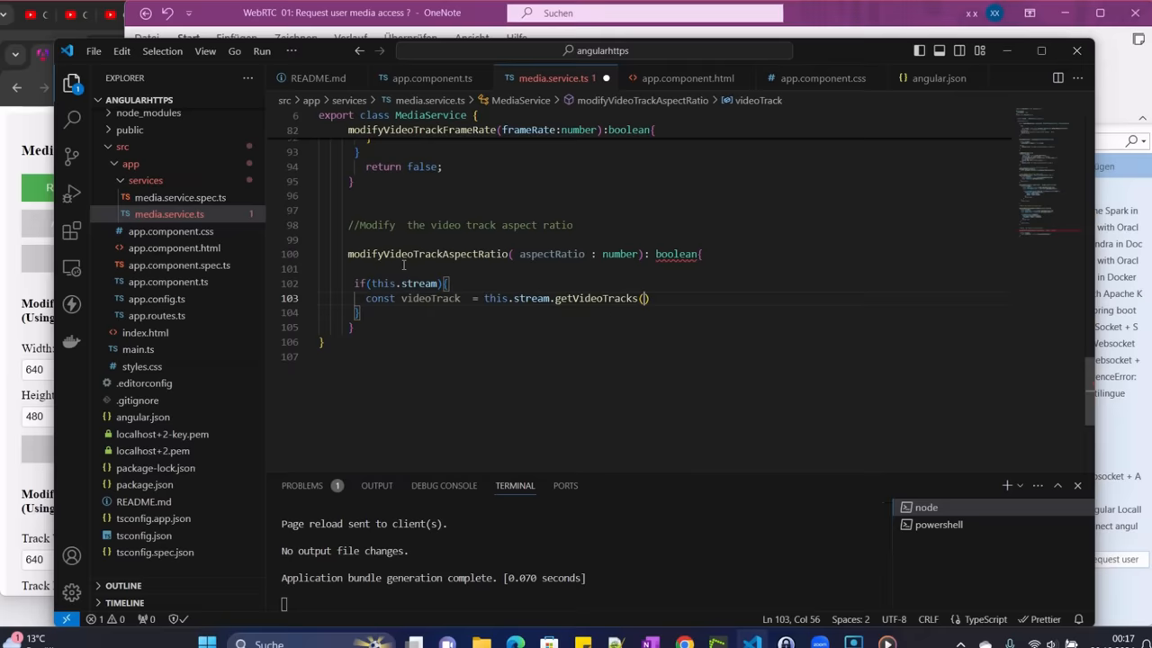
pyautogui.write(')')
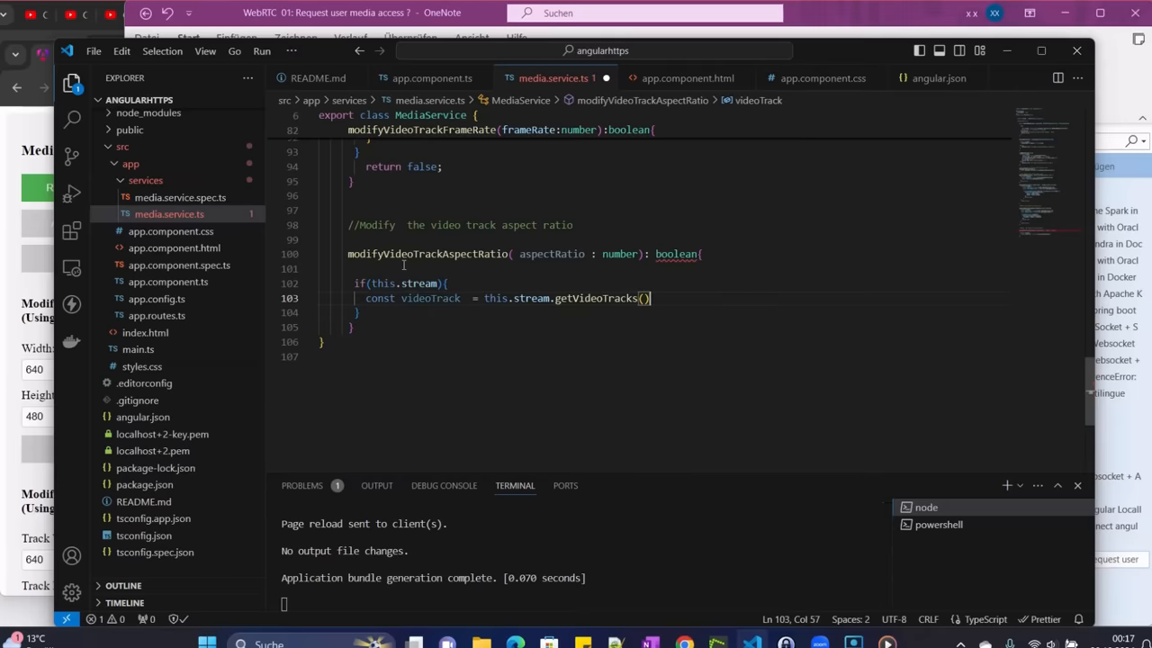
pyautogui.write('[0];')
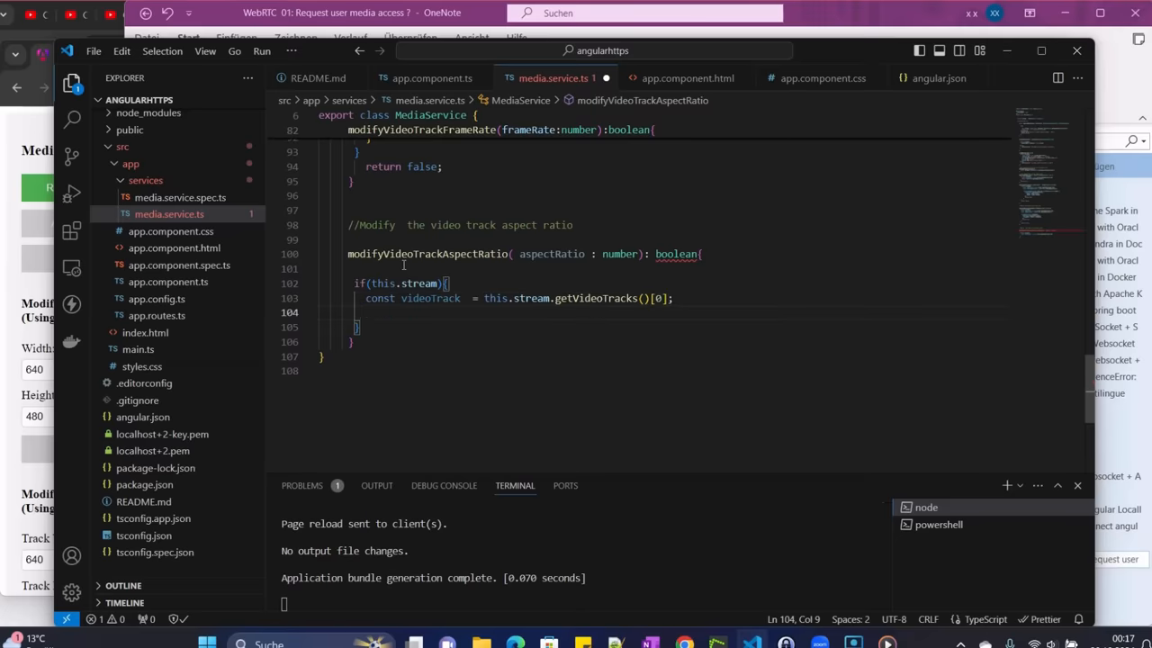
# Add const capabilities = videoTrack.getCapabilities(); inside the stream check
pyautogui.write('const')
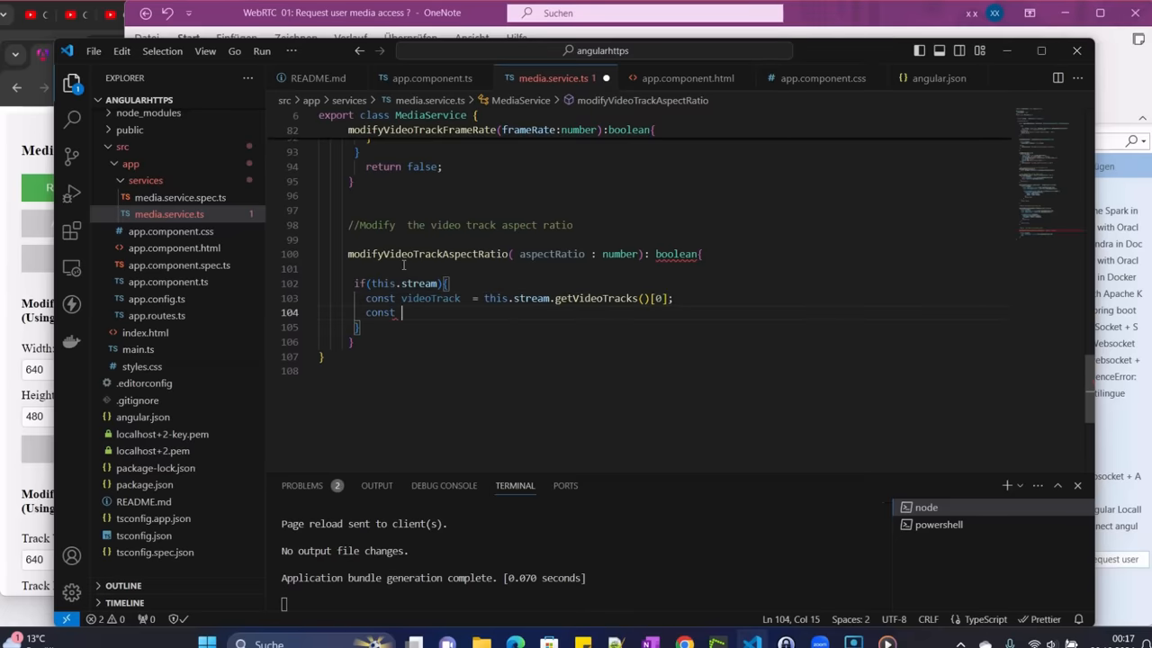
pyautogui.write('capabilities')
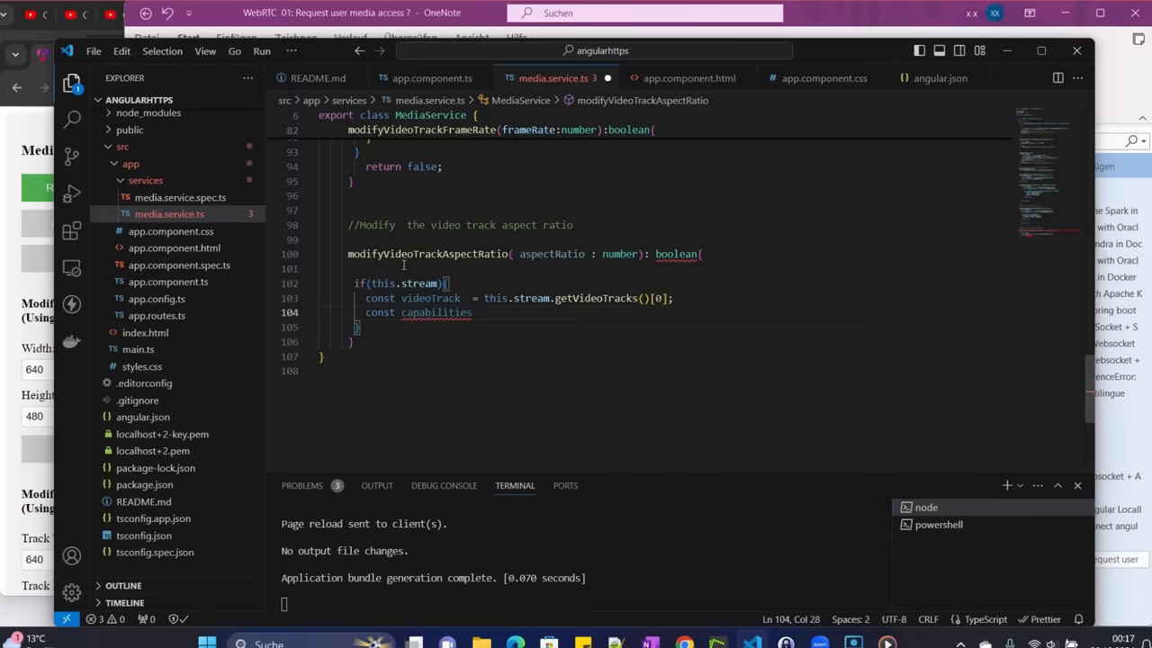
pyautogui.write('= videoTrack')
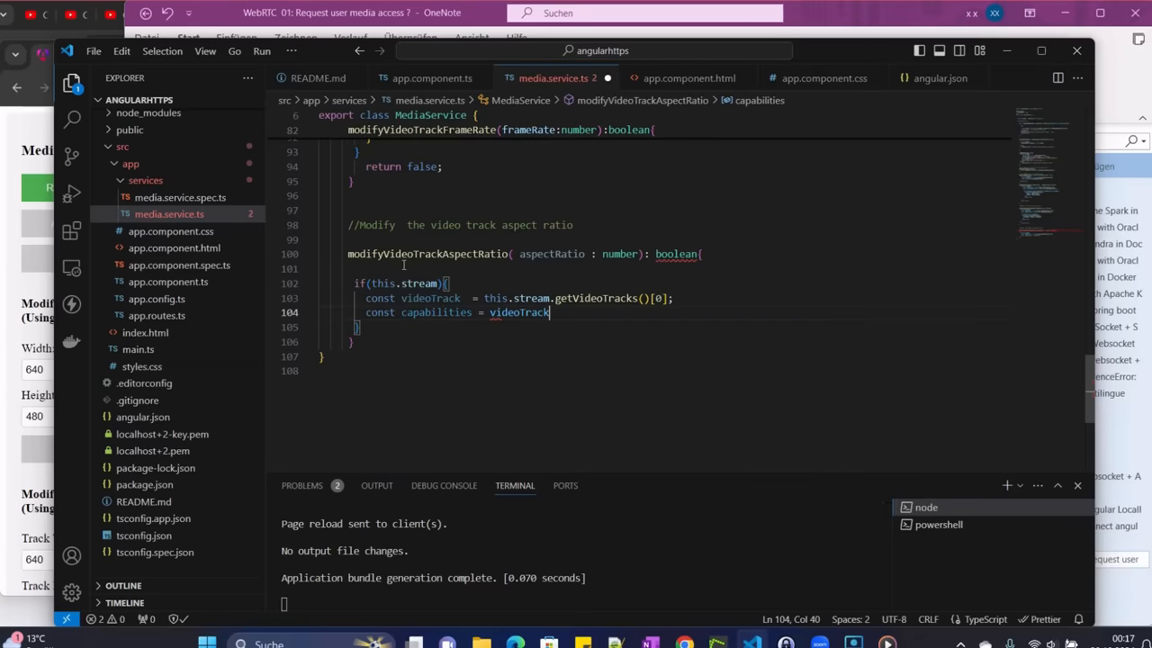
pyautogui.write('.get')
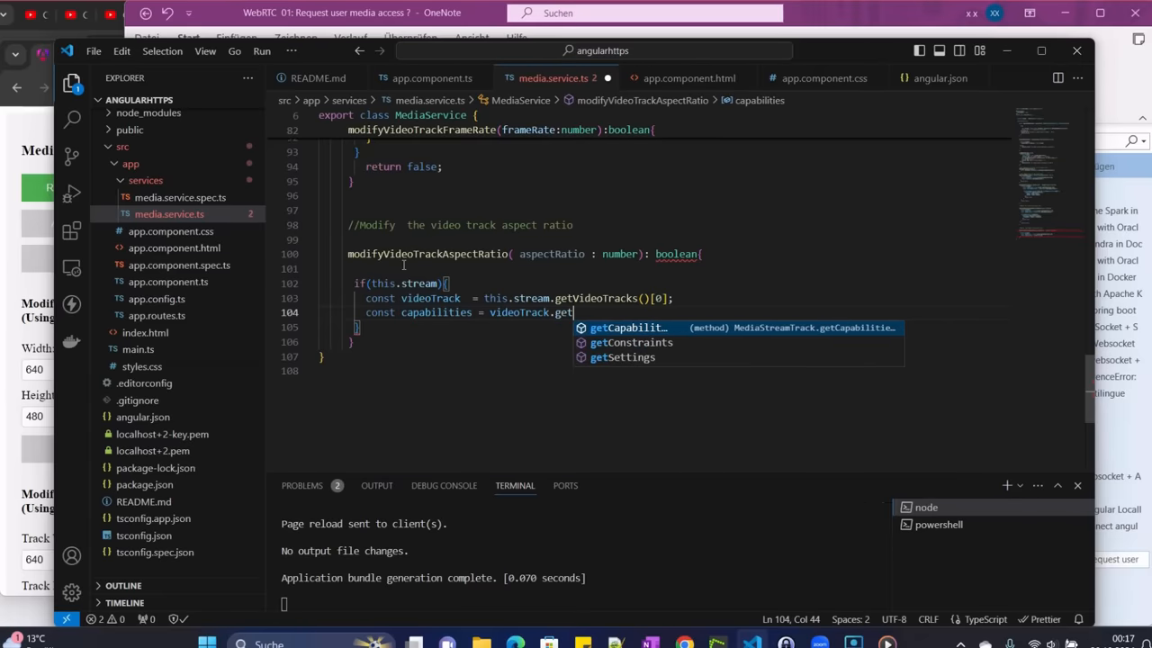
pyautogui.press('Tab')
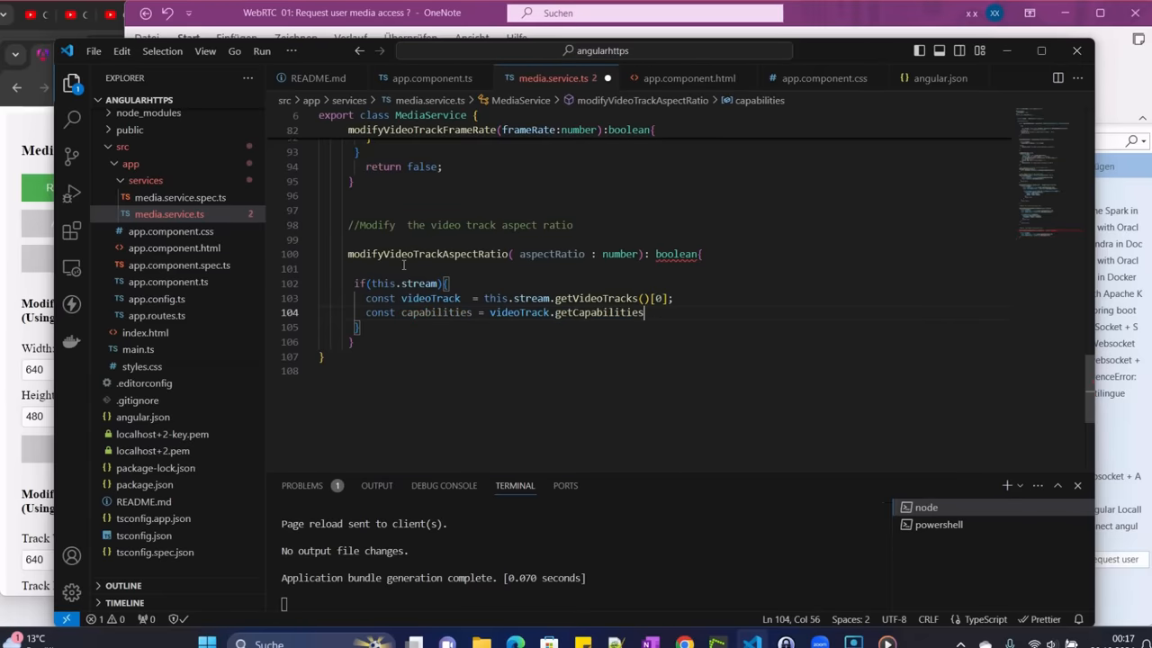
pyautogui.write('()')
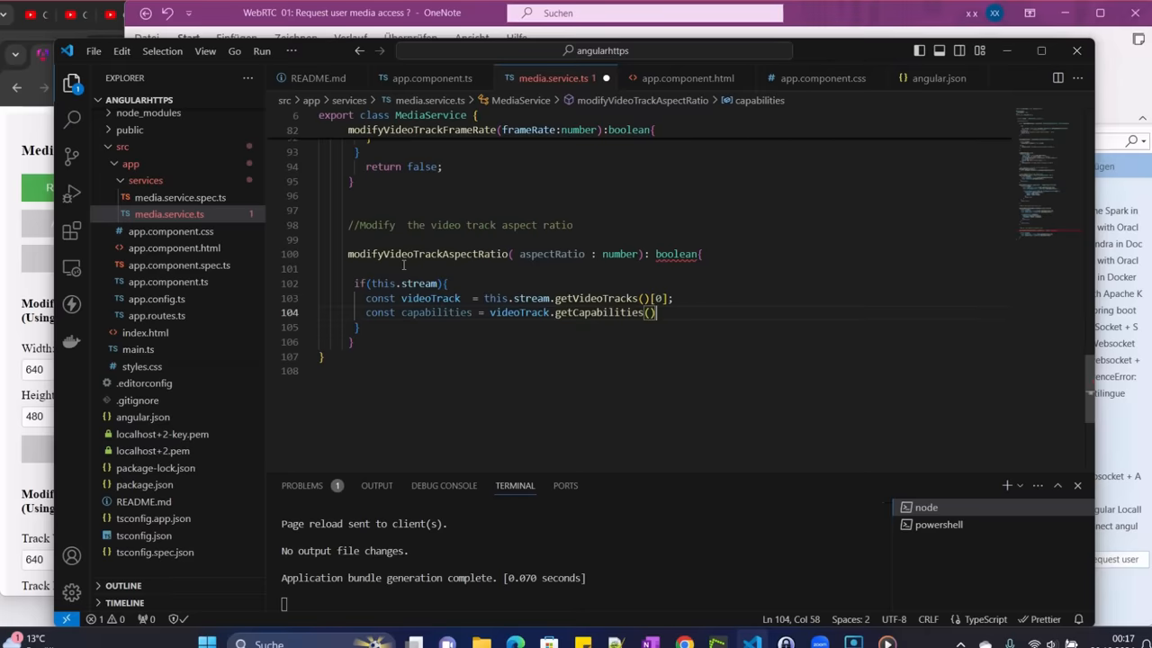
pyautogui.write(';')
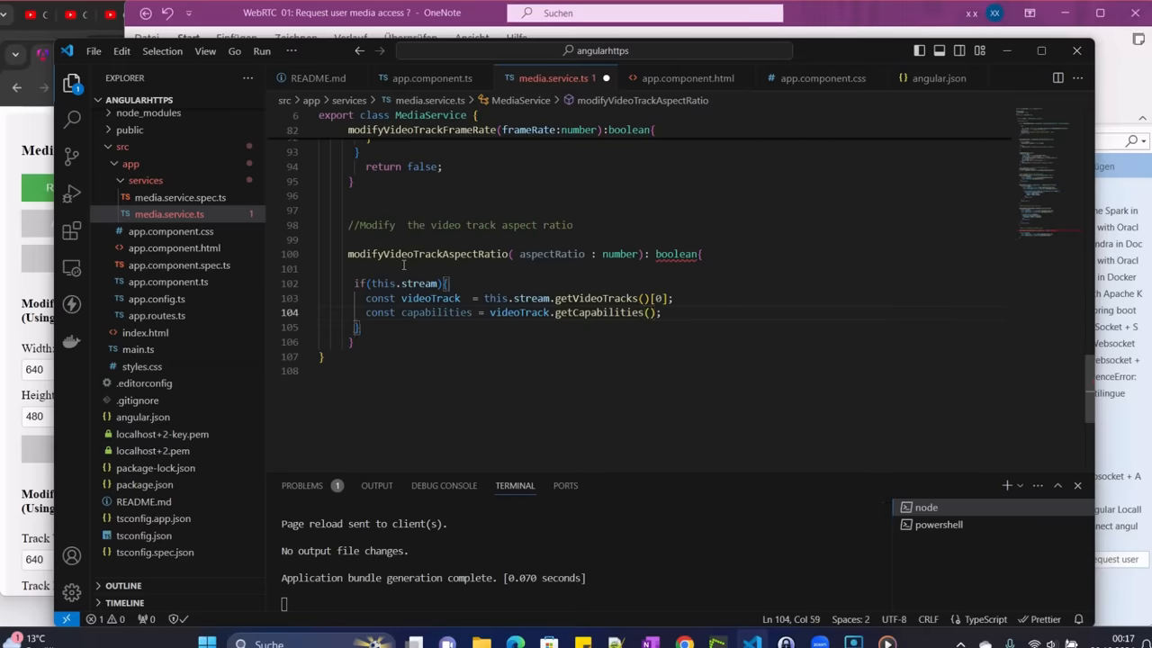
pyautogui.press('Enter')
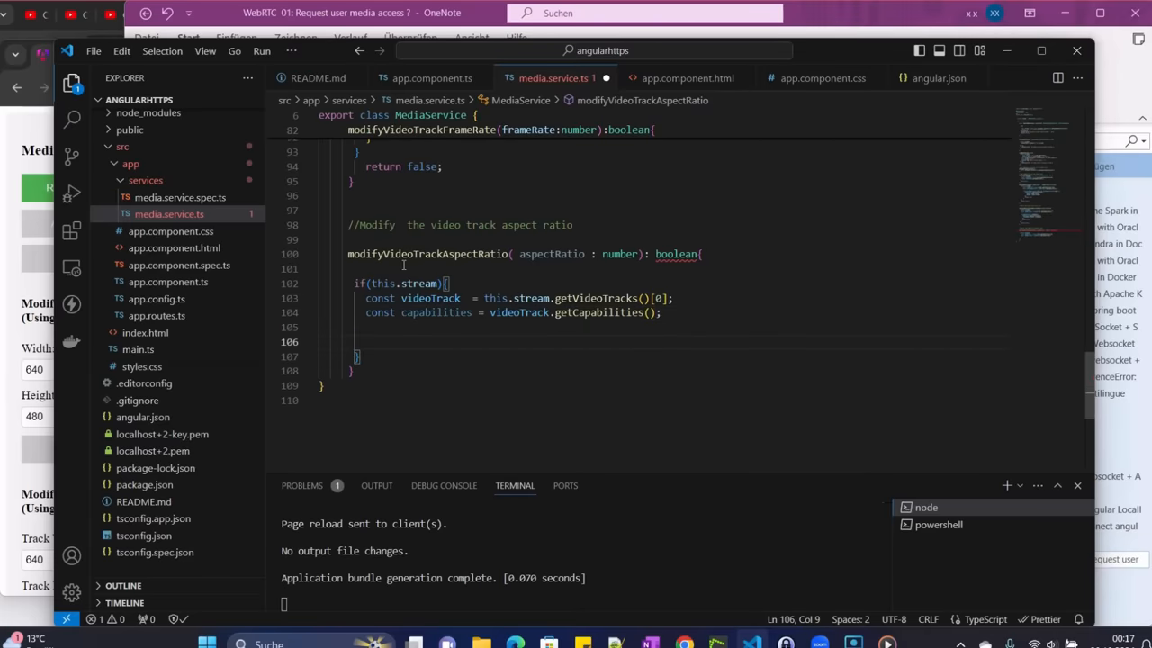
# Type the comment '// Calculate the with and the height base on the aspect ration and constraints'
pyautogui.write('T')
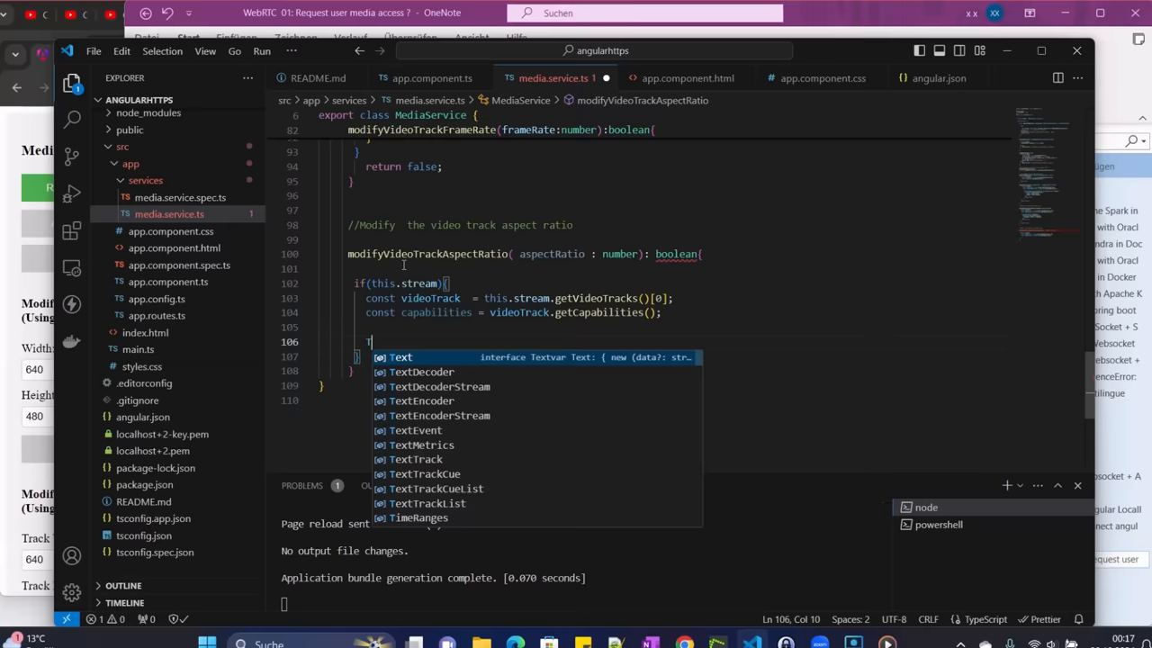
pyautogui.write('//')
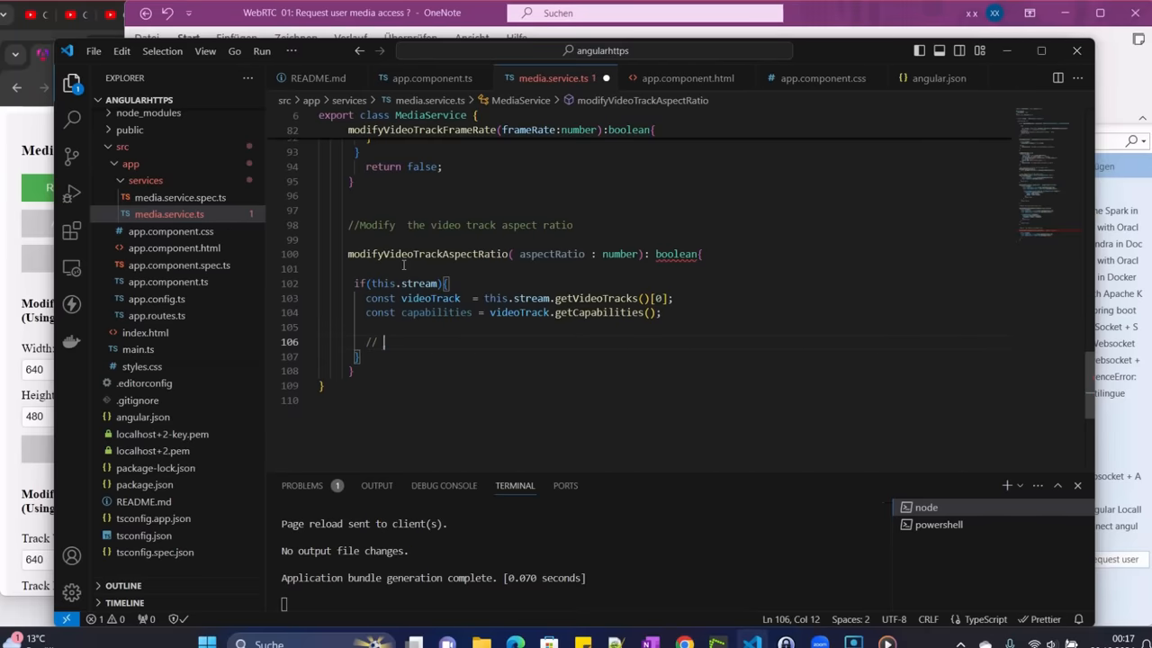
pyautogui.write('C')
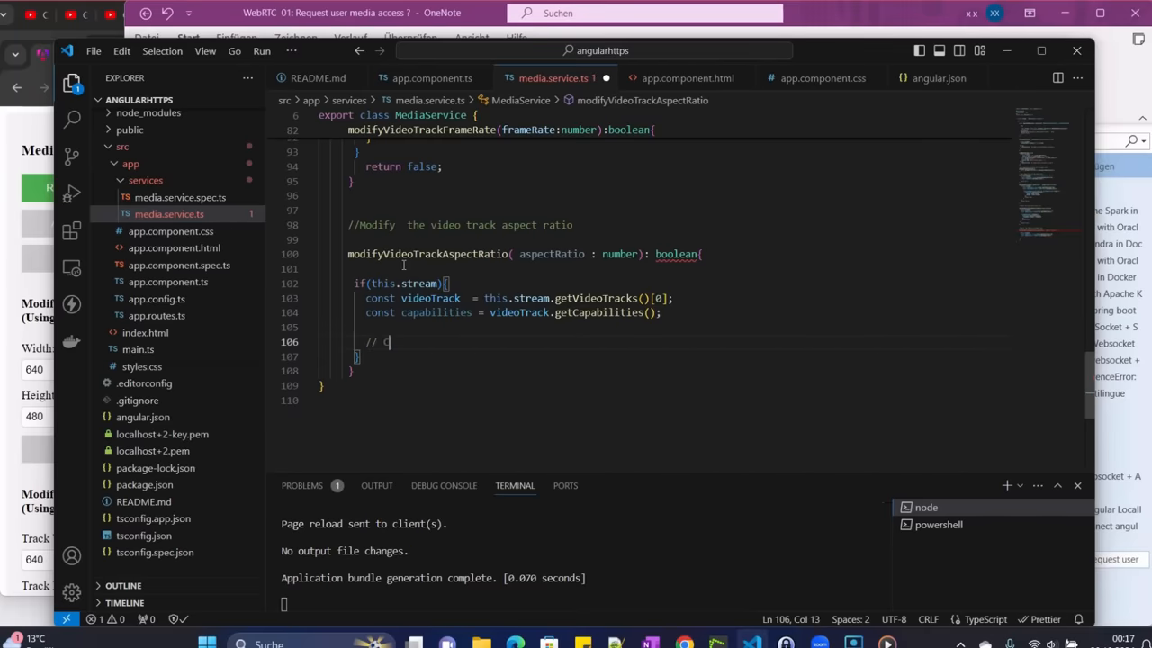
pyautogui.write('apa')
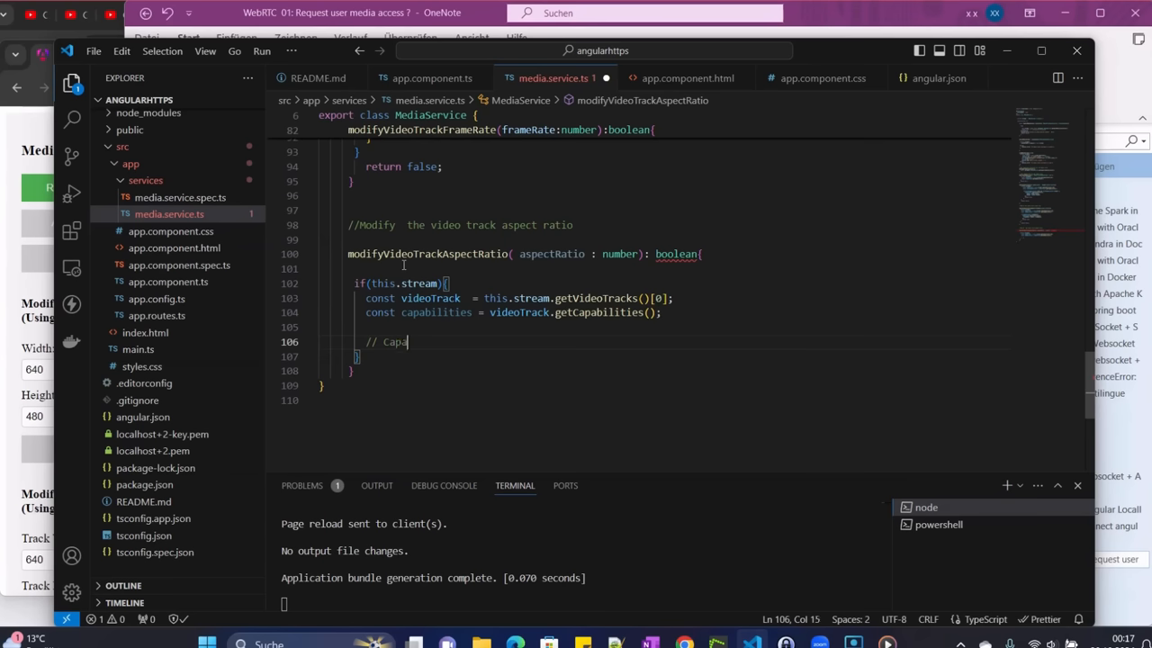
pyautogui.write('d')
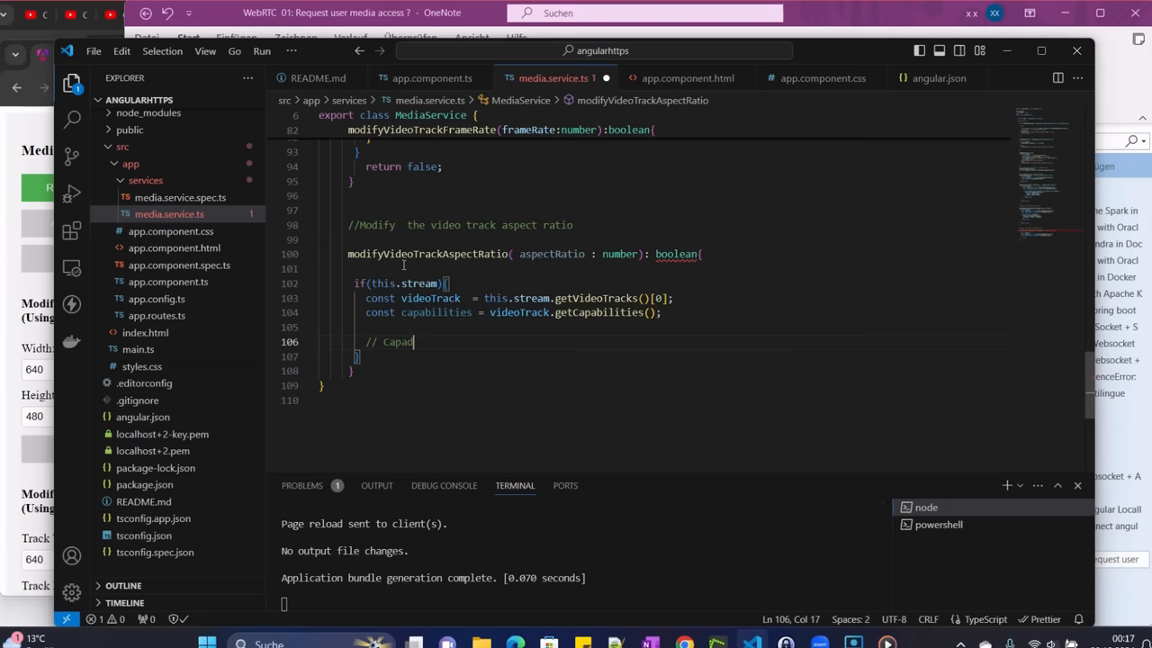
pyautogui.press('Backspace')
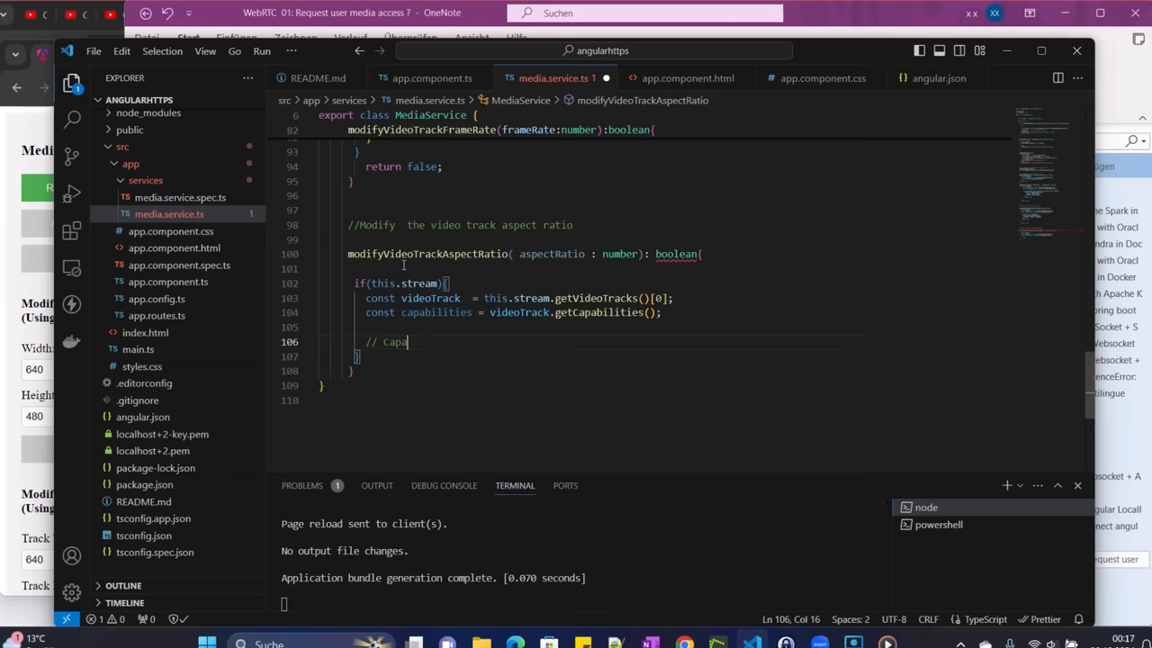
pyautogui.press('Backspace')
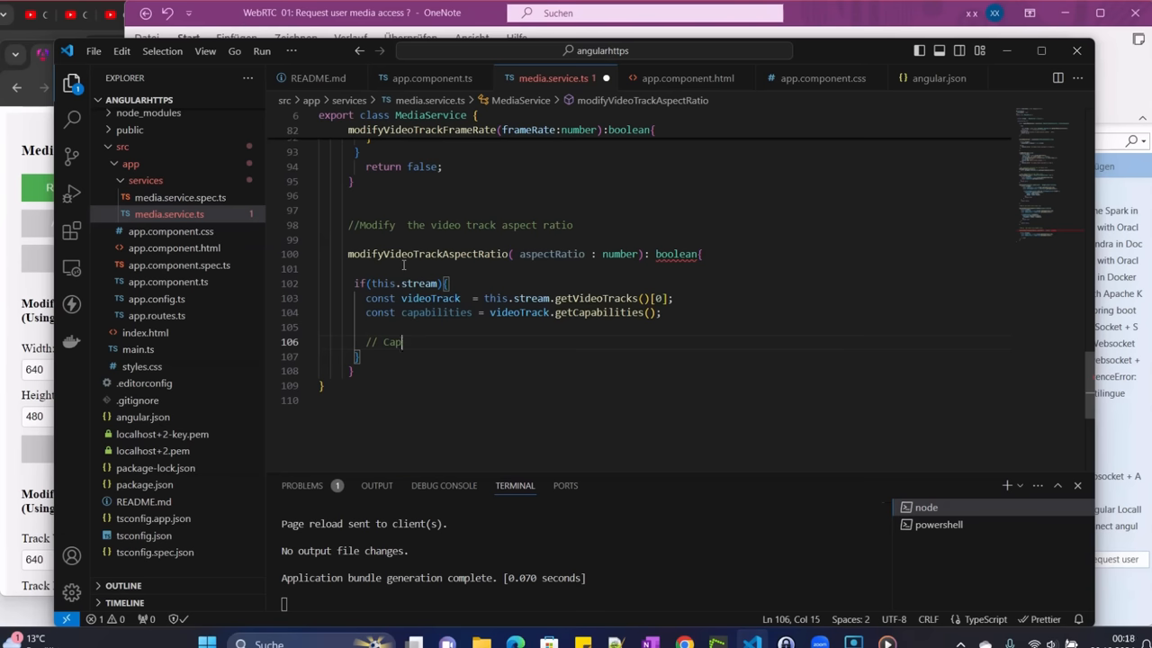
pyautogui.write('alculate the with and the')
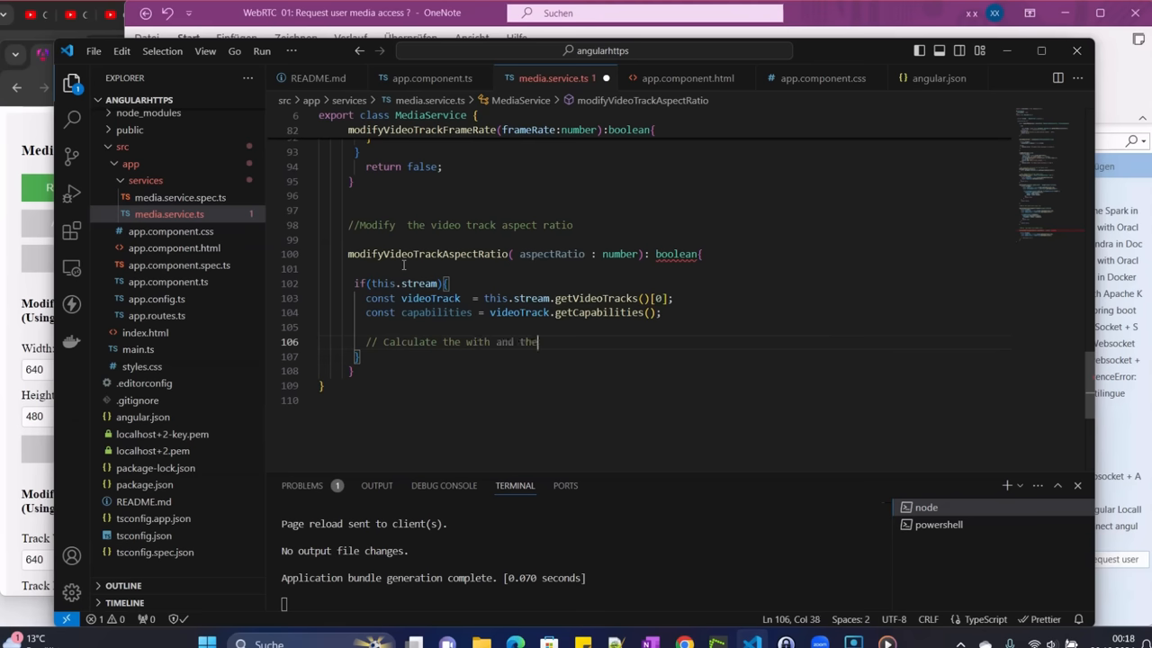
pyautogui.write('hg')
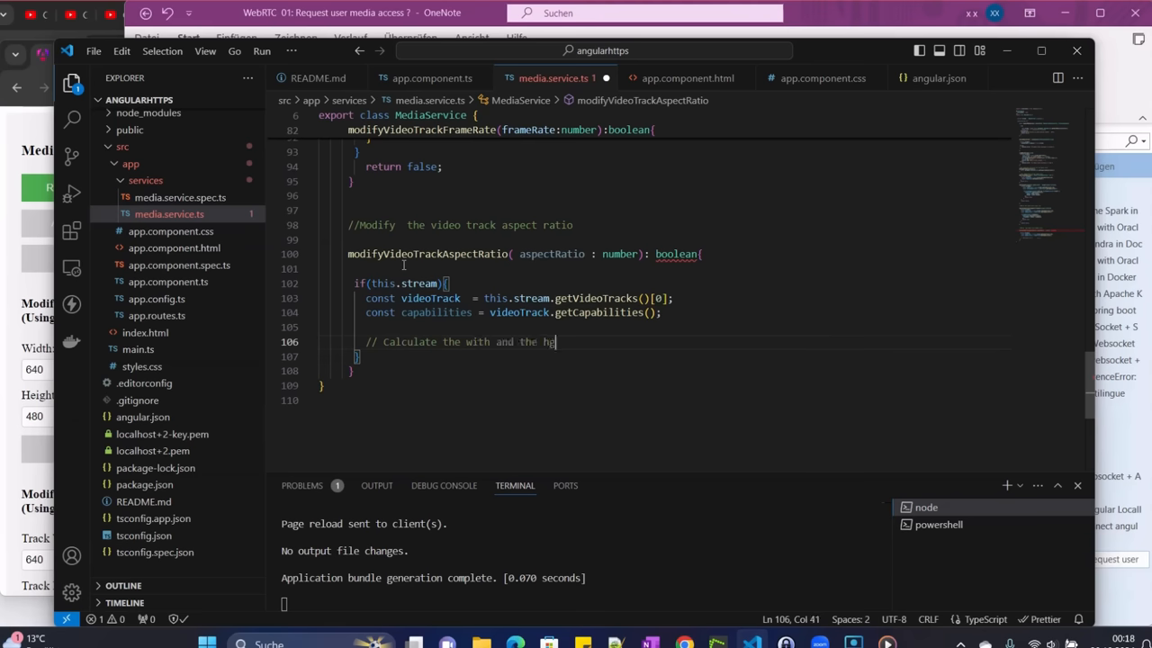
pyautogui.write('eight base on')
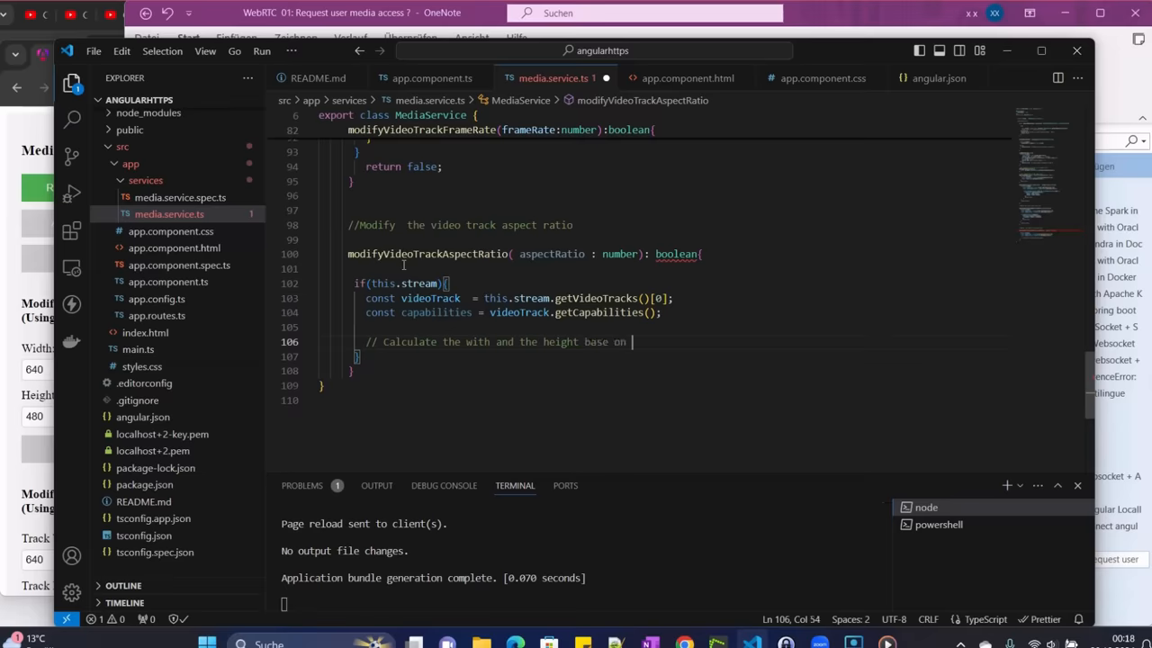
pyautogui.write('the aspect ration and constr')
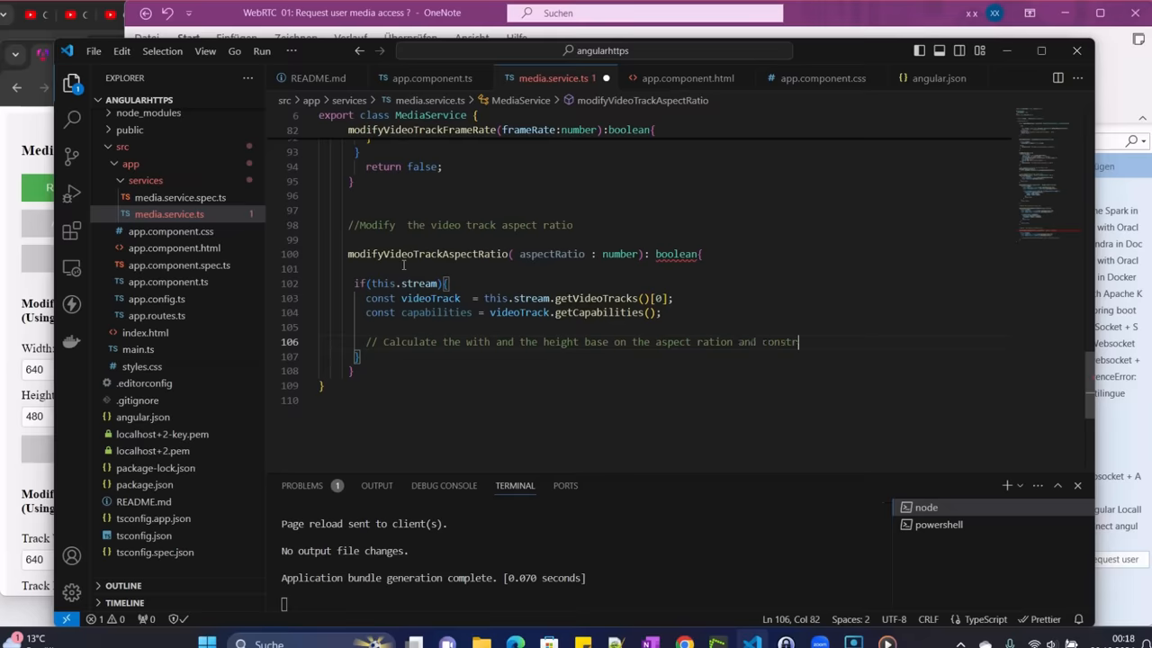
pyautogui.write('aints')
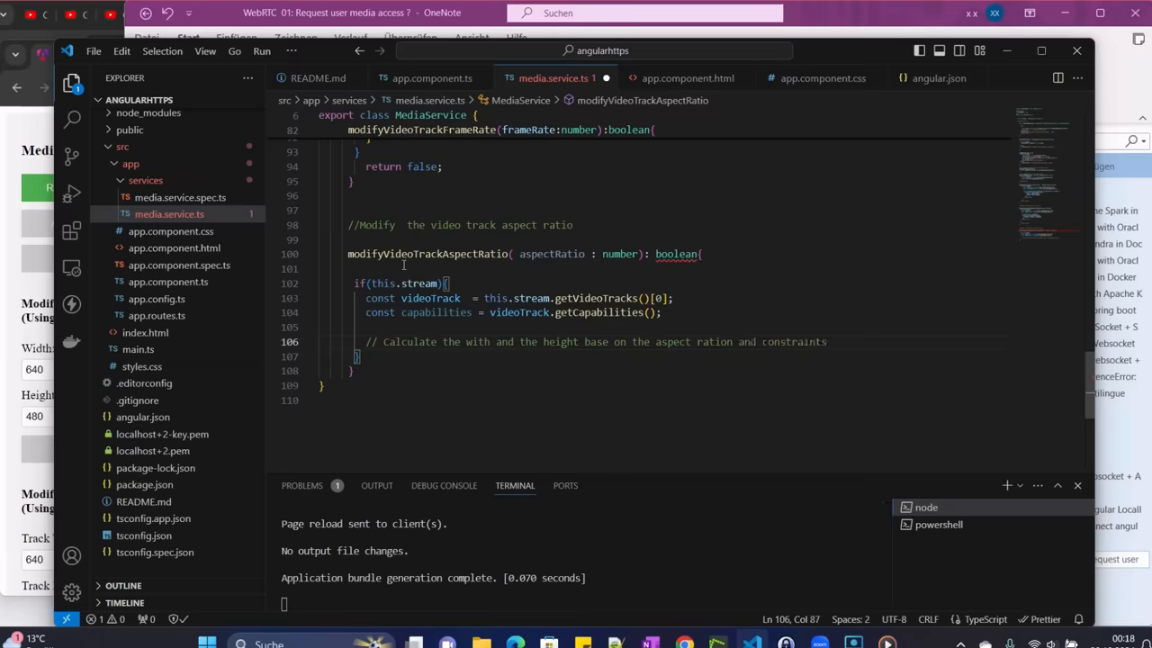
pyautogui.write('const')
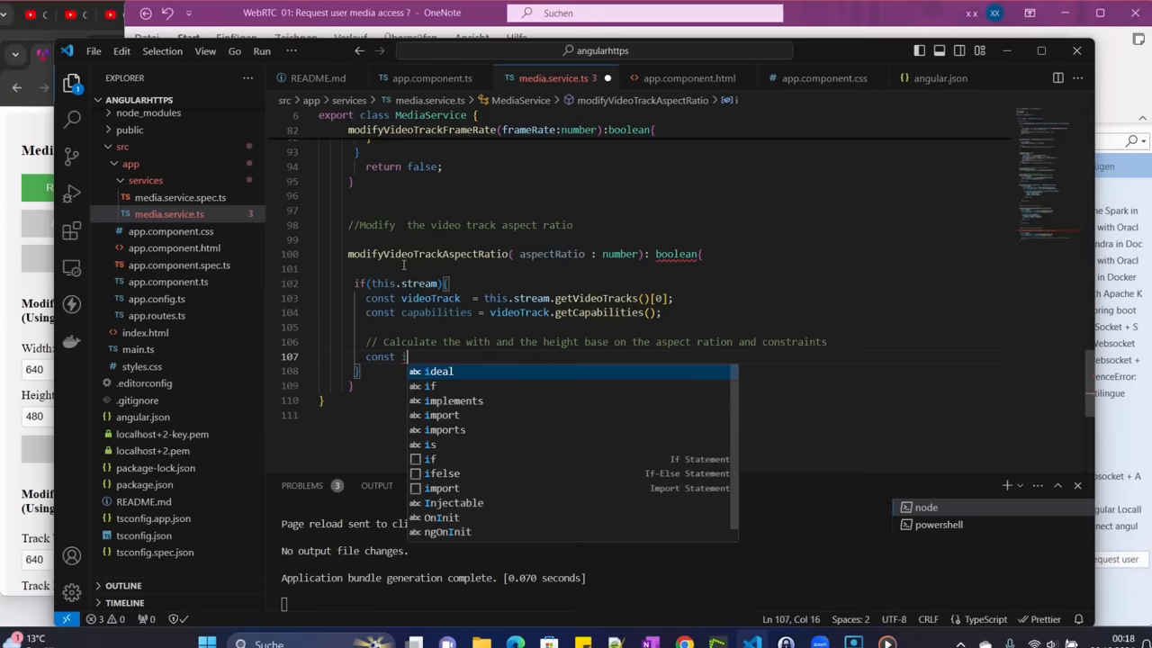
# Write const idealWidth = capabilities.width?.min || 640; under the comment
pyautogui.write('idealWidth')
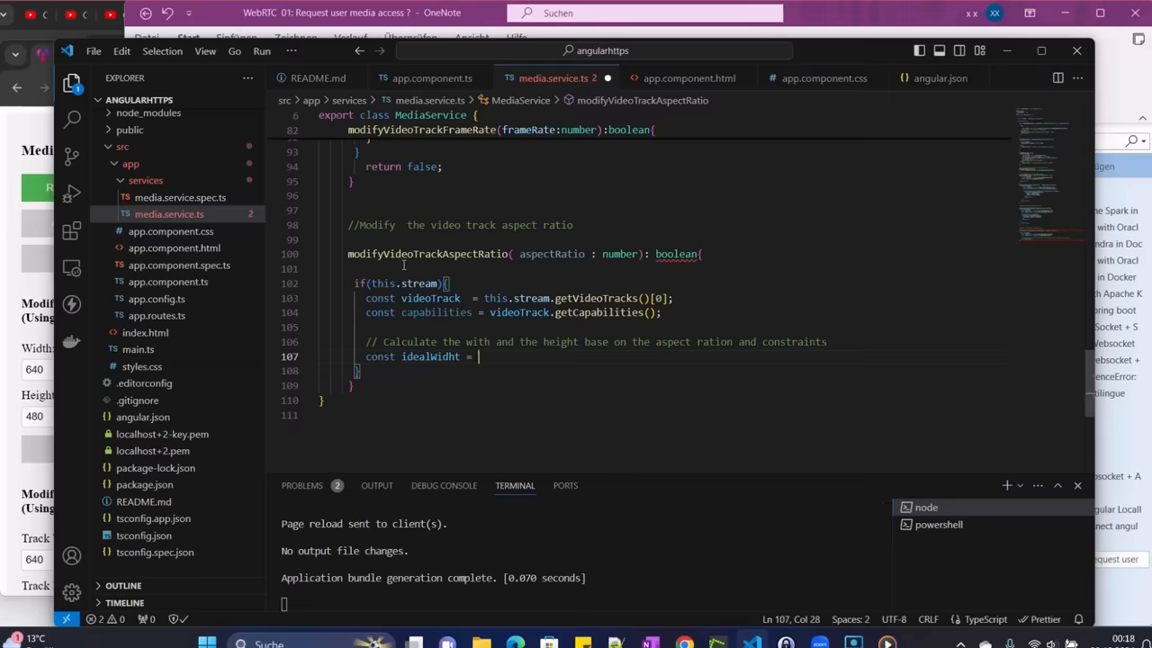
pyautogui.write('capabilities.')
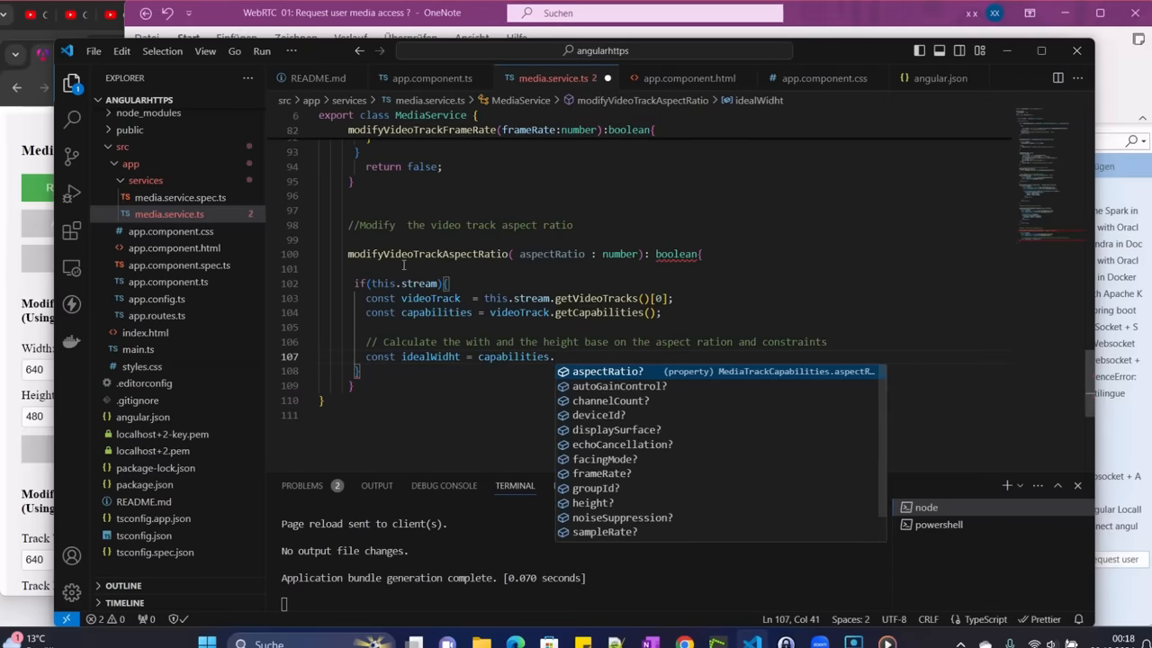
pyautogui.write('.width.i')
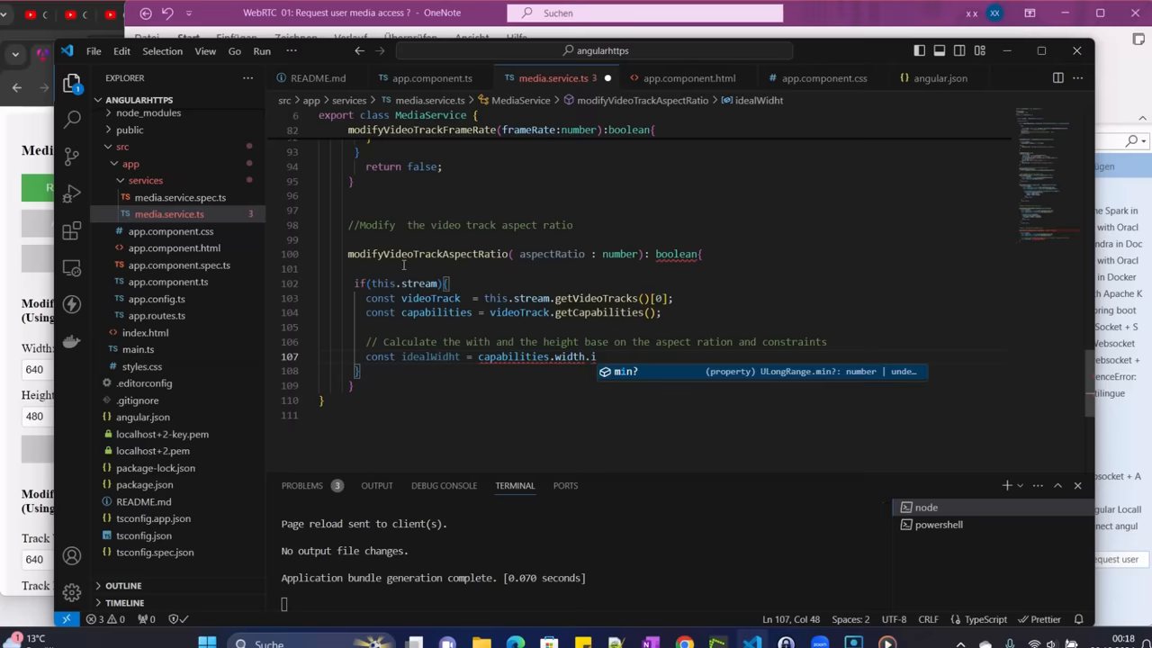
pyautogui.press('Backspace')
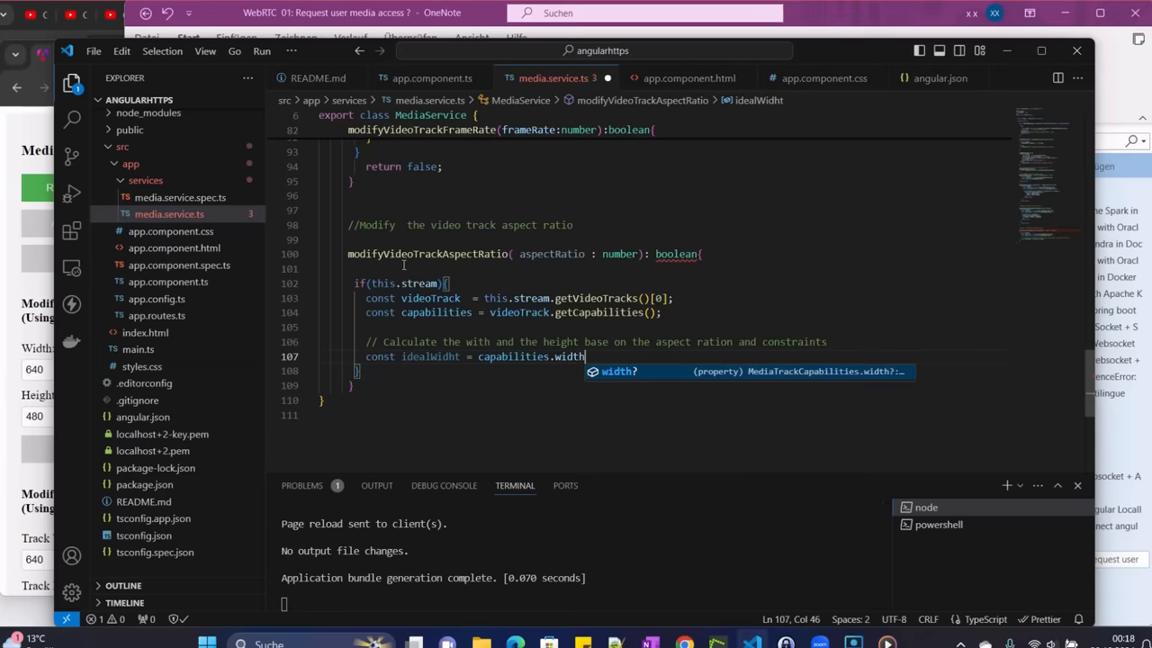
pyautogui.write('?')
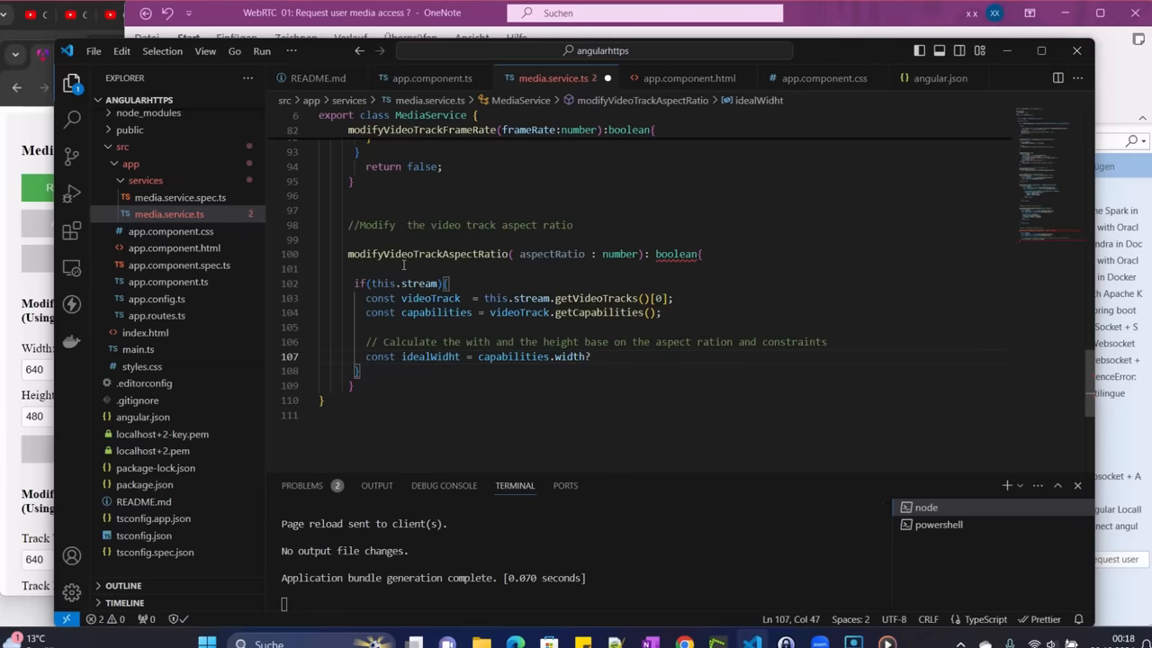
pyautogui.write('?.ideal || 640;')
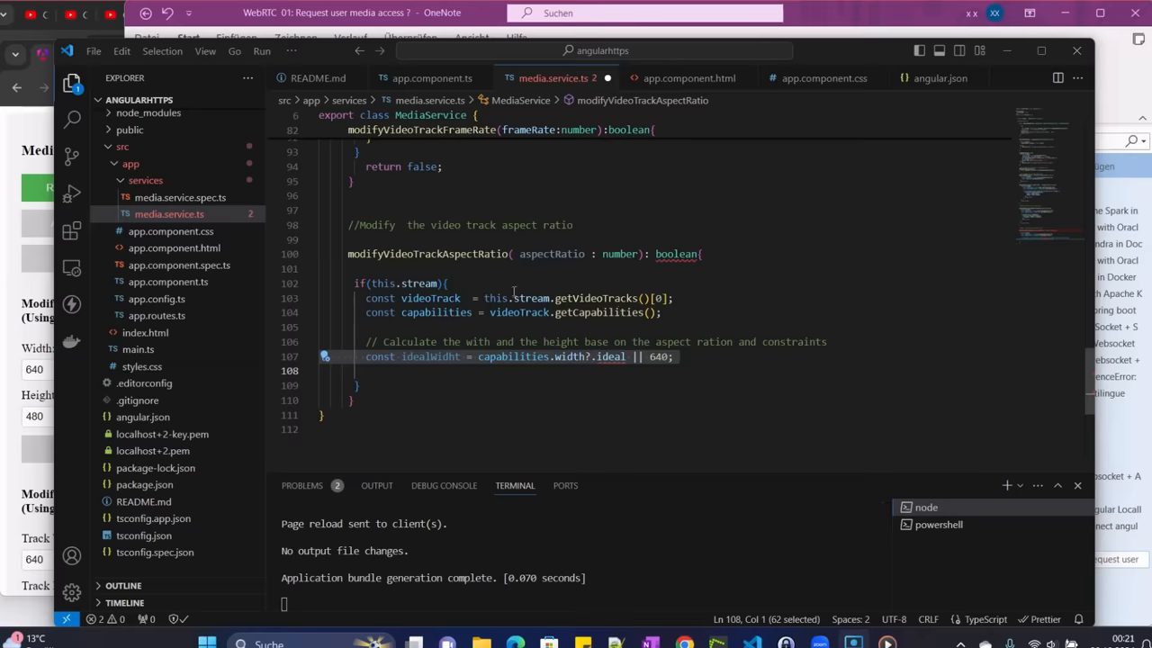
pyautogui.doubleClick(610, 356)
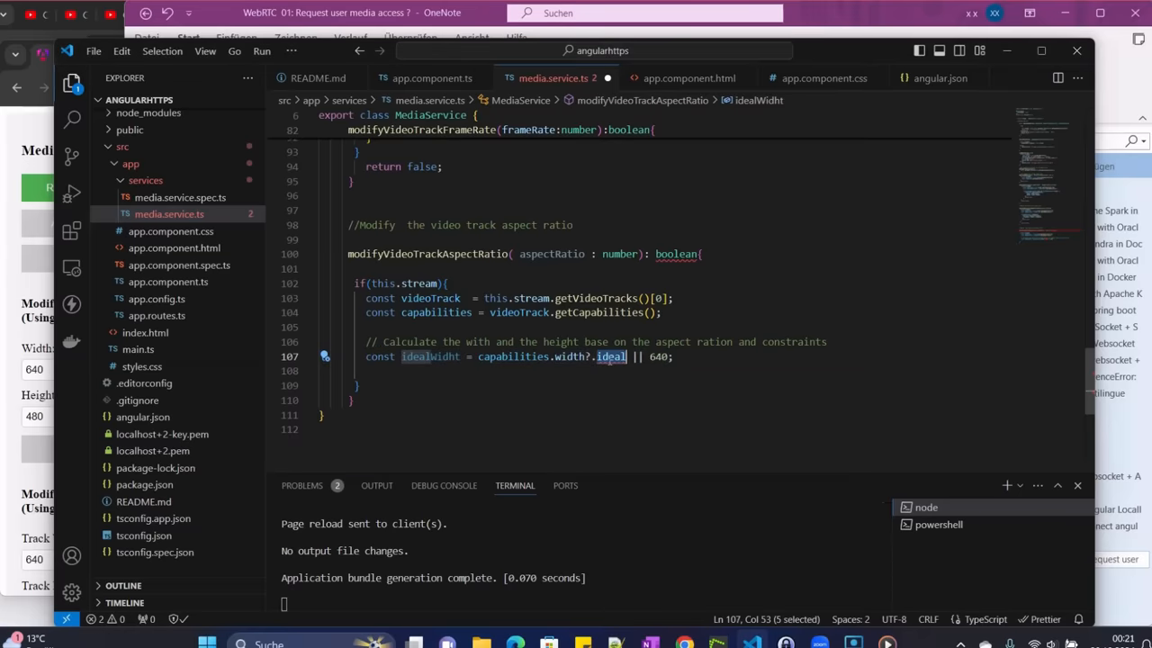
pyautogui.press('Delete')
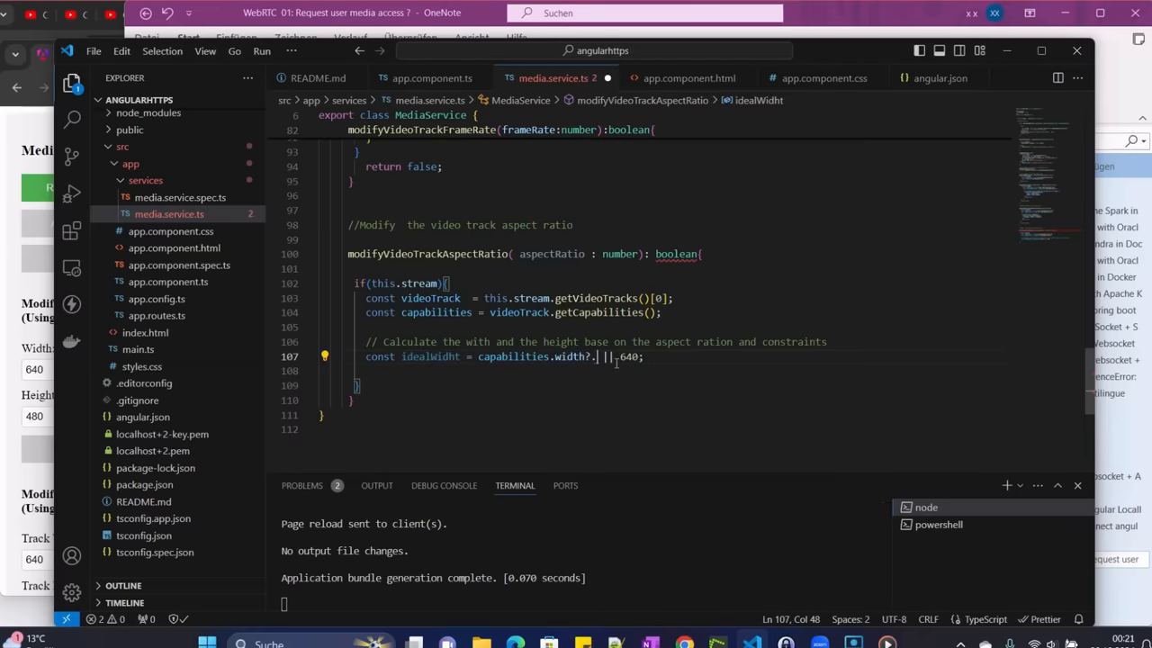
pyautogui.write('mi')
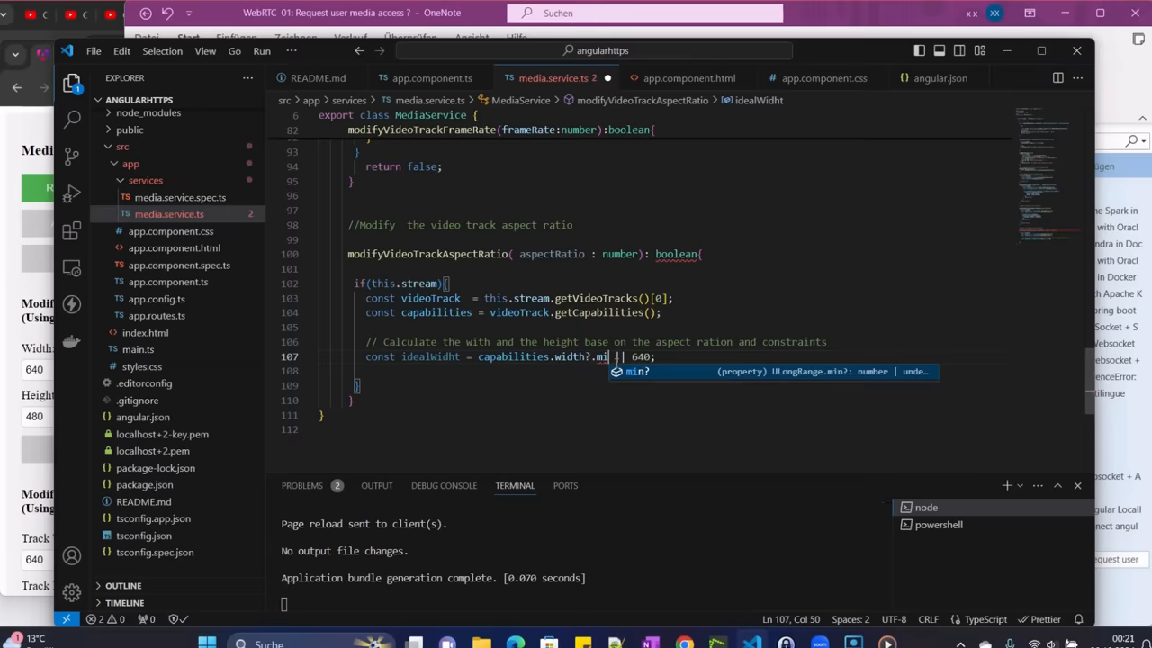
pyautogui.press('Tab')
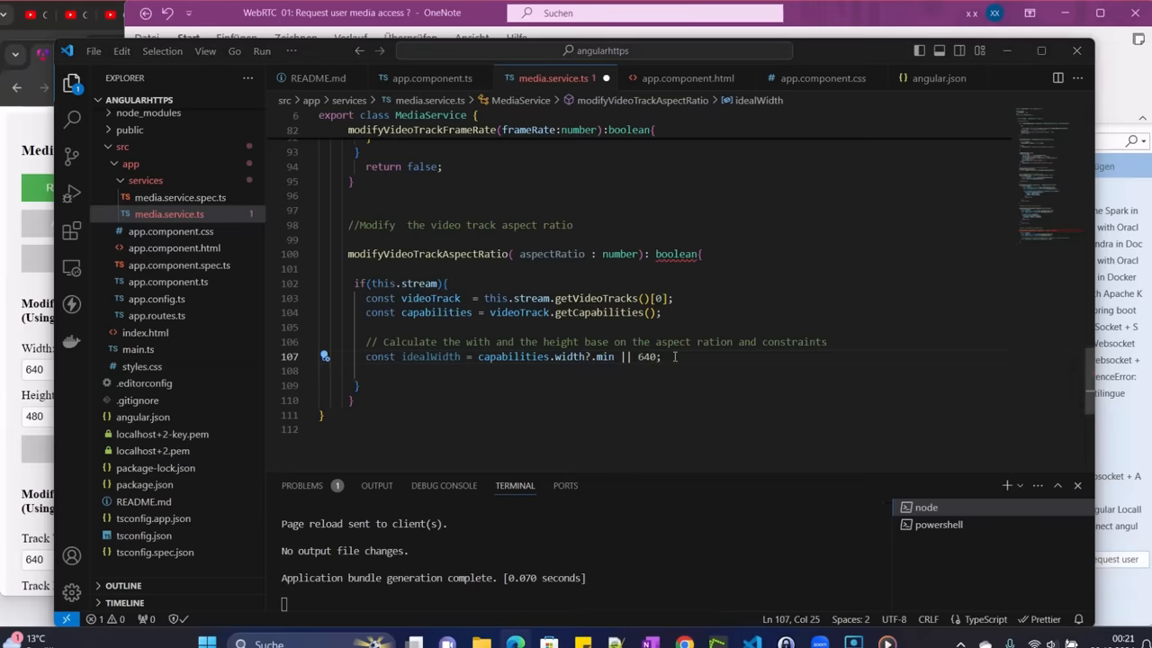
pyautogui.press('Enter')
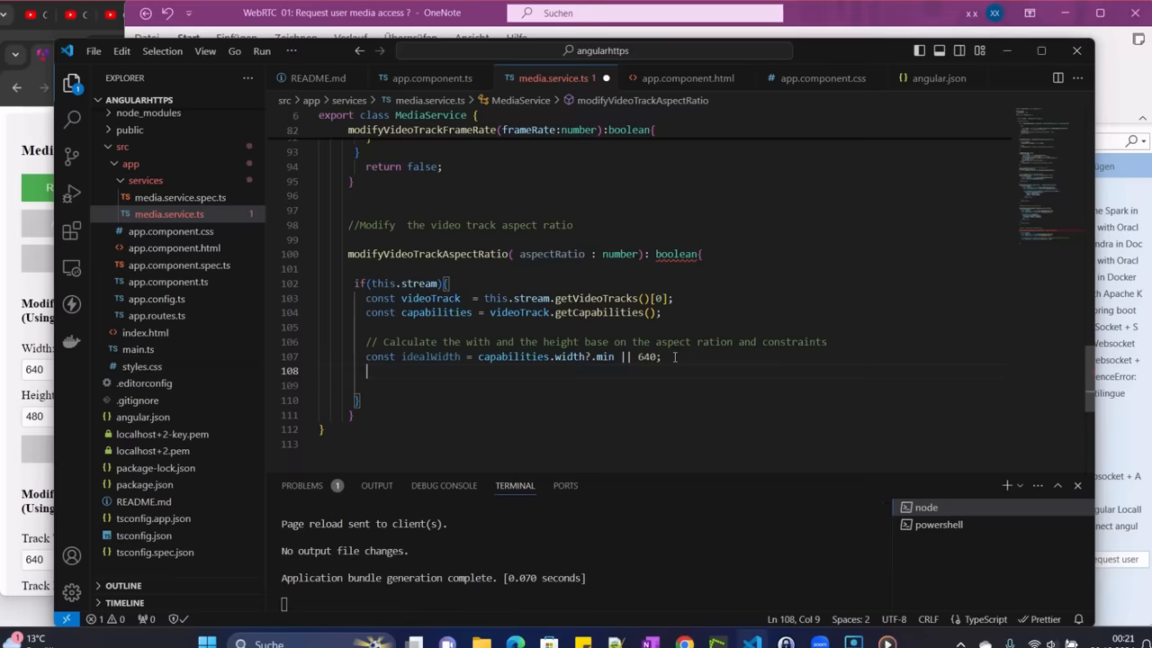
# Write const idealHeight = Math.round(idealWidth/aspectRatio); below idealWidth
pyautogui.write('const i')
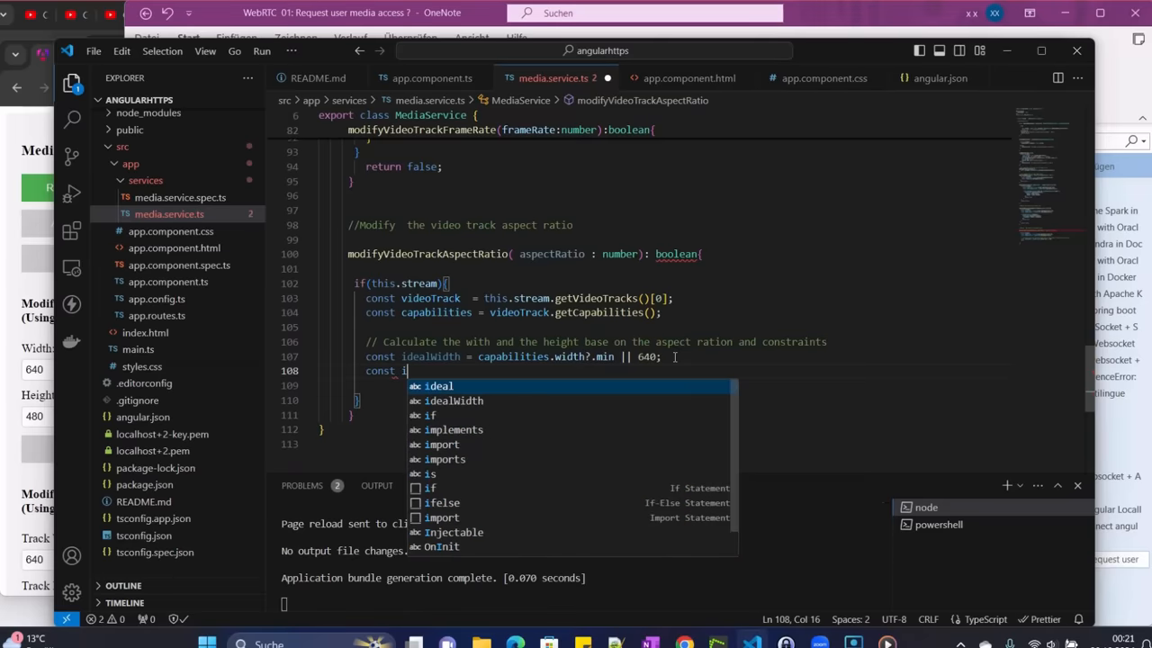
pyautogui.write('dealH')
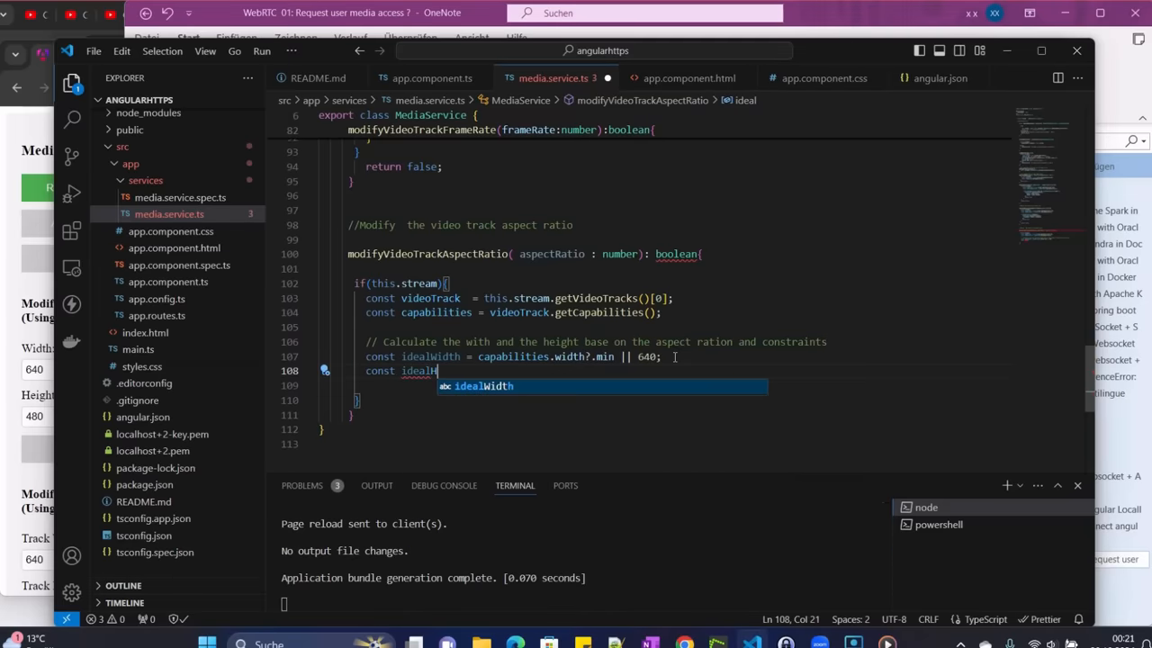
pyautogui.write('eig')
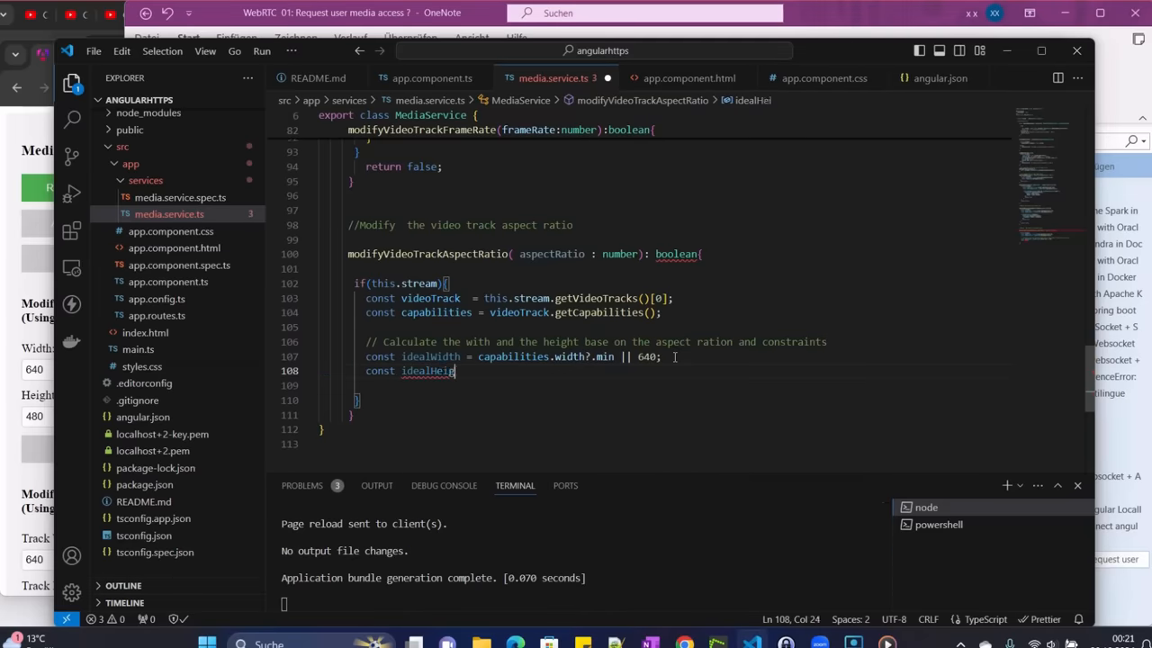
pyautogui.write('ht =')
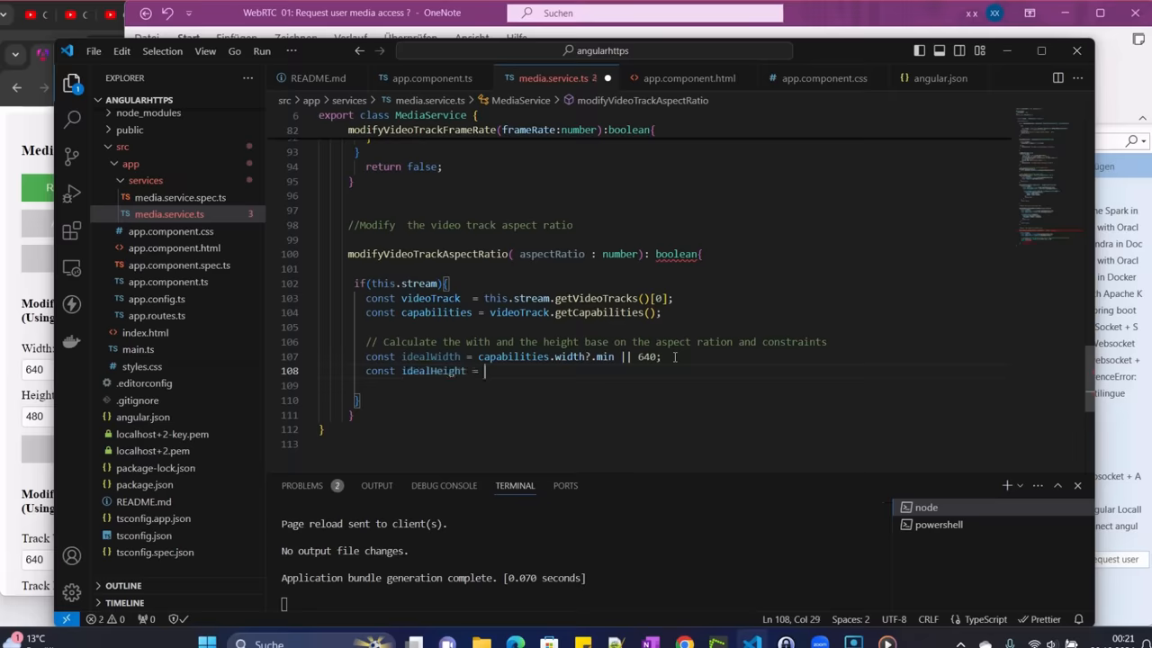
pyautogui.write('Ma')
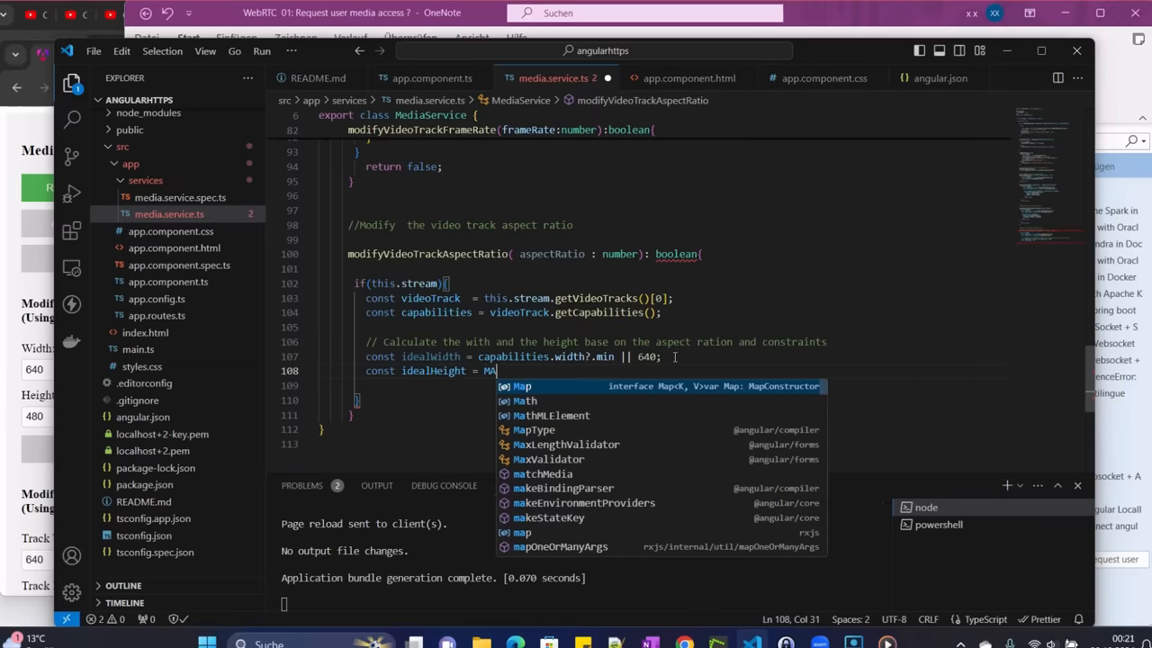
pyautogui.write('th')
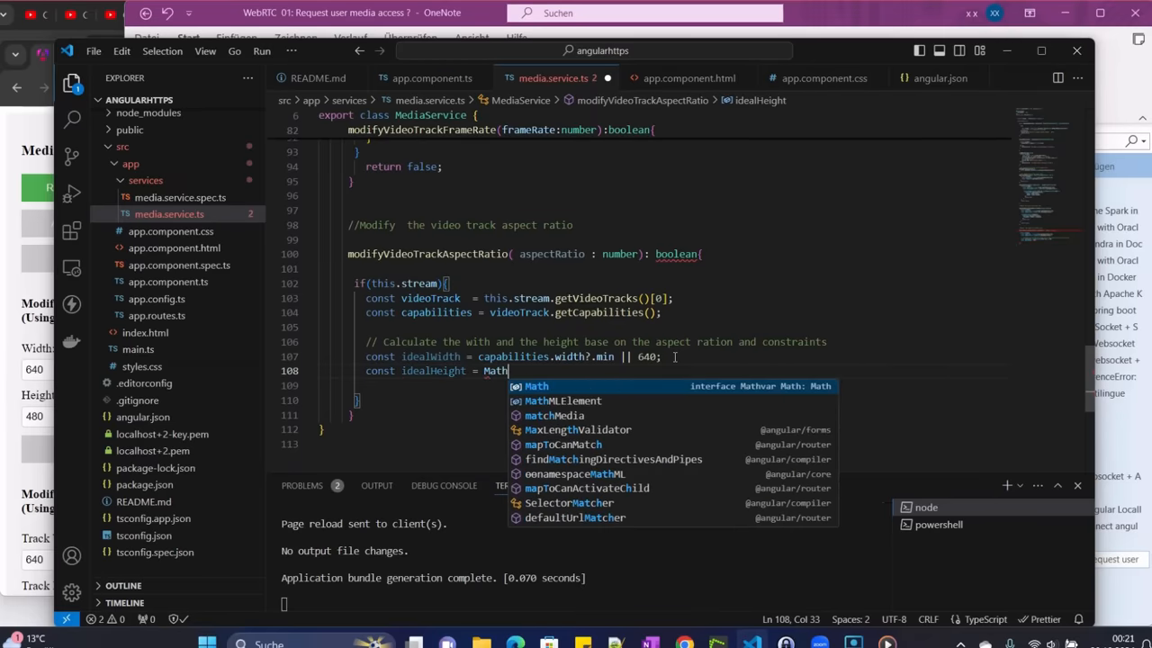
pyautogui.write('.round')
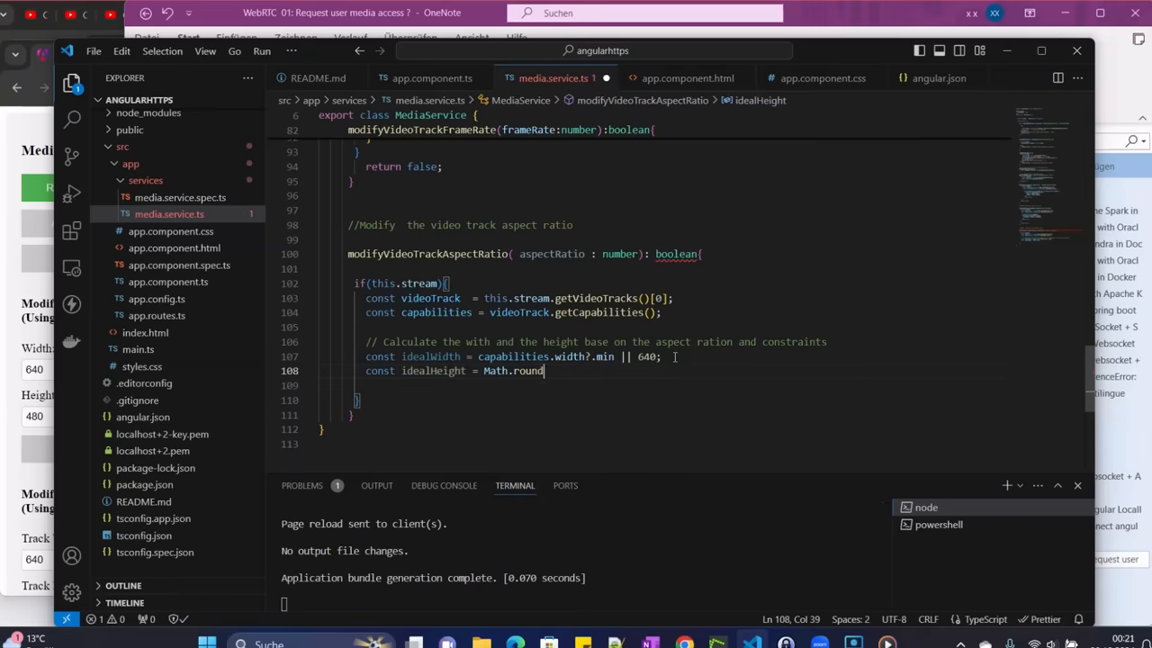
pyautogui.write('(')
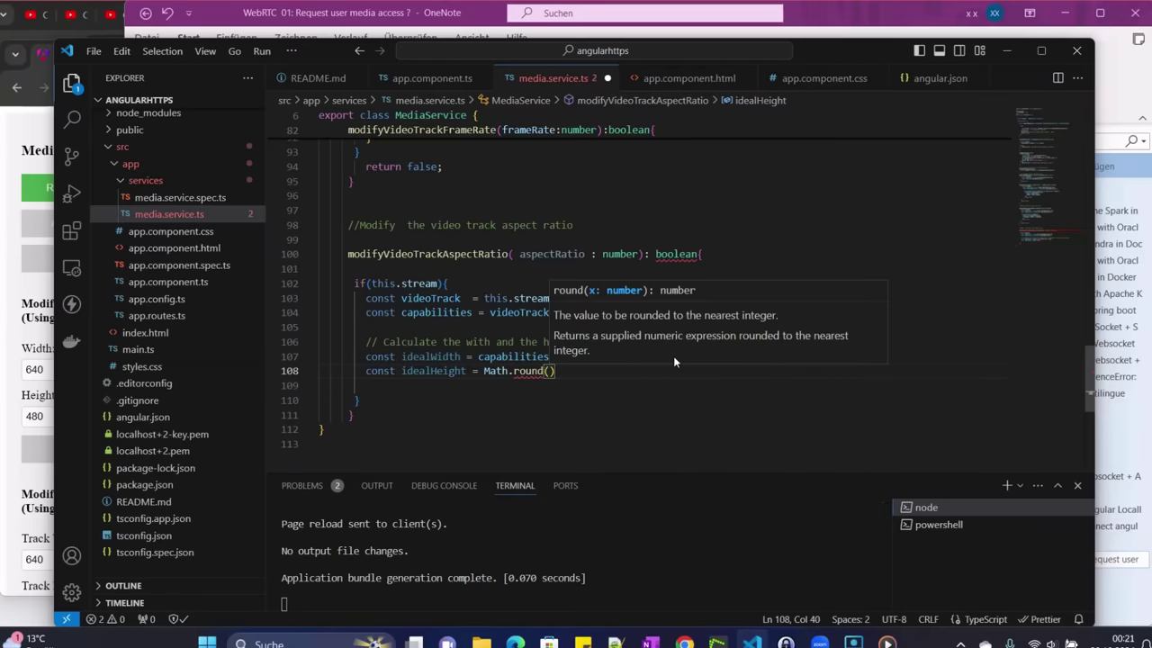
pyautogui.write('i')
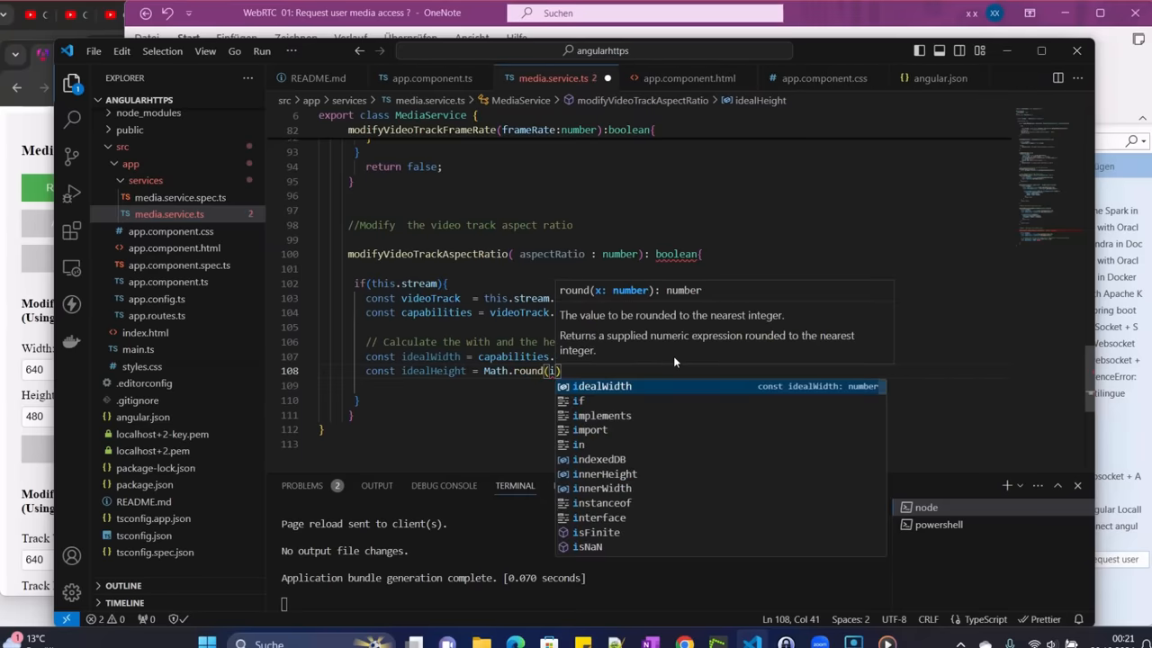
pyautogui.write('idealWidth/')
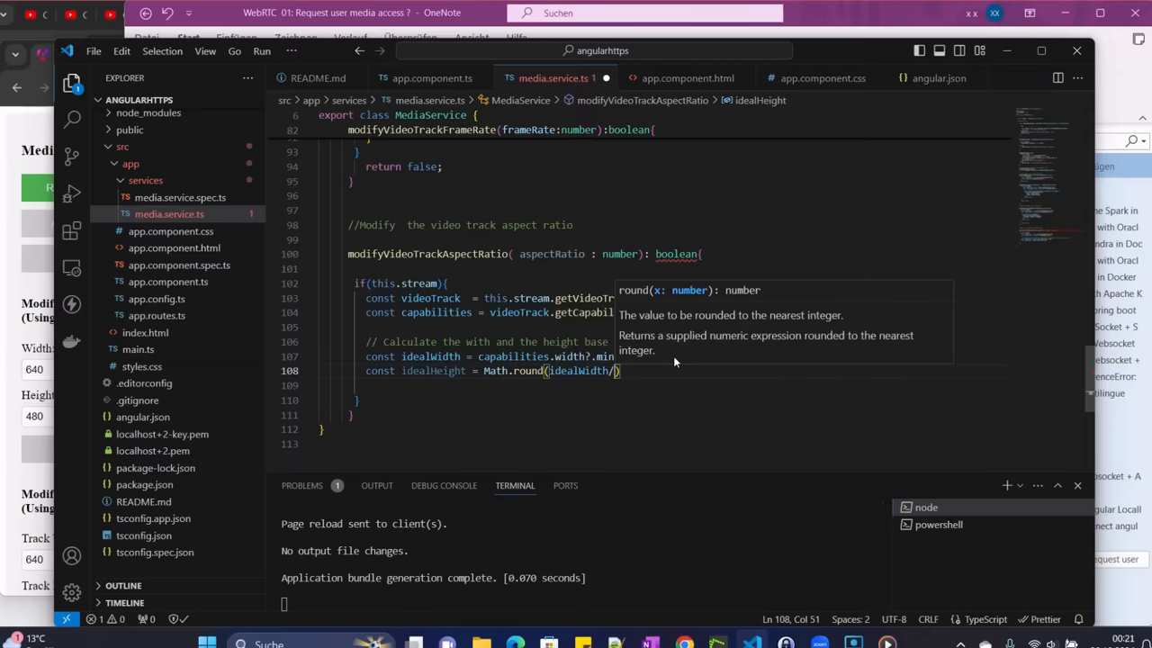
pyautogui.write('aspectRatio')
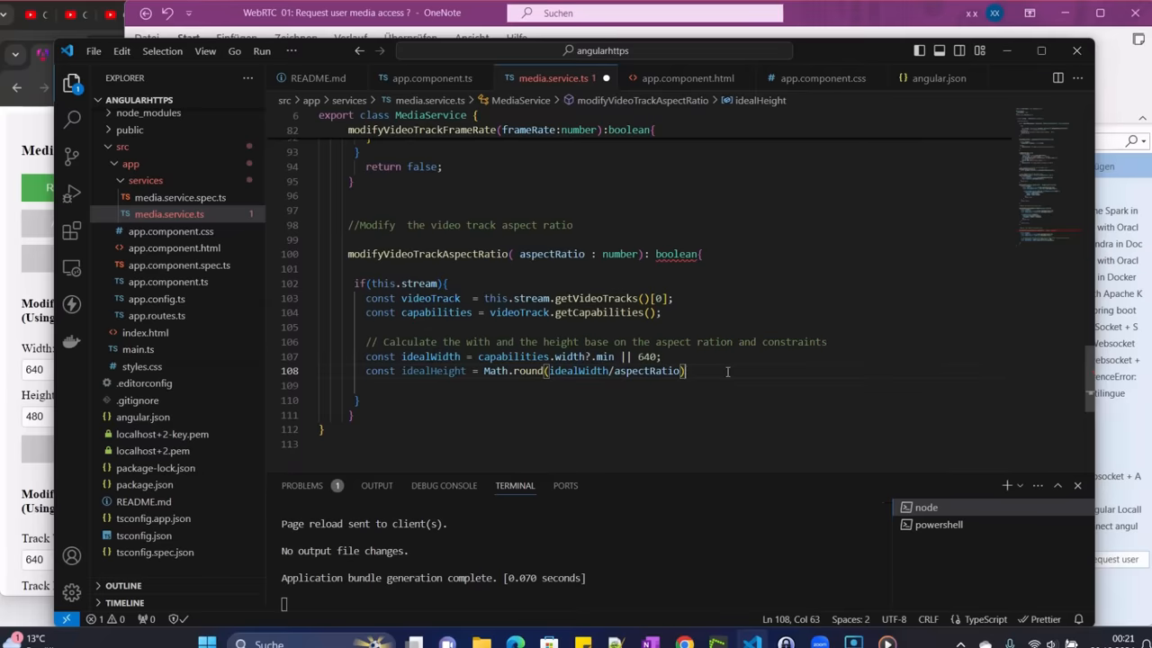
pyautogui.write(';')
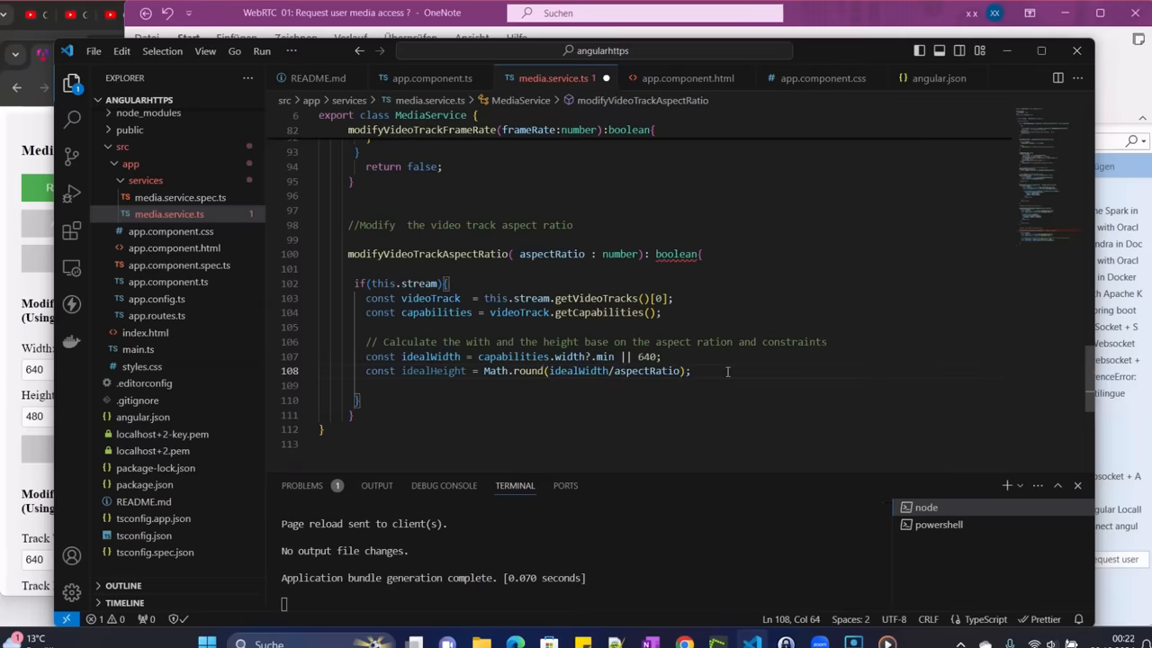
pyautogui.press('Enter')
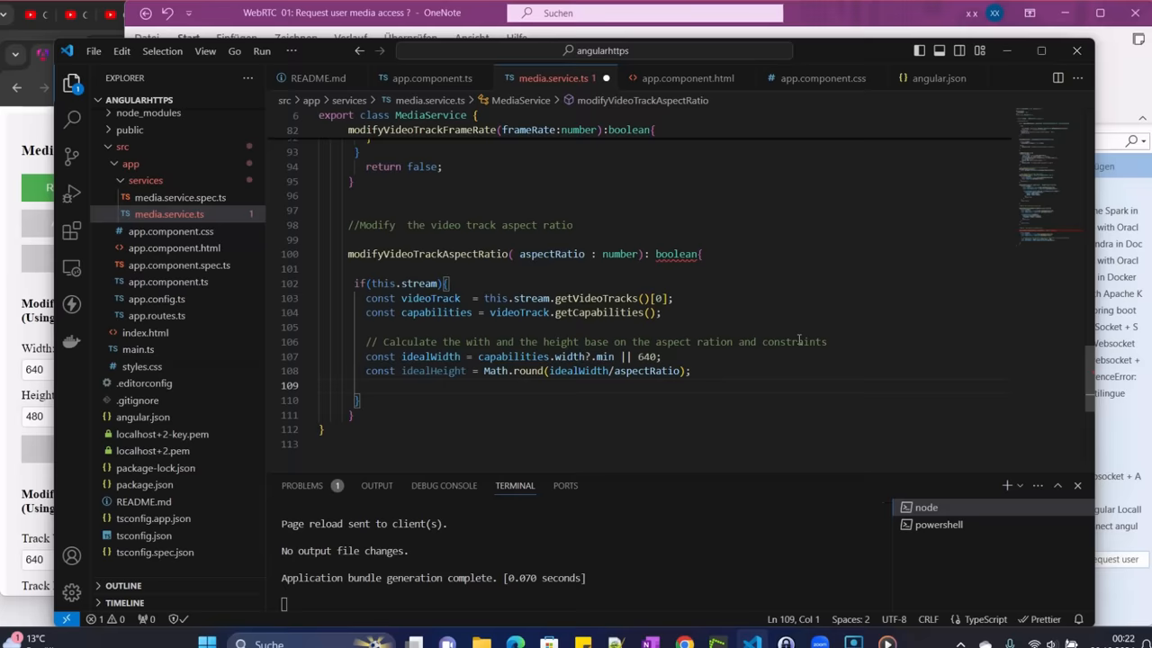
pyautogui.click(727, 370)
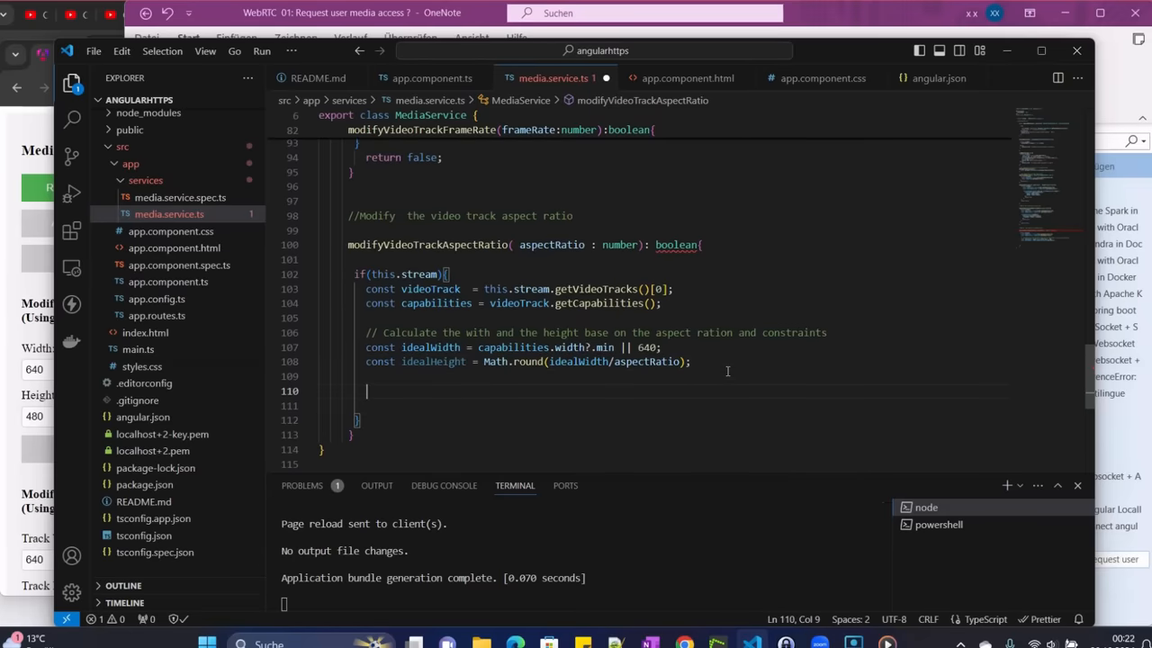
# Start videoTrack.applyConstraints with width: {ideal: idealWidth}
pyautogui.write('vi')
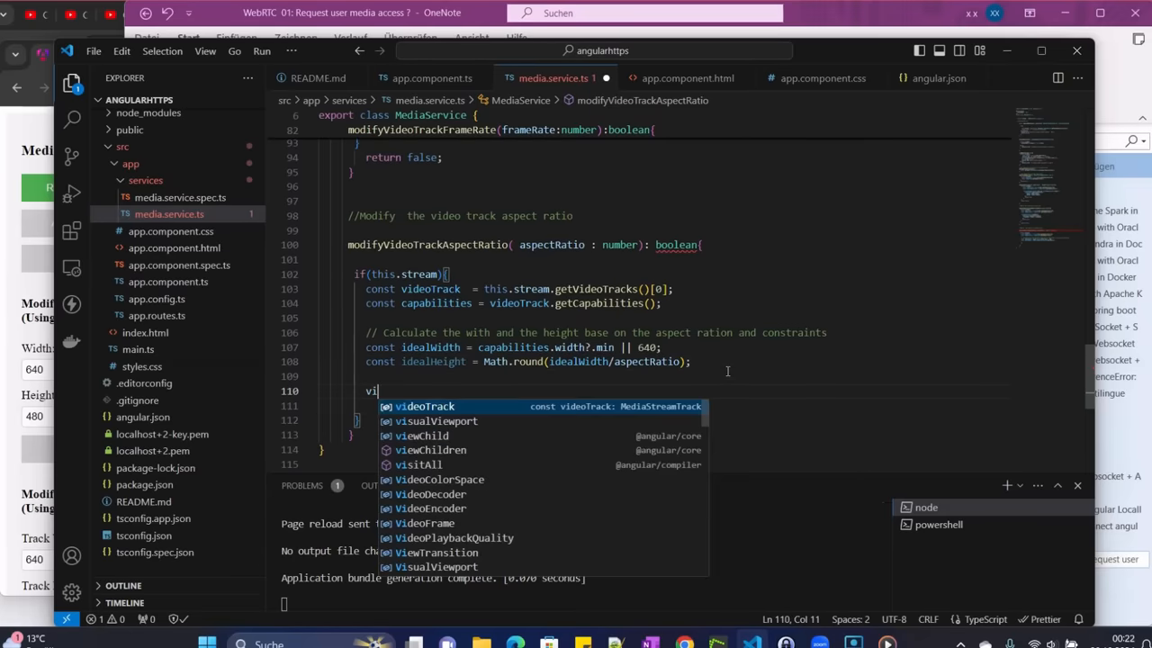
pyautogui.write('dth')
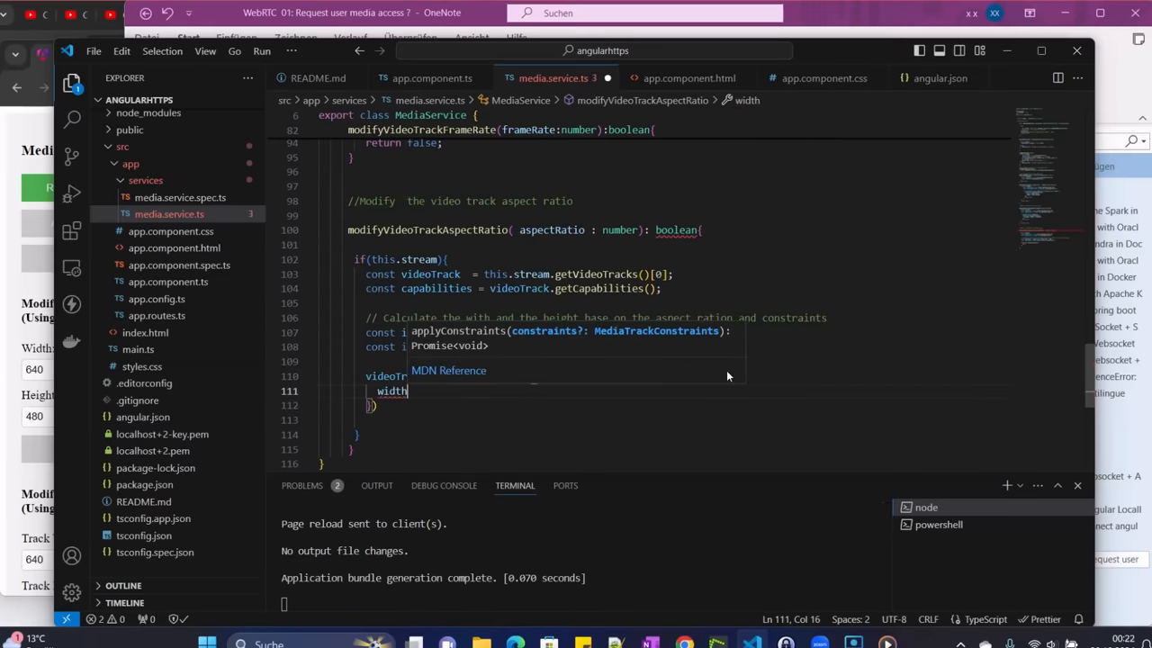
pyautogui.write(':')
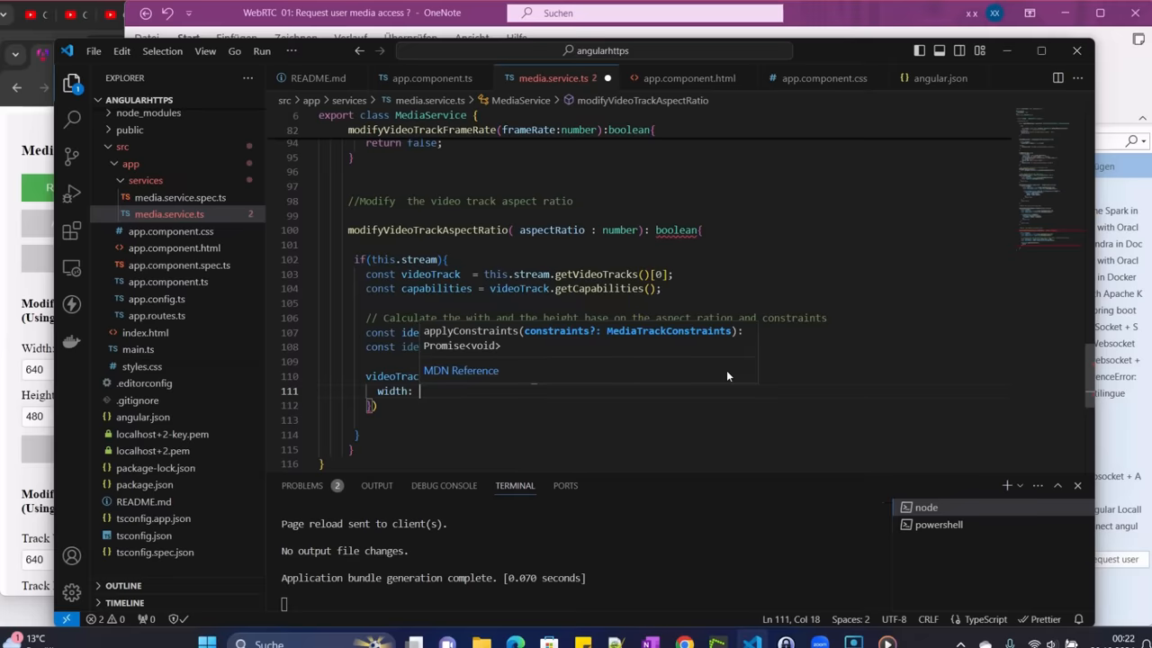
pyautogui.write('ide')
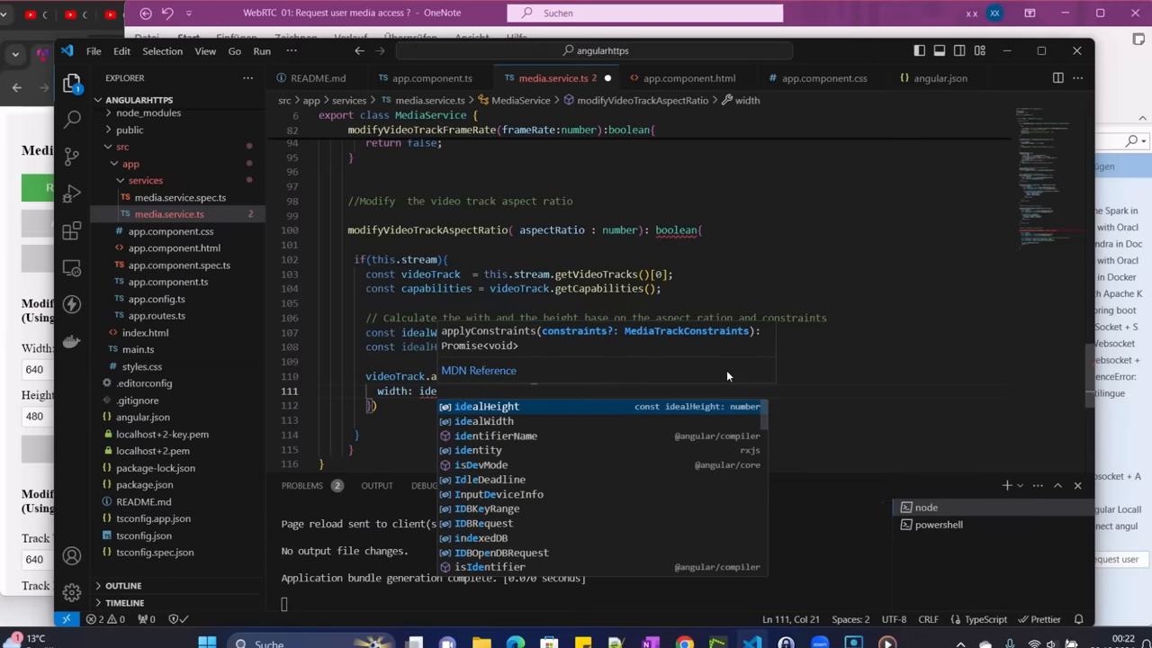
pyautogui.write('al')
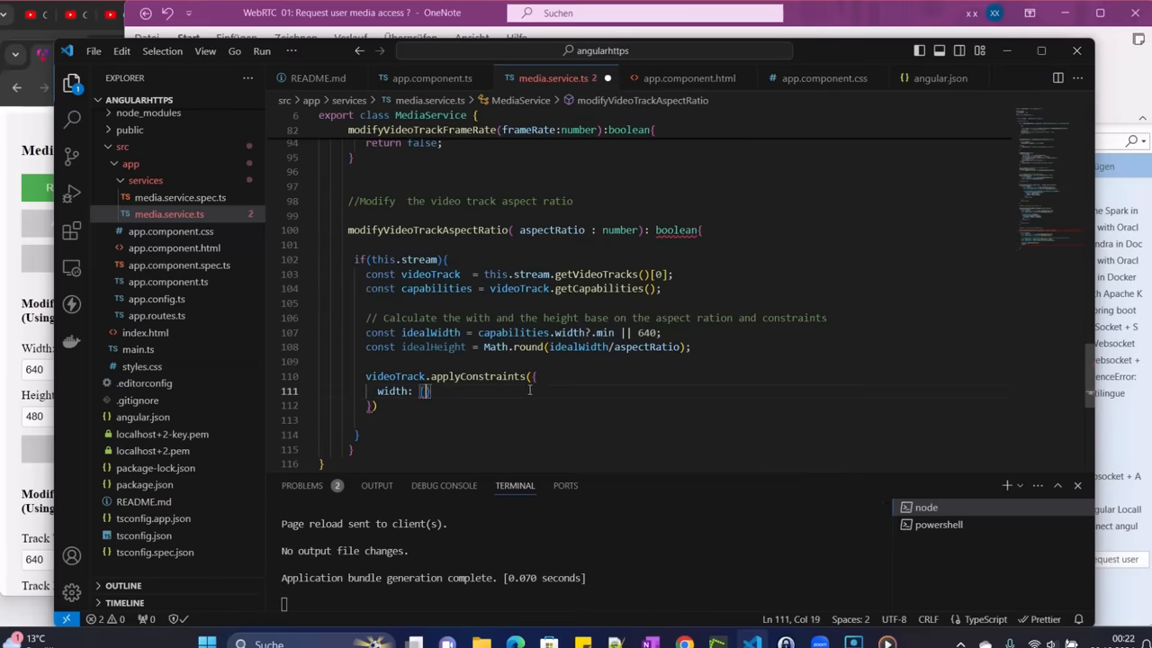
pyautogui.write('ideal: idealWidth')
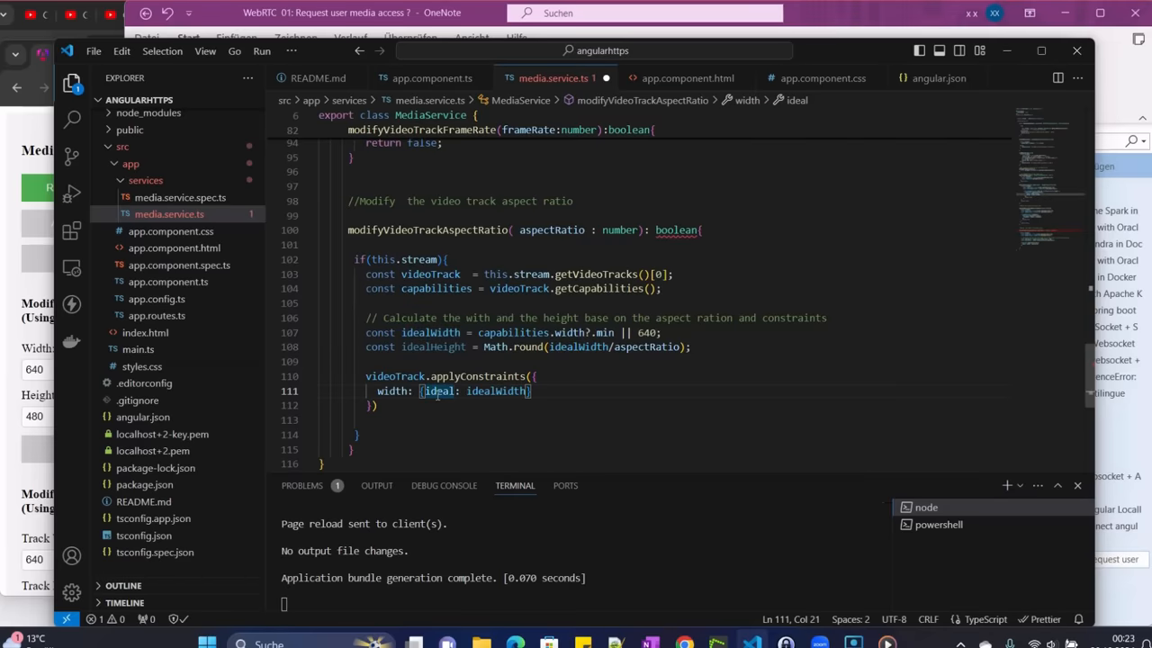
pyautogui.moveTo(439, 391)
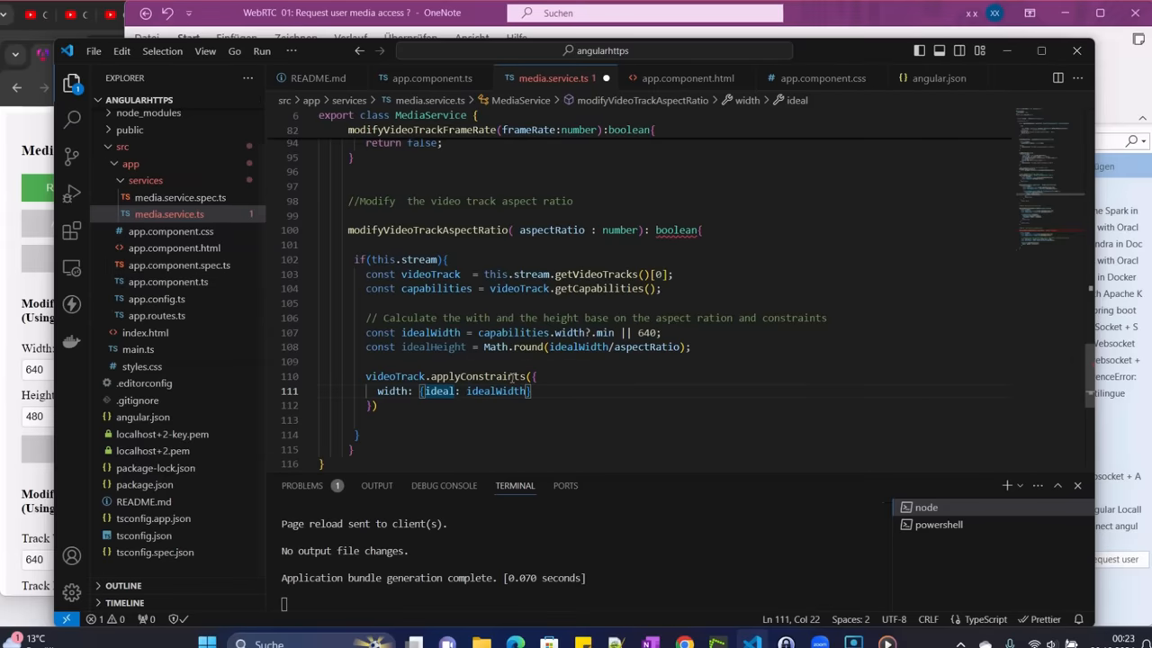
pyautogui.moveTo(438, 391)
pyautogui.write('x')
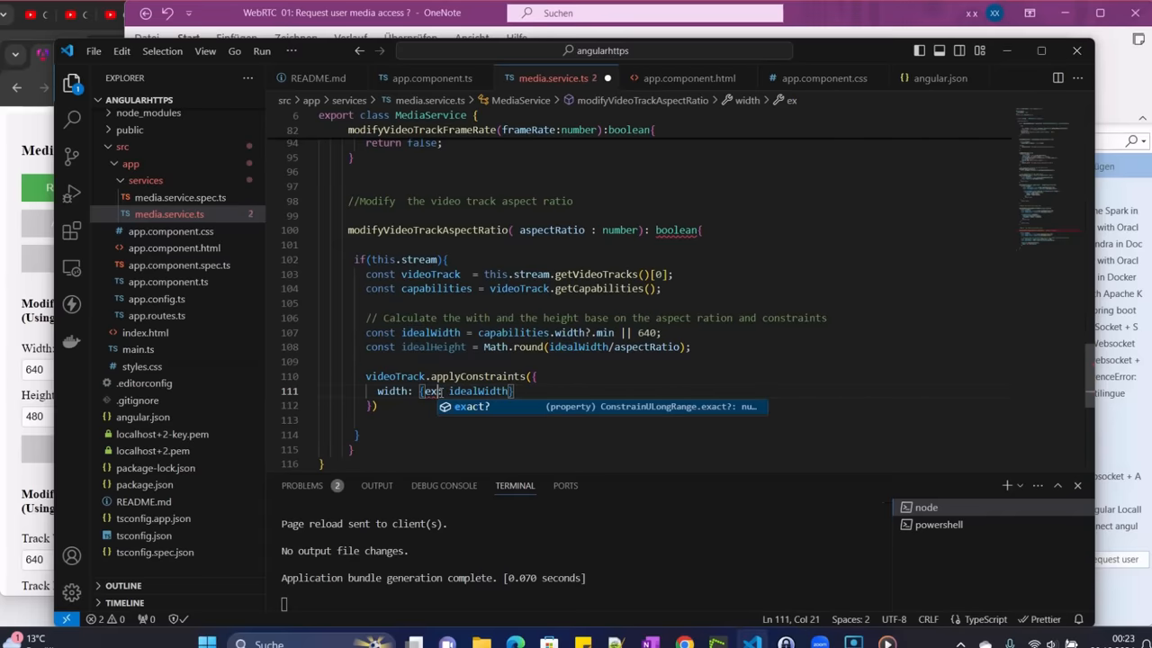
# Duplicate the width line as height: {ideal: idealHeight}
pyautogui.write('ideal')
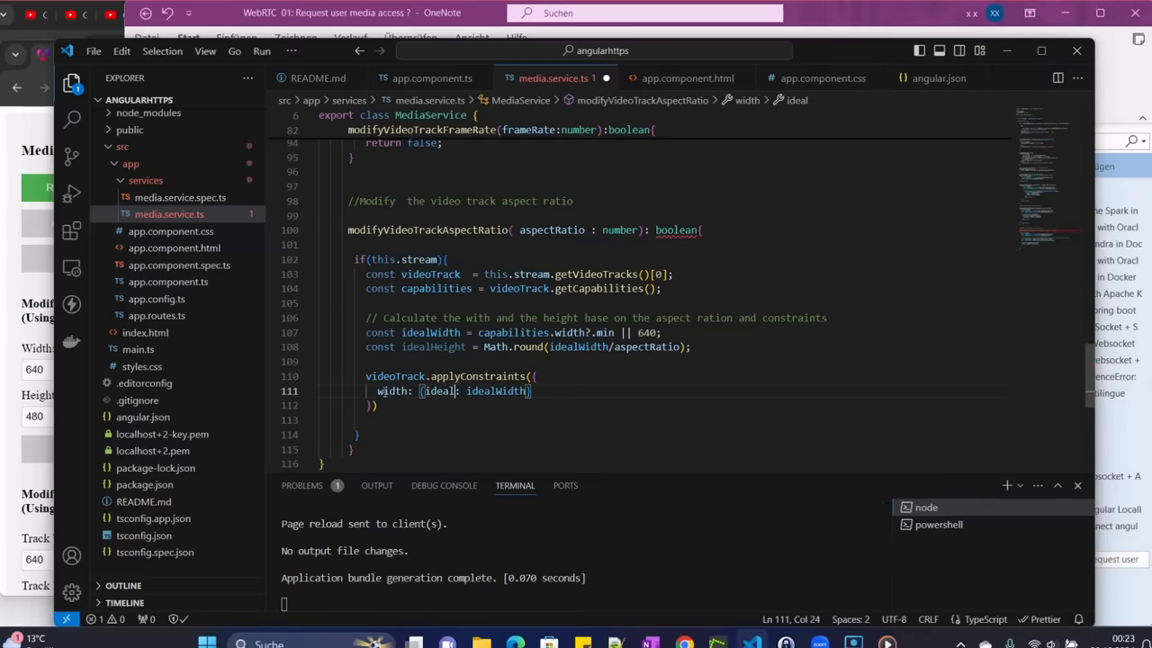
pyautogui.moveTo(372, 390); pyautogui.dragTo(531, 390)
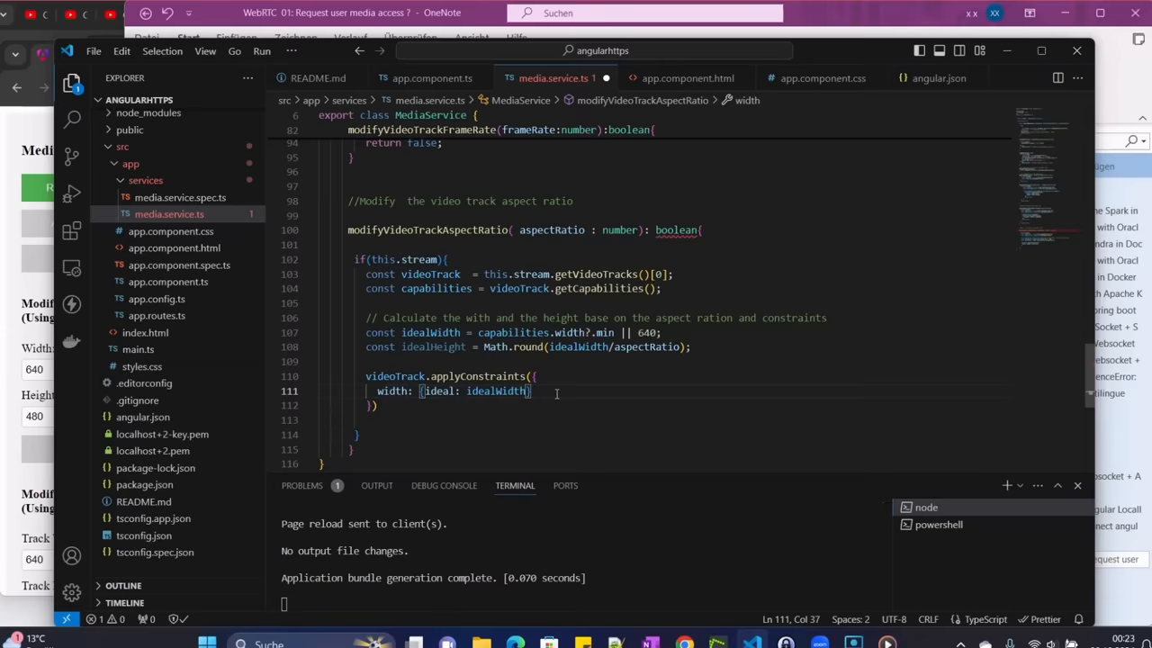
pyautogui.press('Enter')
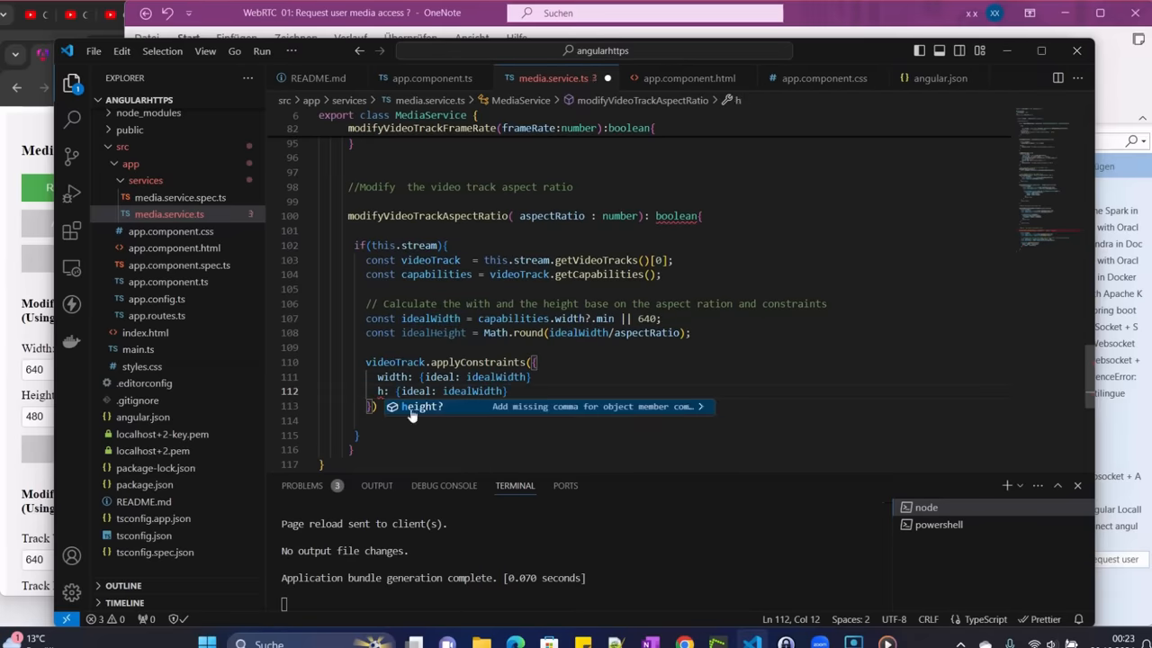
pyautogui.write('height: {ideal: e')
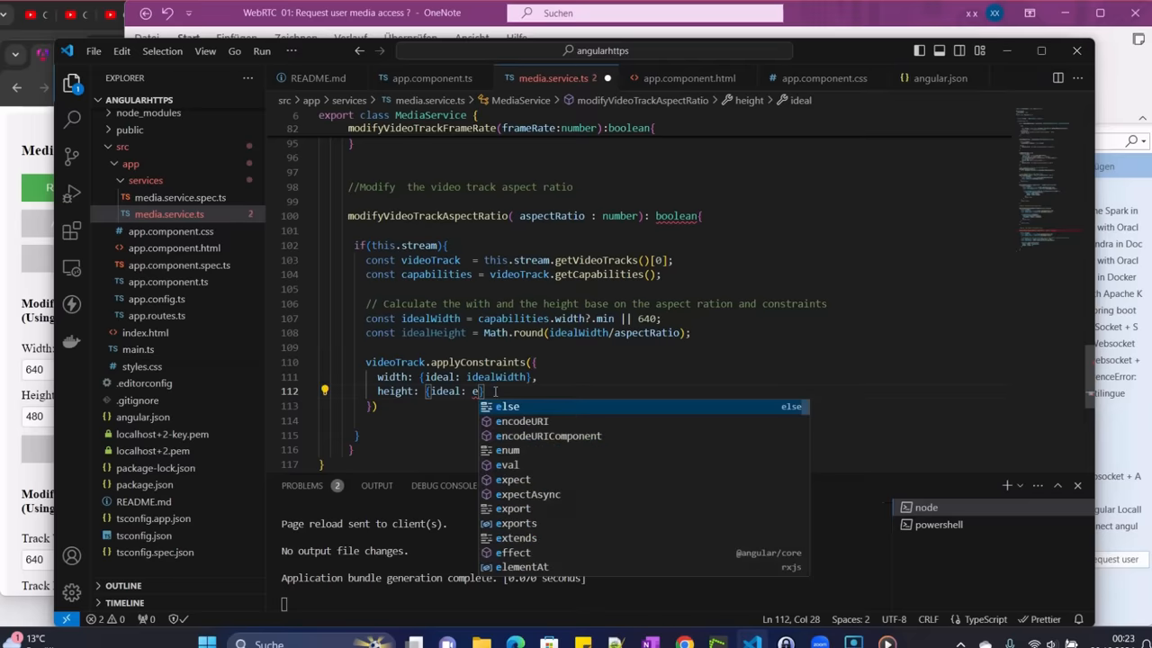
pyautogui.write('i')
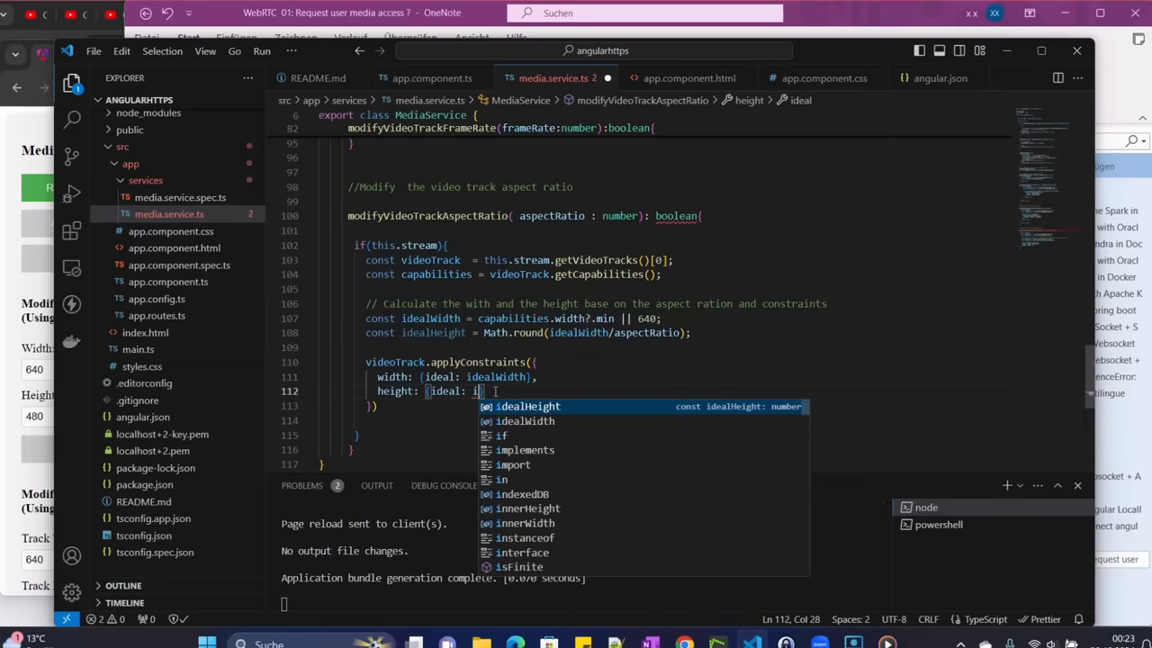
pyautogui.press('Tab')
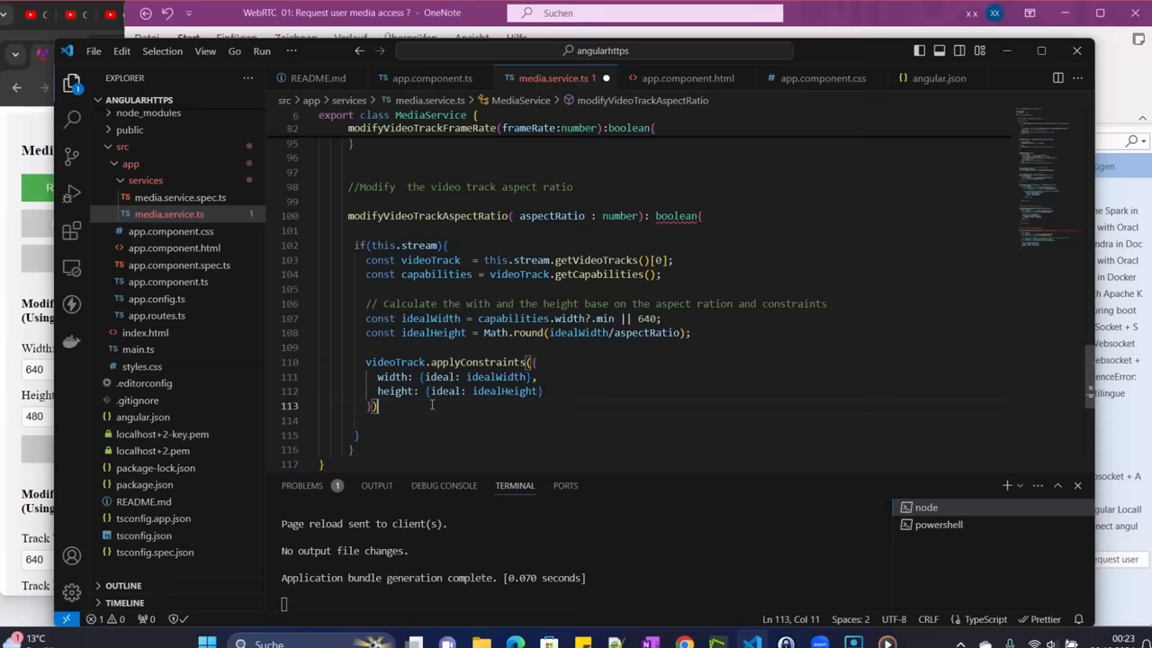
# Add 'return true;' after applyConstraints and 'return false;' after the if block
pyautogui.write('re')
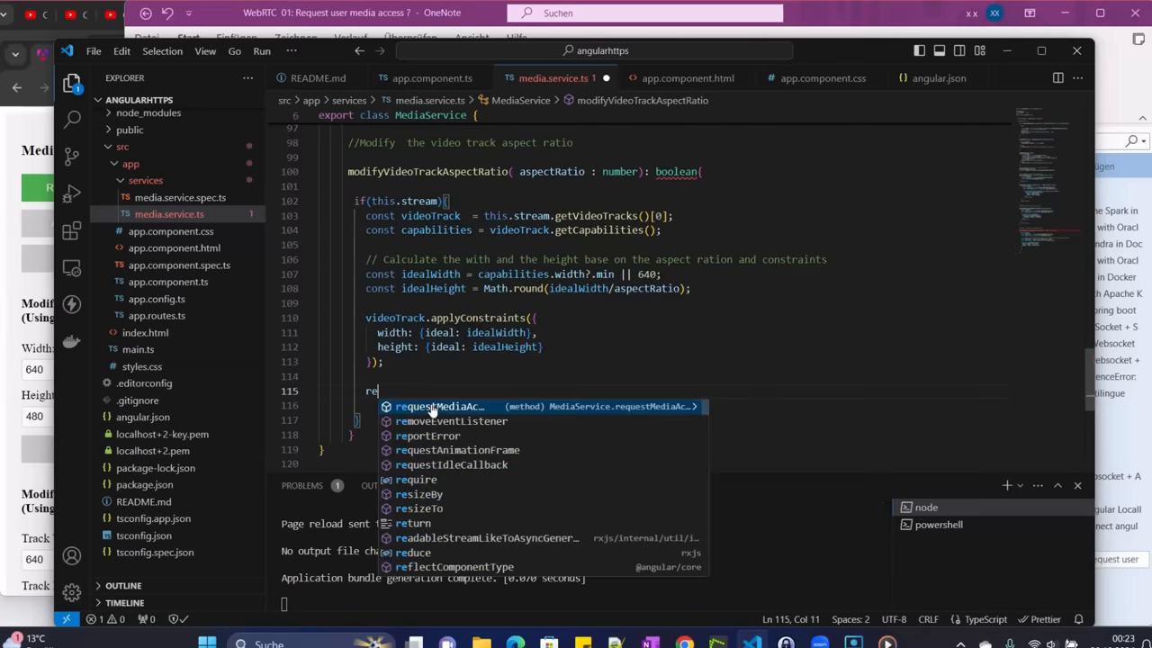
pyautogui.write('return true;')
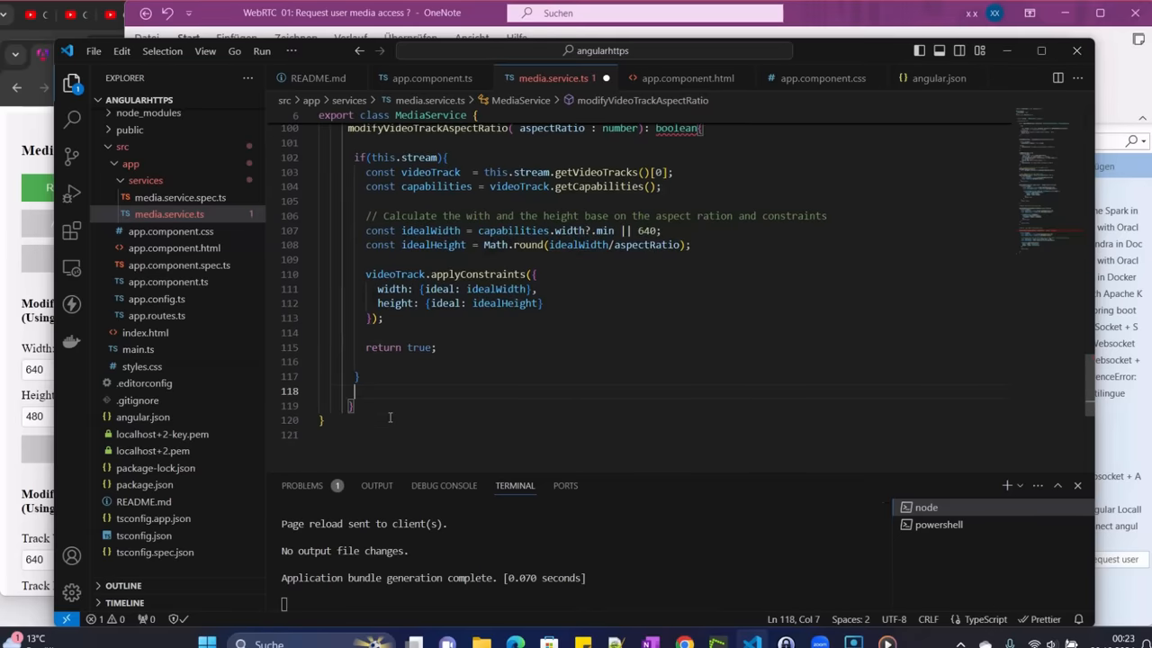
pyautogui.write('return fa')
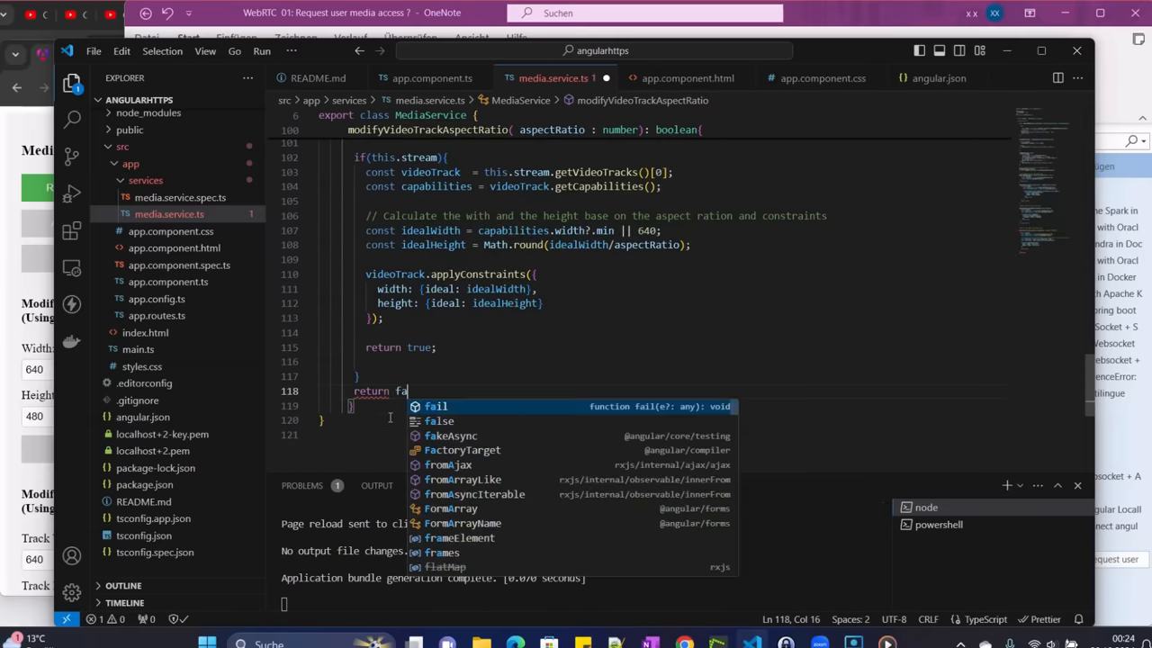
pyautogui.write('lse;')
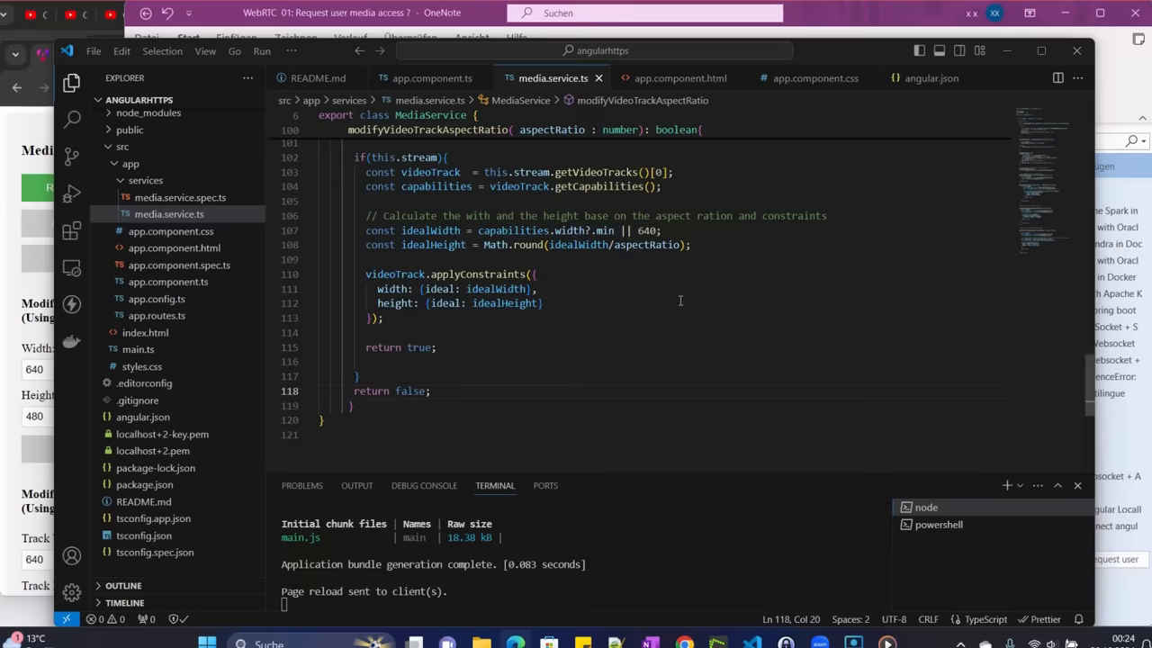
pyautogui.moveTo(522, 312)
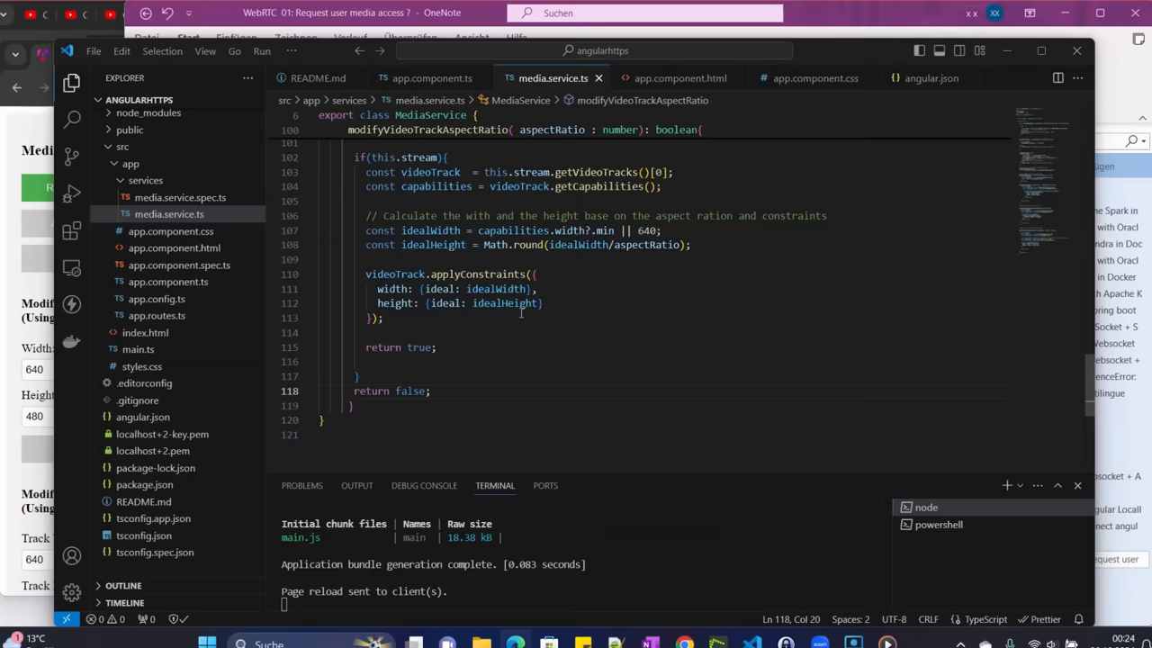
pyautogui.moveTo(527, 318)
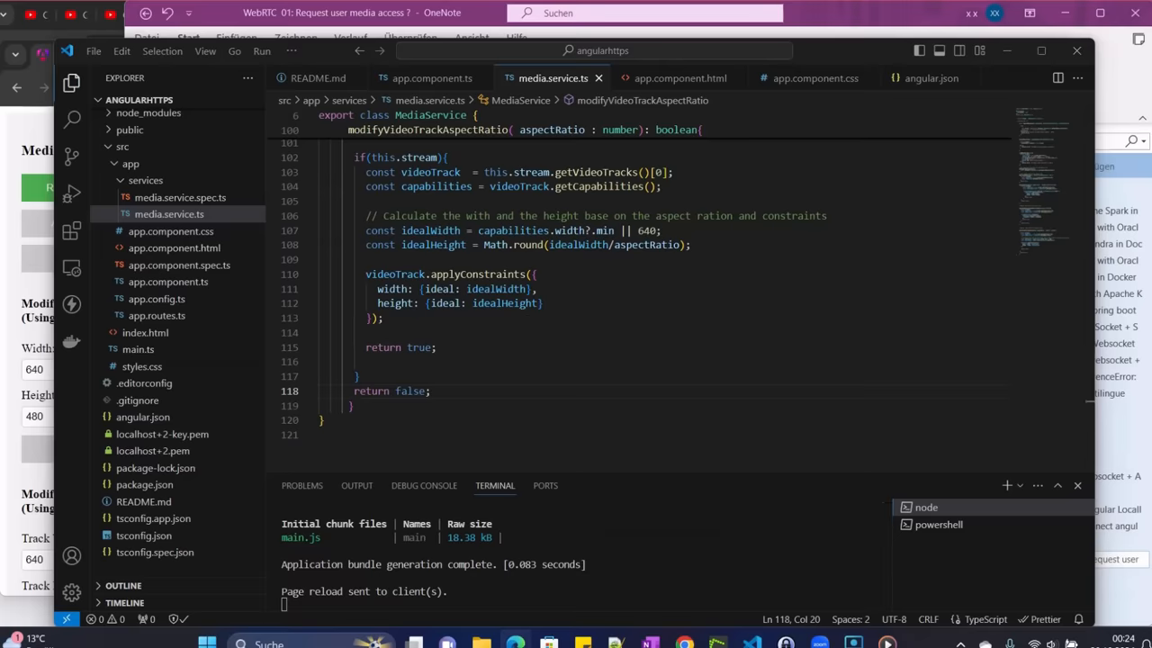
pyautogui.moveTo(178, 265)
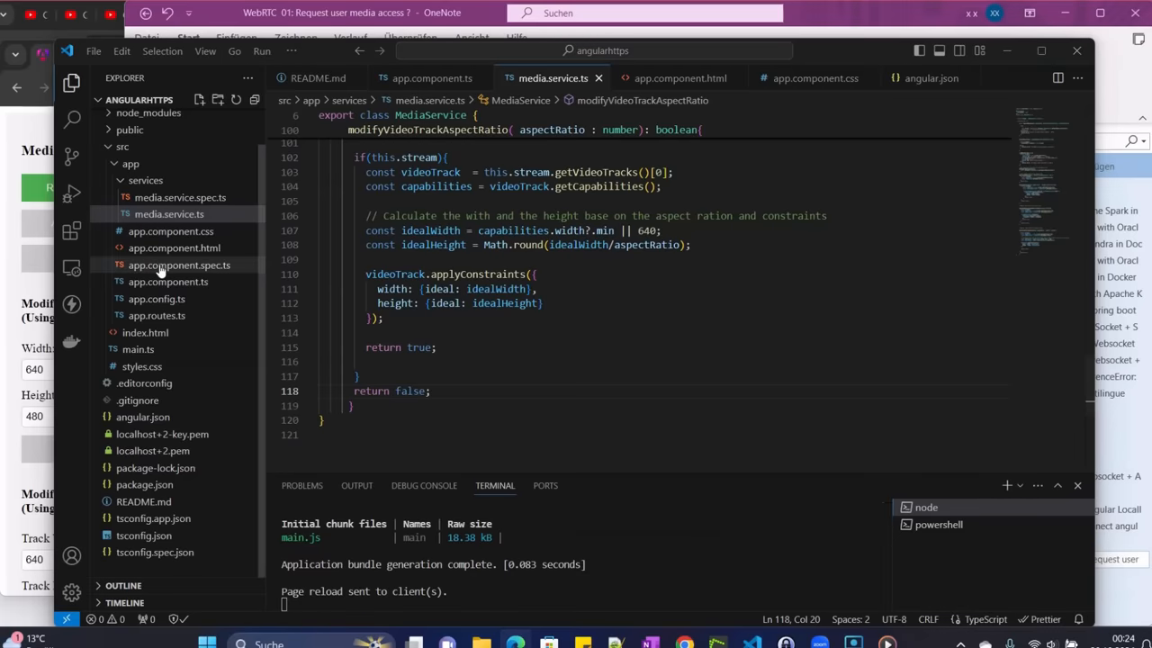
# In app.component.ts, add a videoAspectRatio property set to 1.777 below videoFrameRate
pyautogui.click(167, 281)
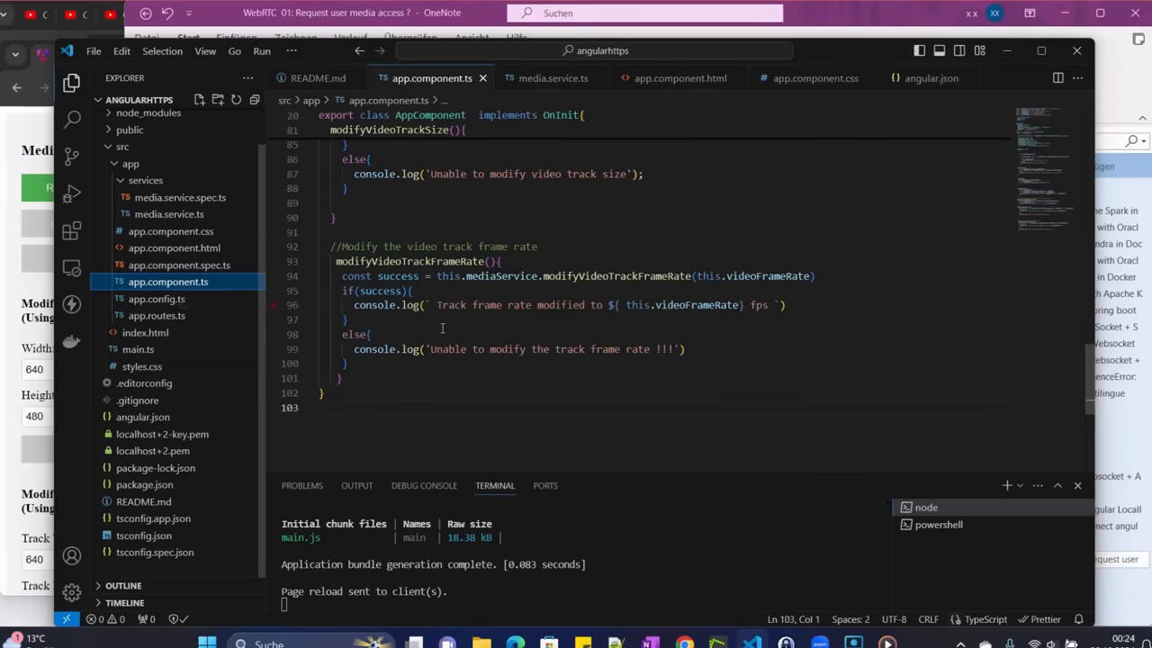
pyautogui.scroll(3)
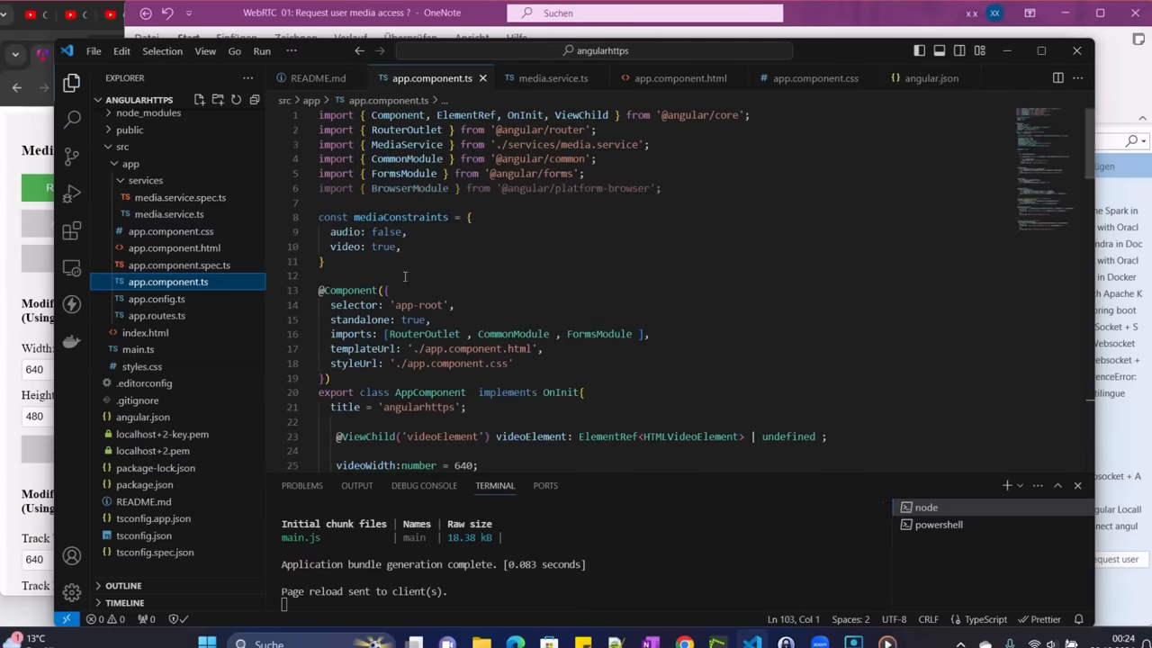
pyautogui.scroll(-3)
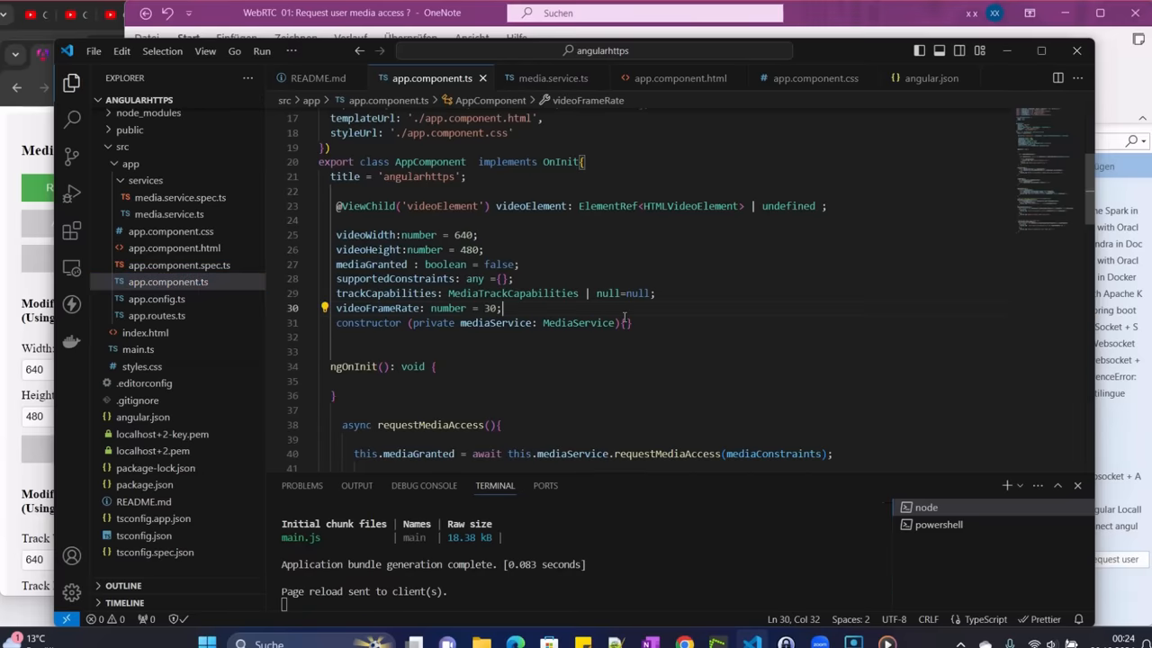
pyautogui.press('Enter')
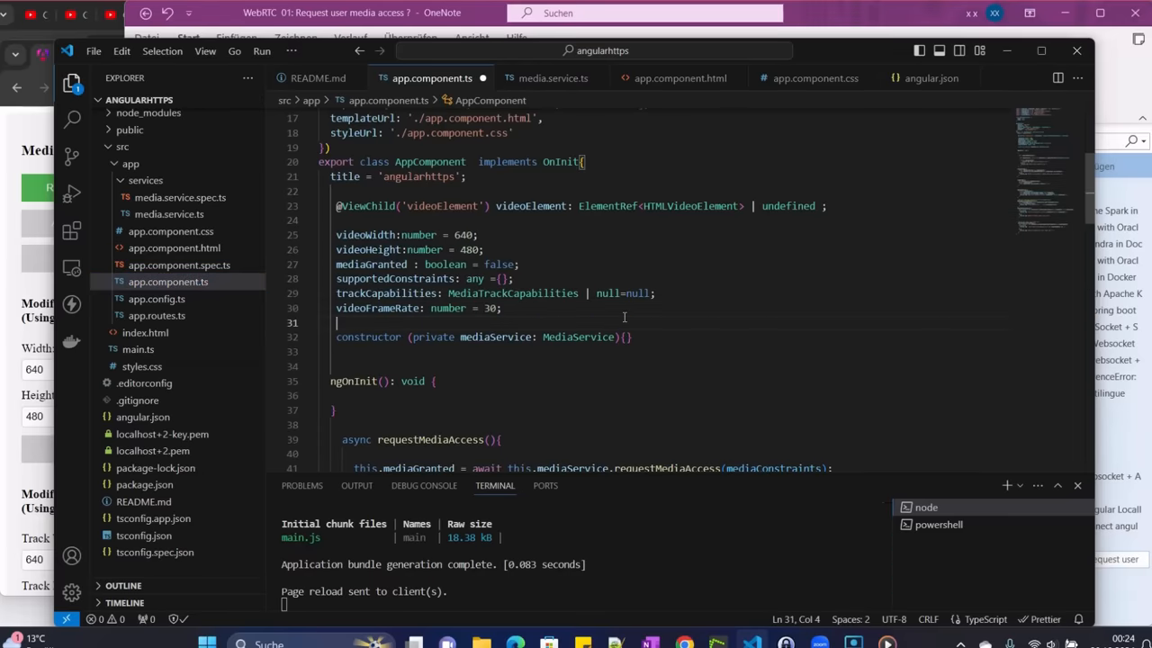
pyautogui.write('videoAspectRa')
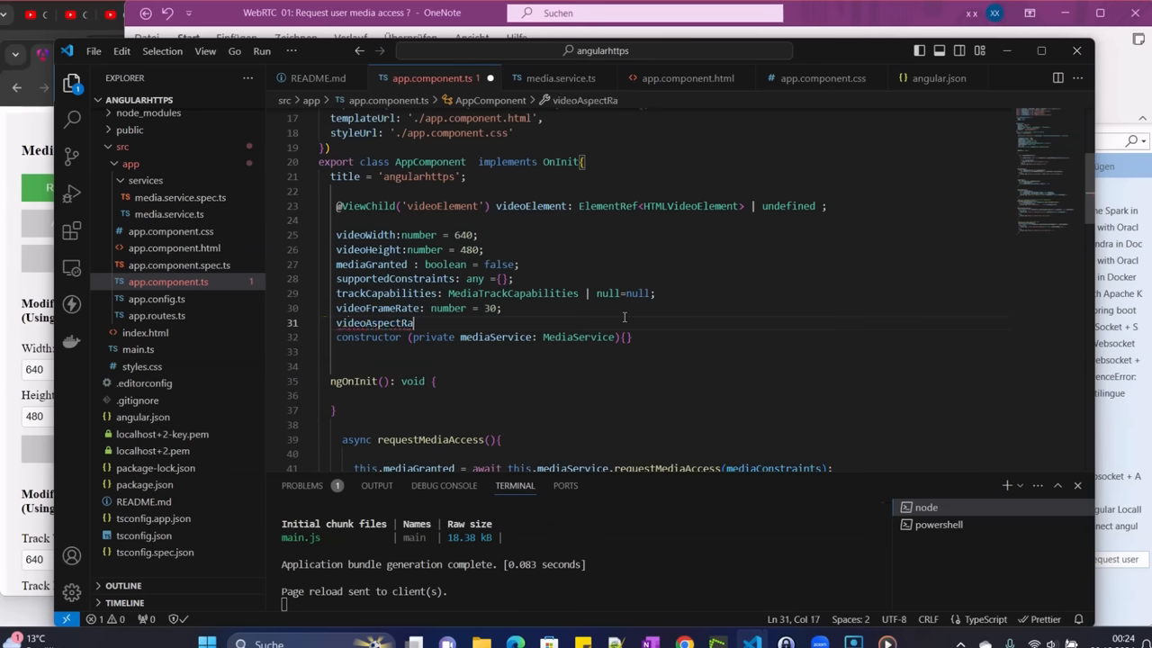
pyautogui.write('tio : number =')
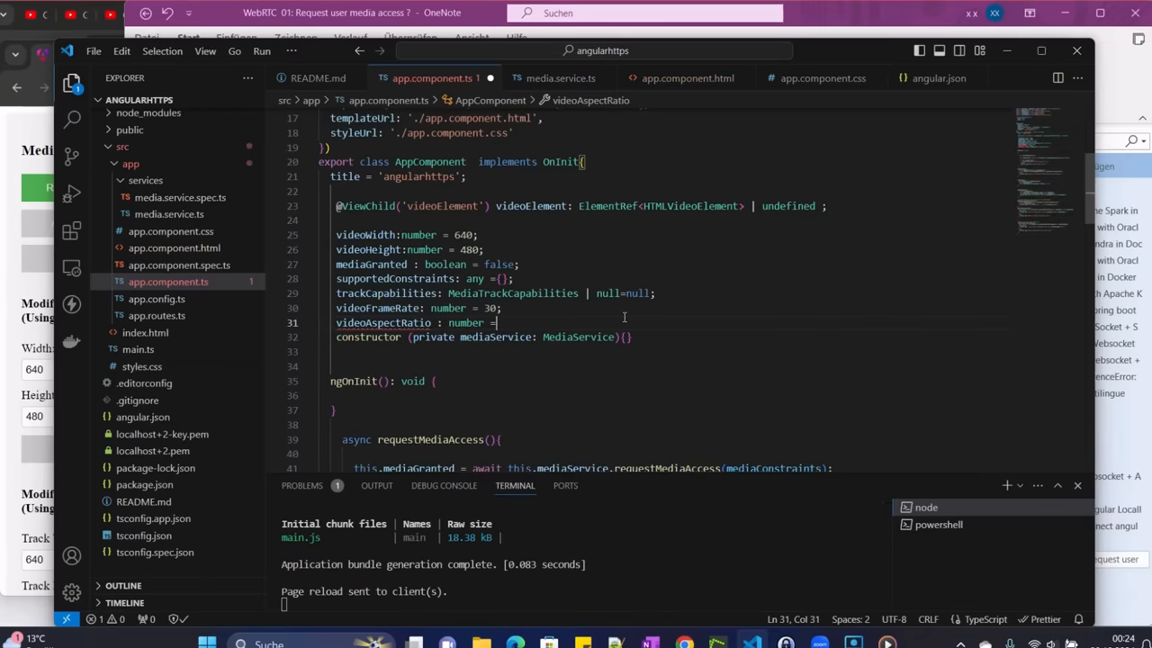
pyautogui.write('1.777')
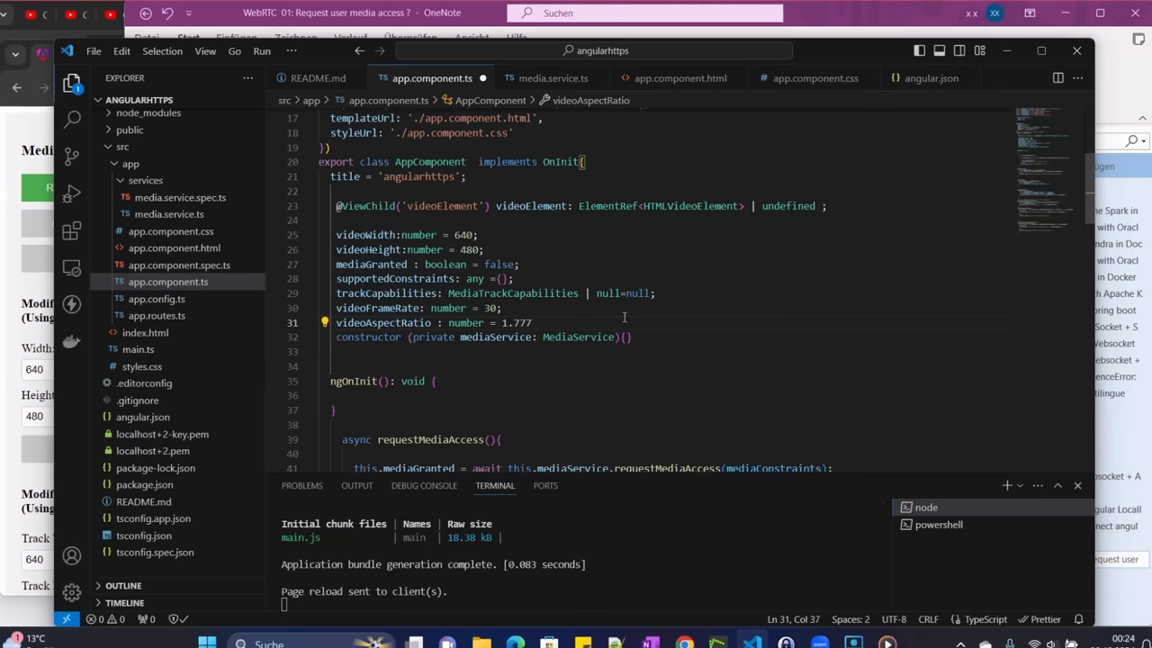
# Append the trailing comment '// Default aspect ration 16:9' to videoAspectRatio
pyautogui.write('/')
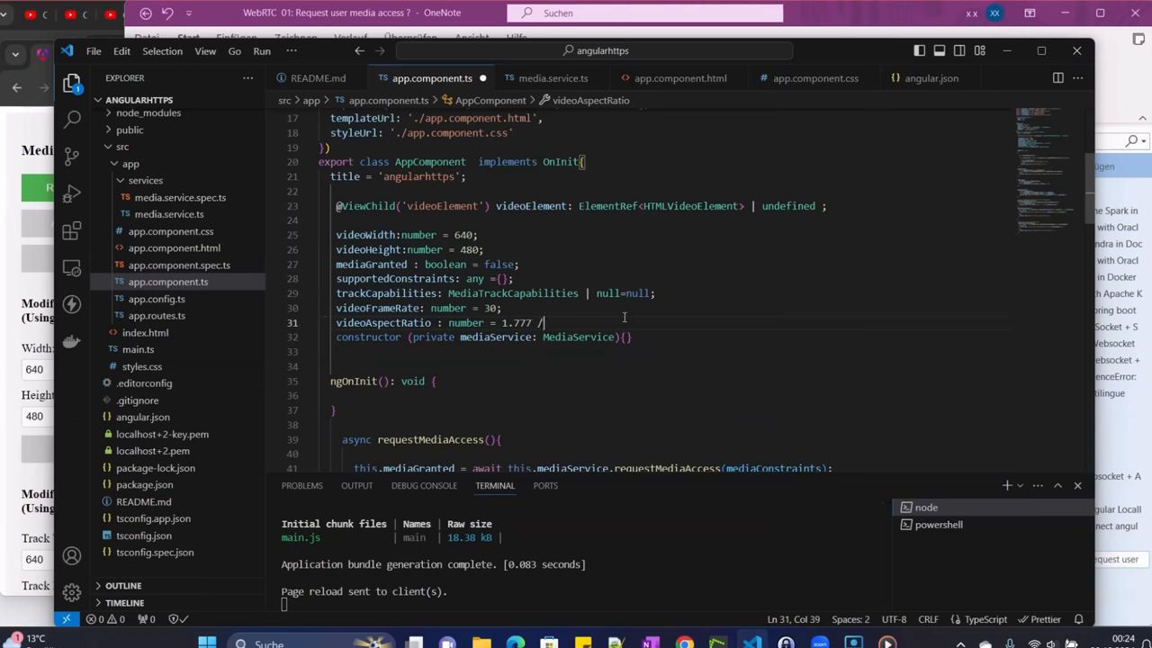
pyautogui.write('/')
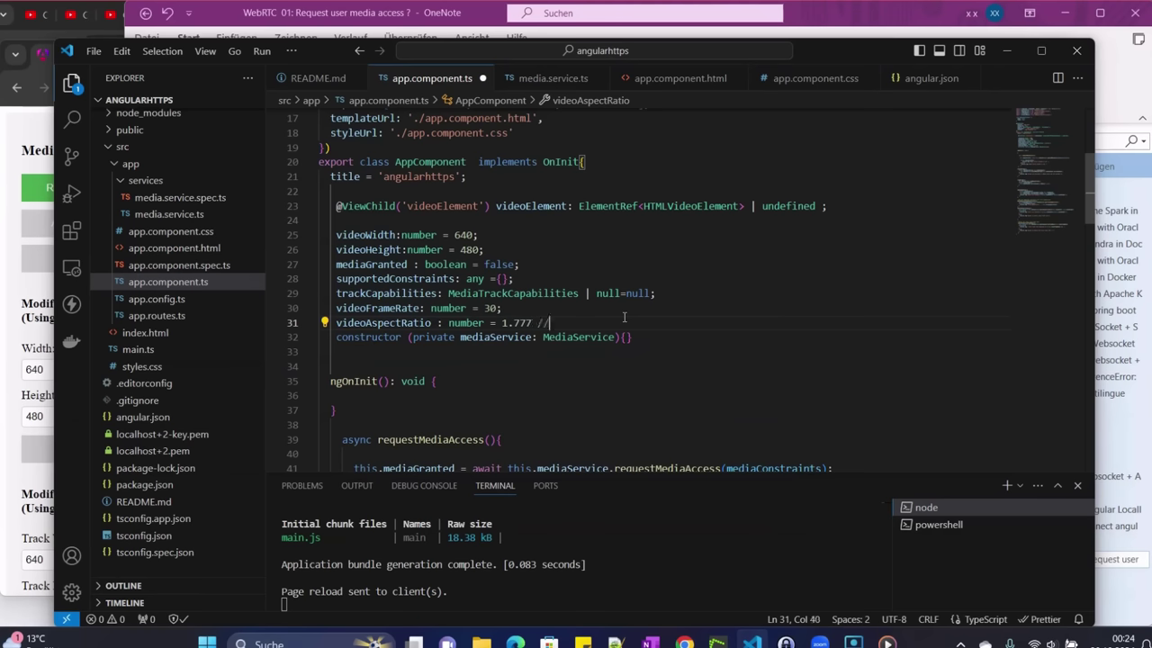
pyautogui.write('Dea')
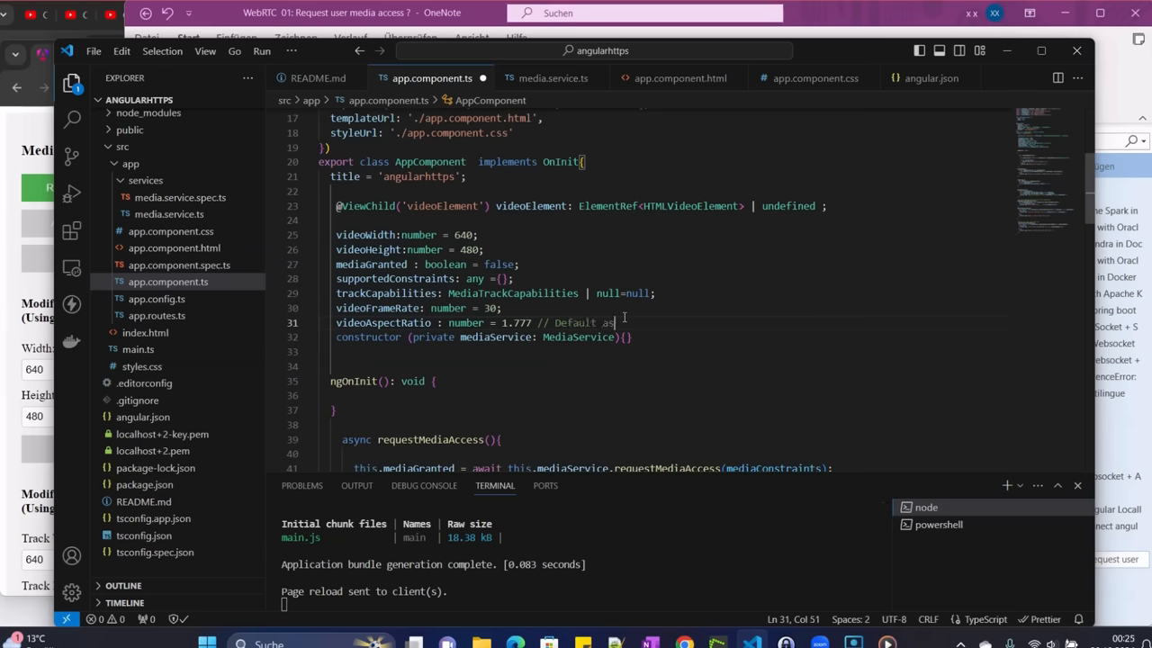
pyautogui.write('pect ration')
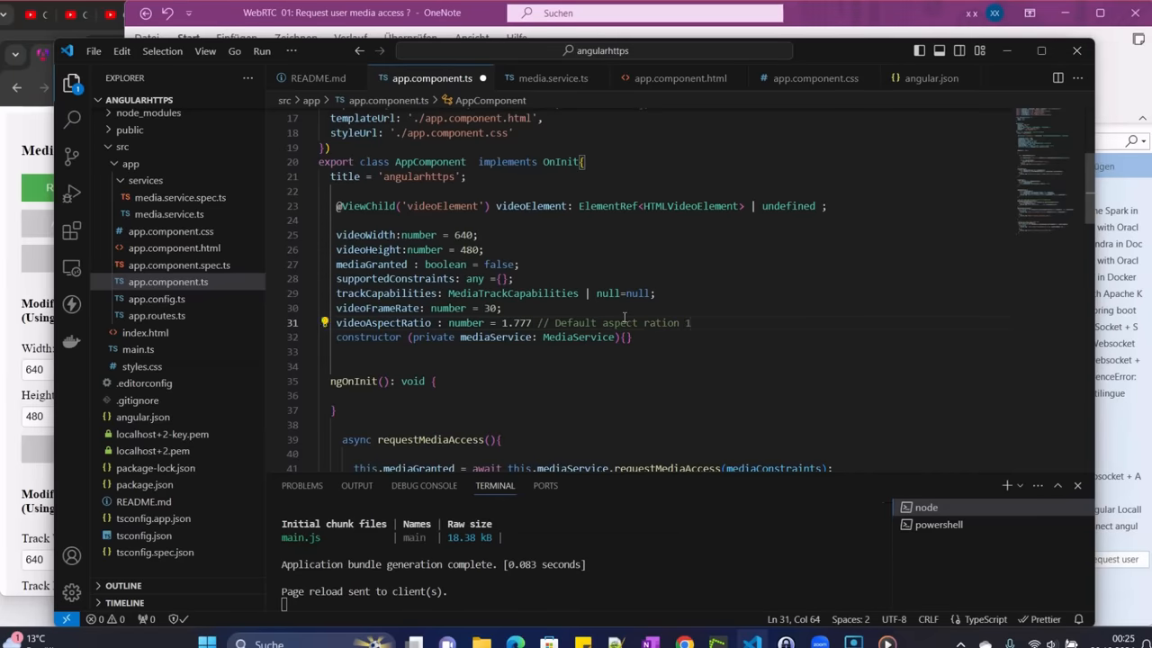
pyautogui.write('16:9')
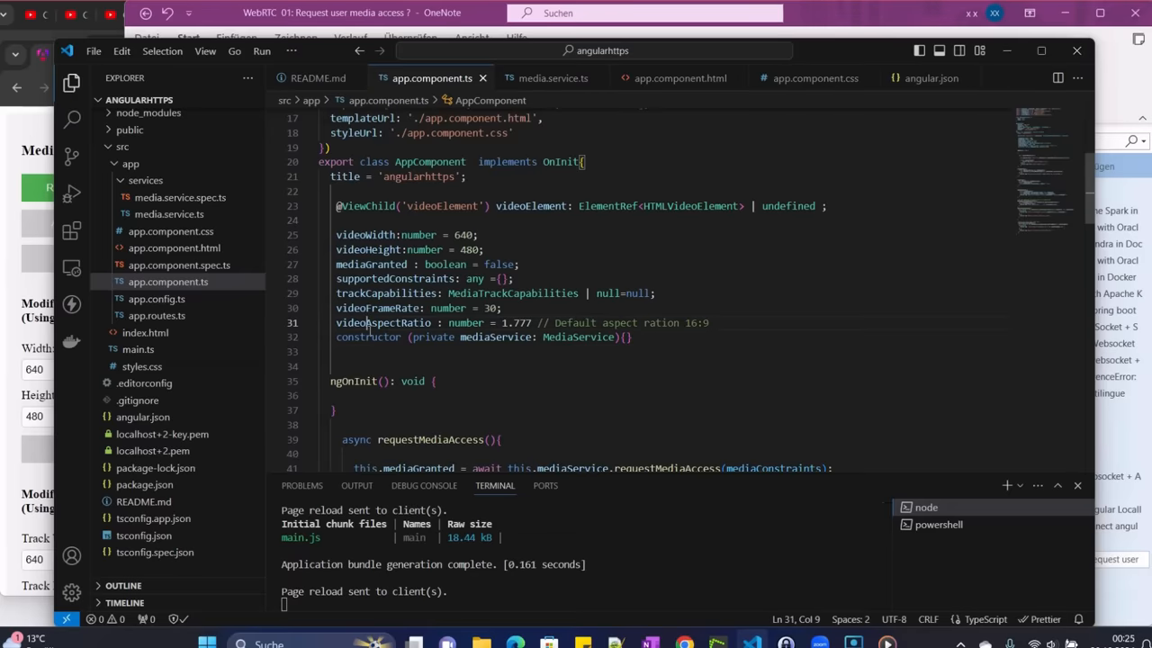
pyautogui.doubleClick(385, 322)
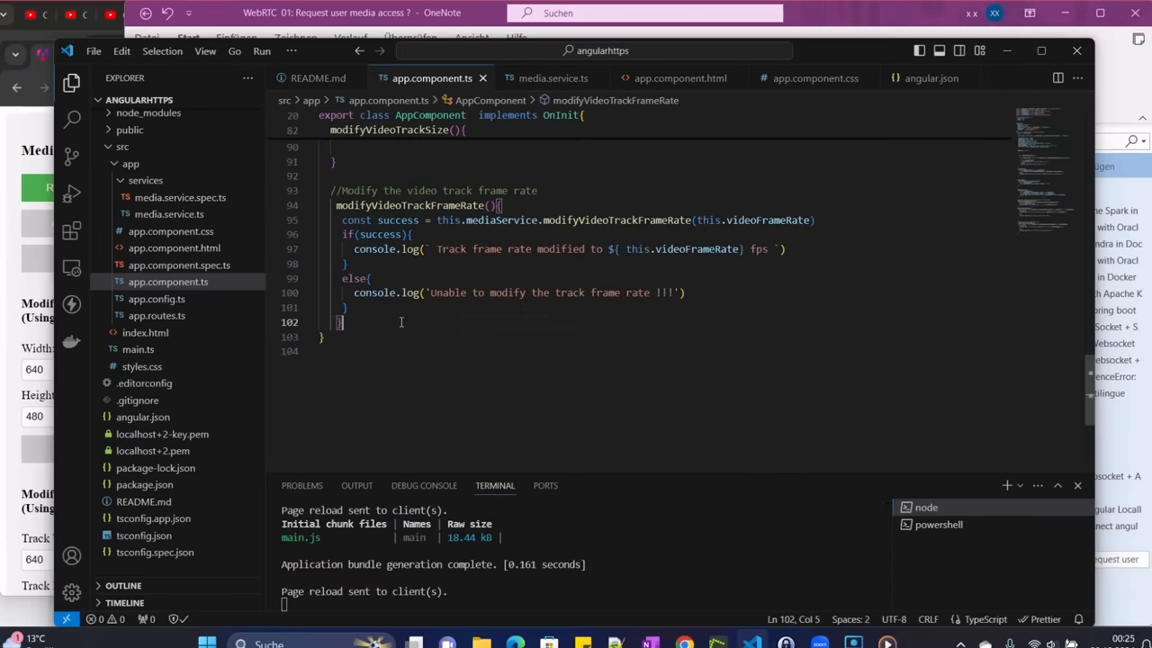
# Add the comment '//Modify the video track aspect ration' below modifyVideoTrackFrameRate
pyautogui.press('Enter')
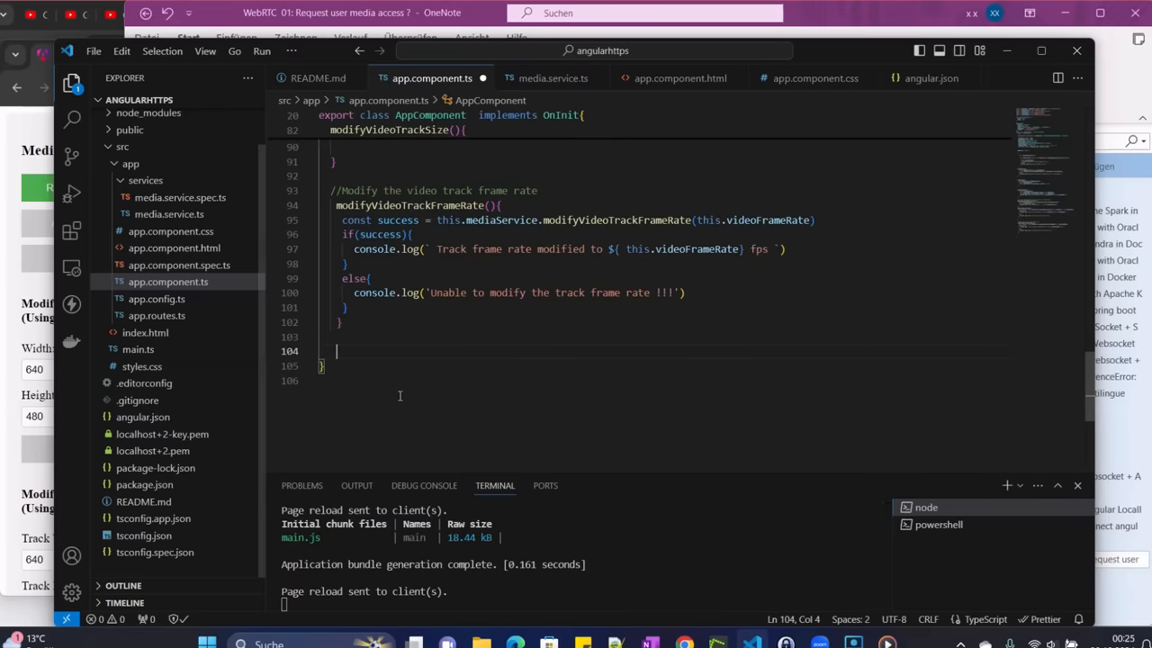
pyautogui.write('//')
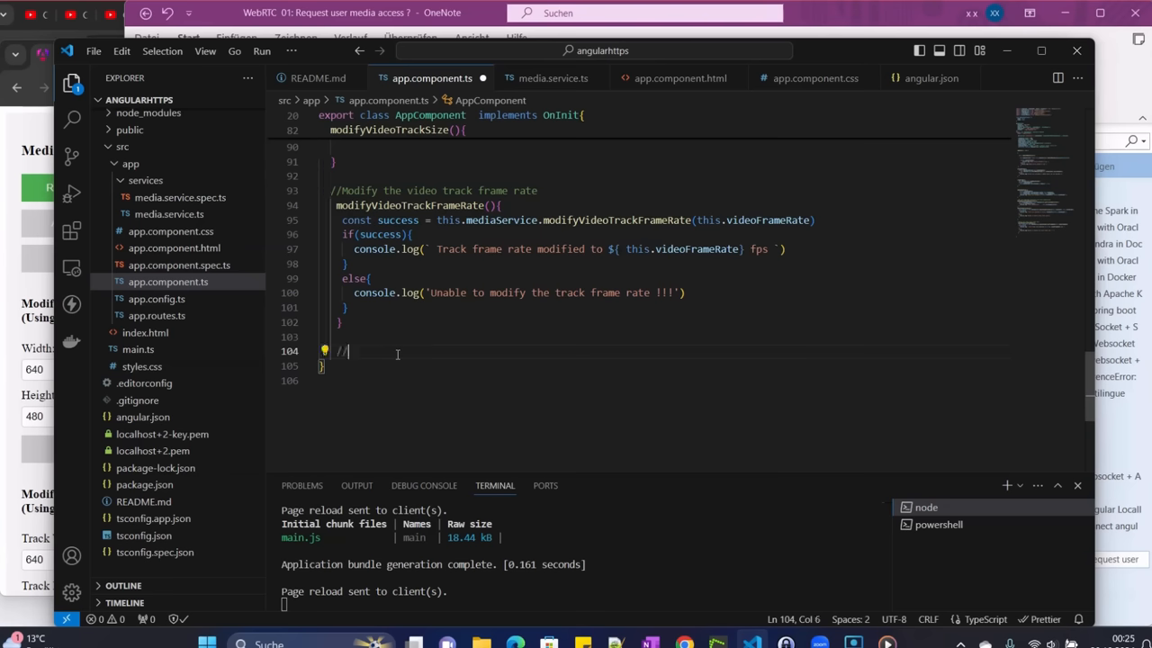
pyautogui.write('Mode')
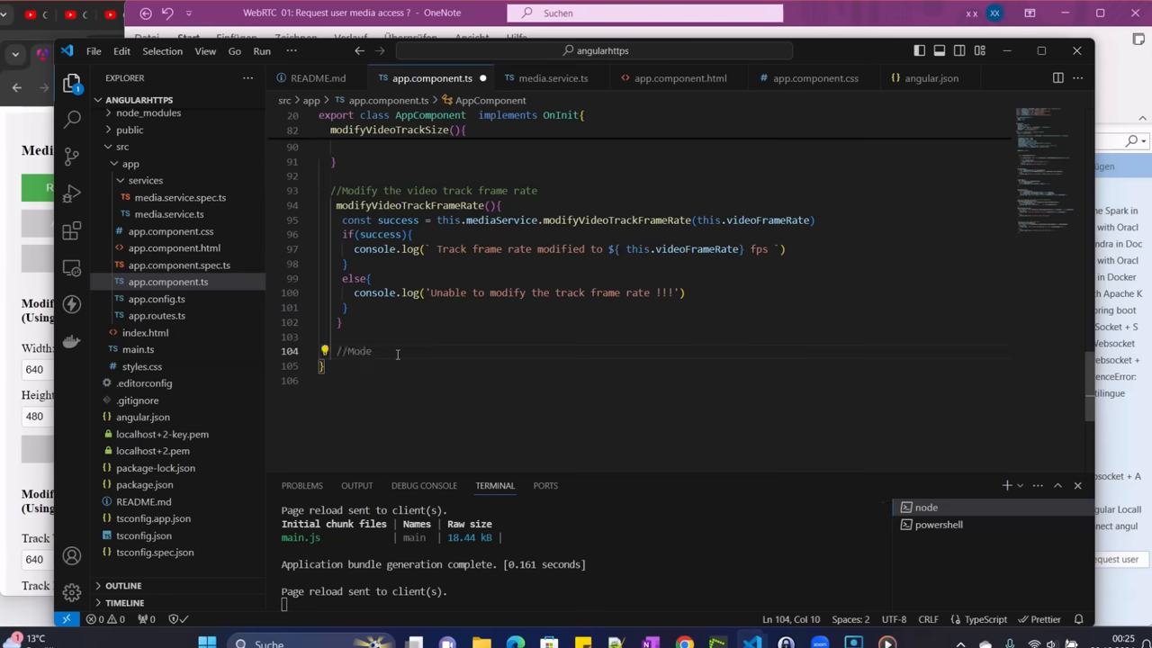
pyautogui.write('fx')
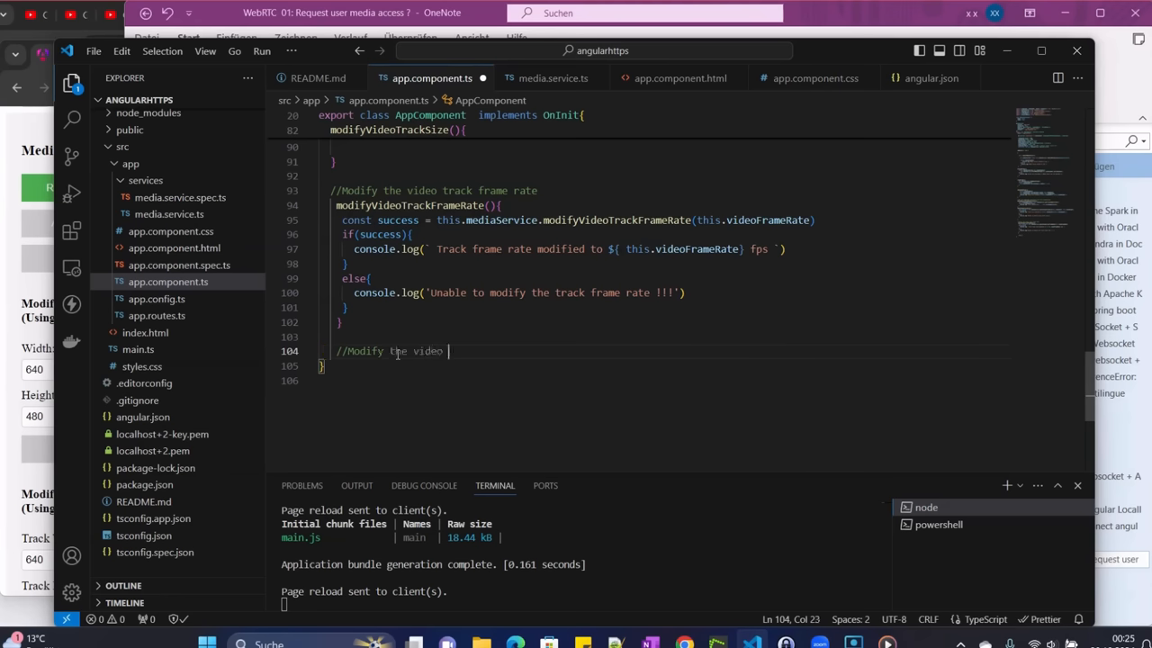
pyautogui.write('track aspect ration')
pyautogui.write('mo')
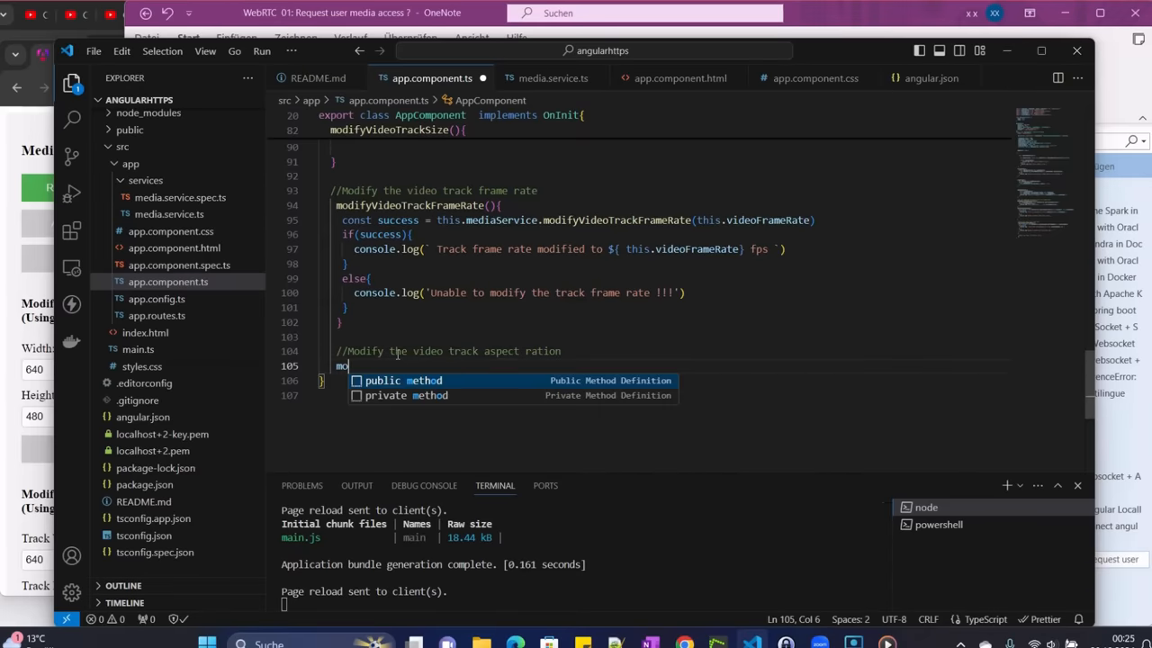
# Write modifyVideoAspectRatio(){ and begin a const declaration in its body
pyautogui.write('dif')
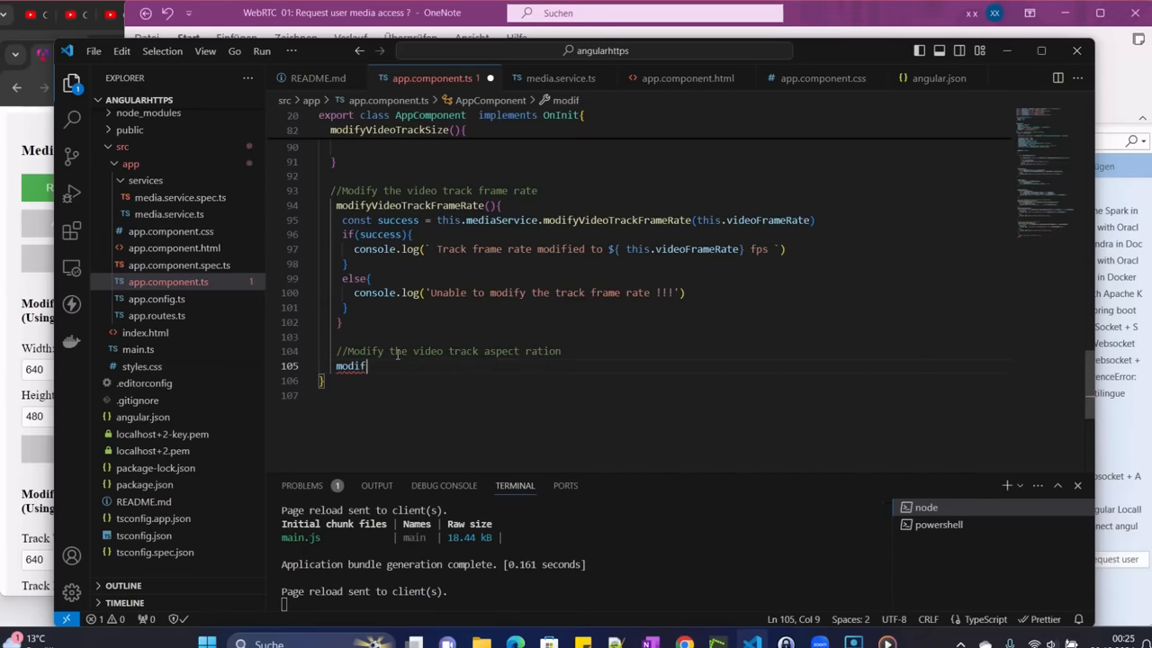
pyautogui.write('y')
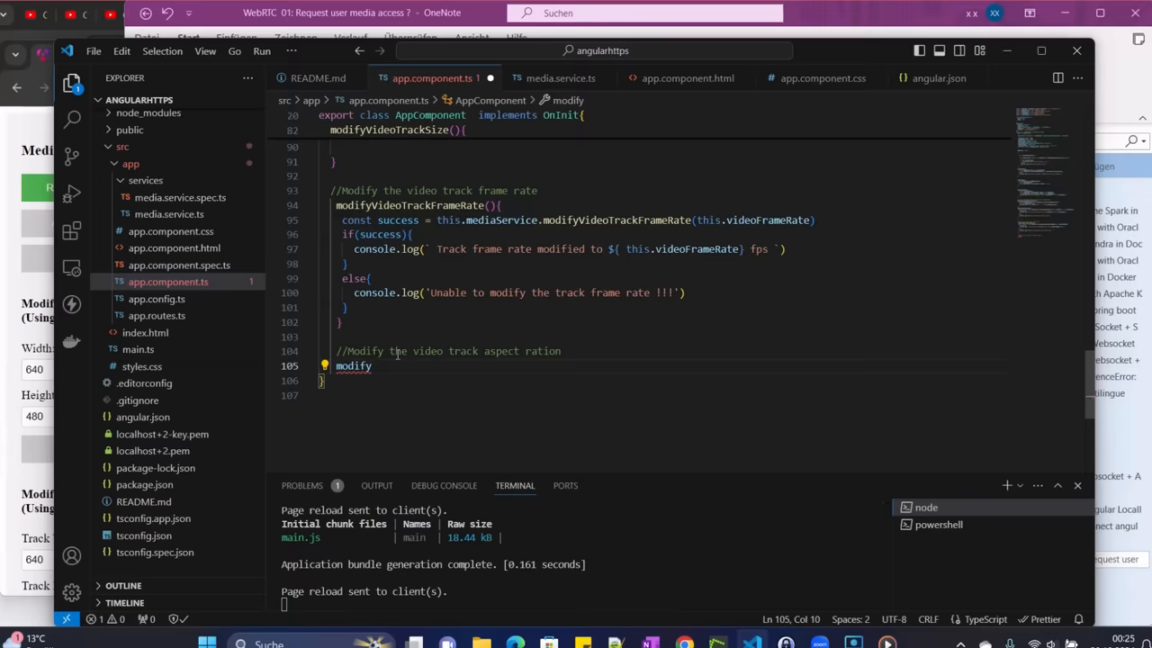
pyautogui.write('Video')
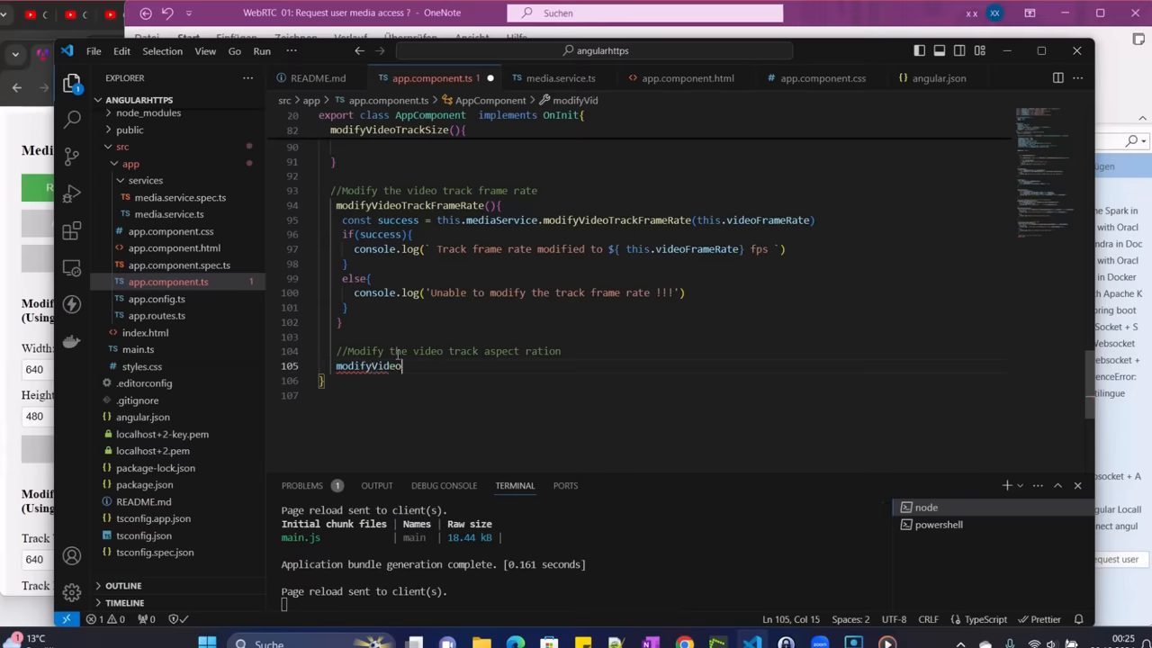
pyautogui.write('AspectR')
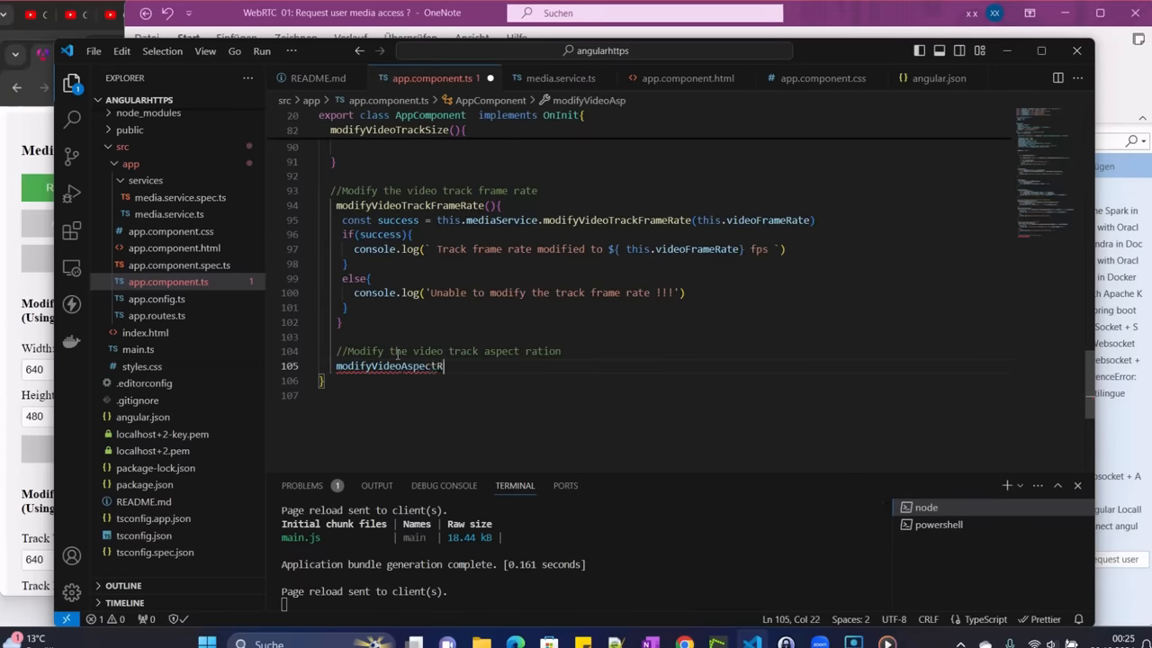
pyautogui.write('atio')
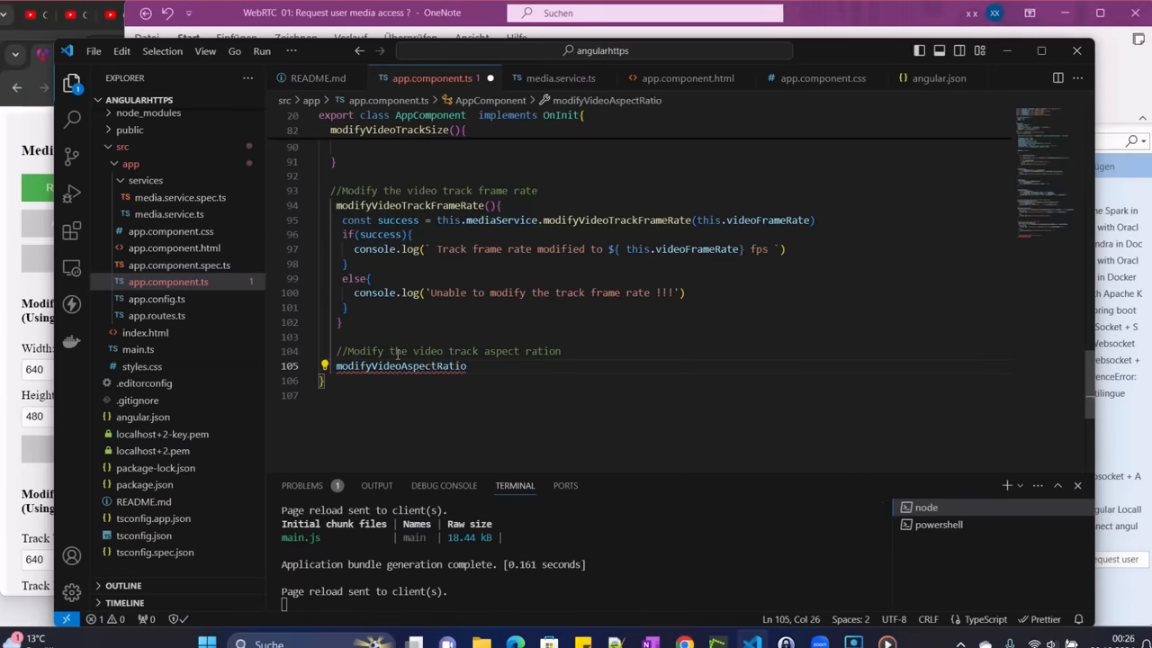
pyautogui.write('()')
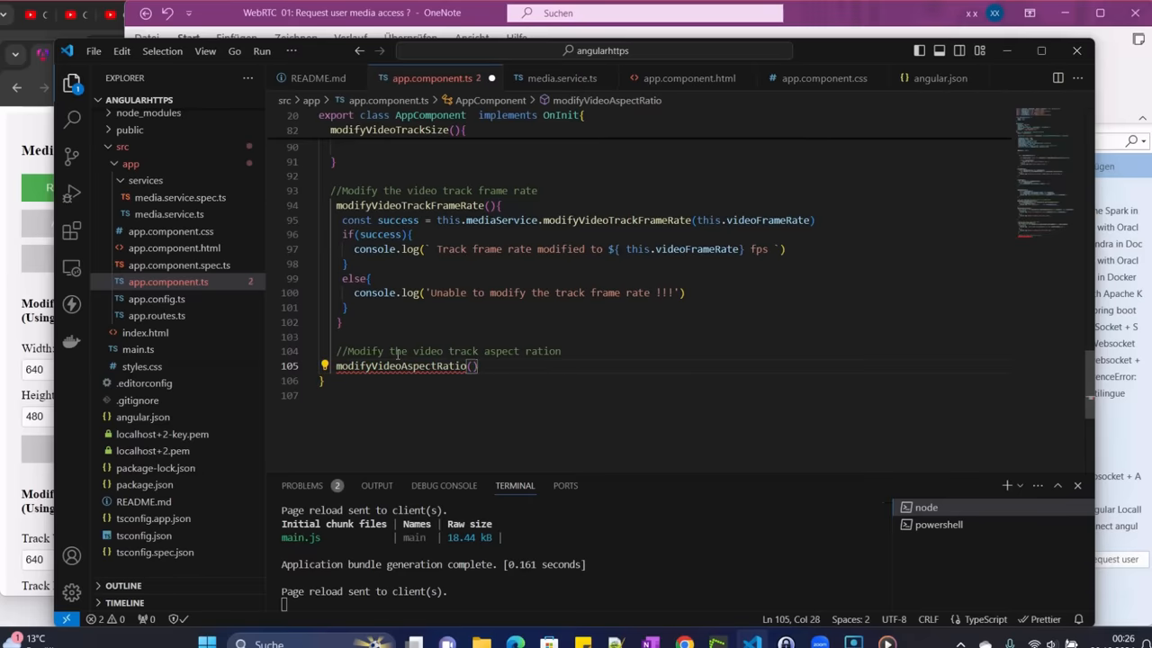
pyautogui.write('{')
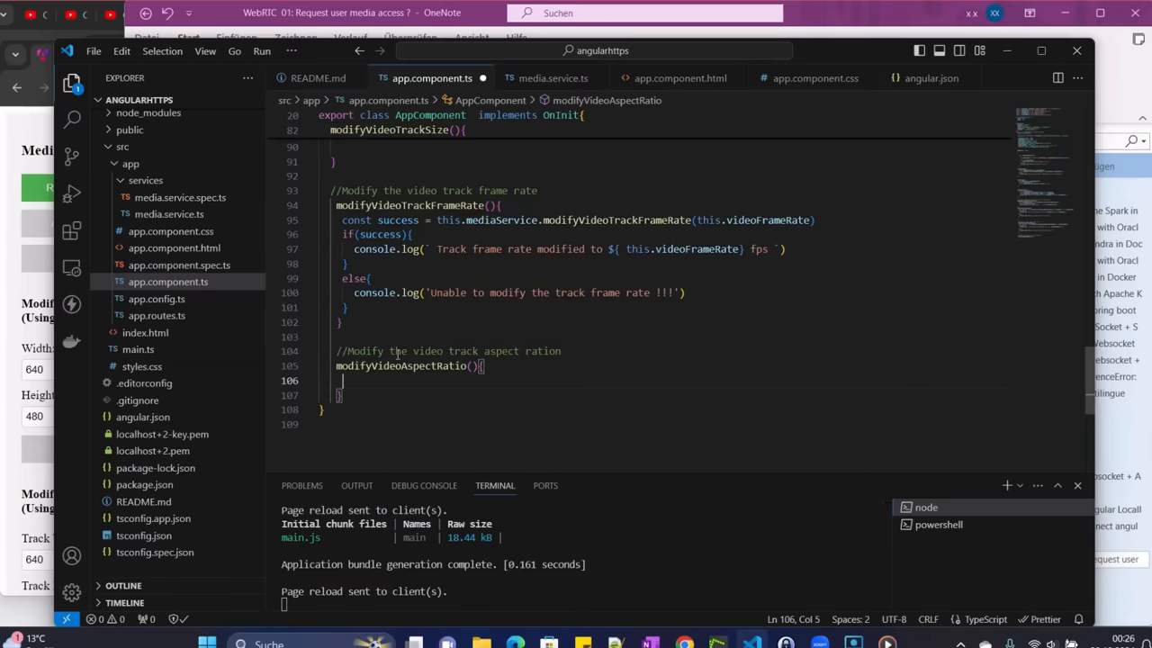
pyautogui.write('const s')
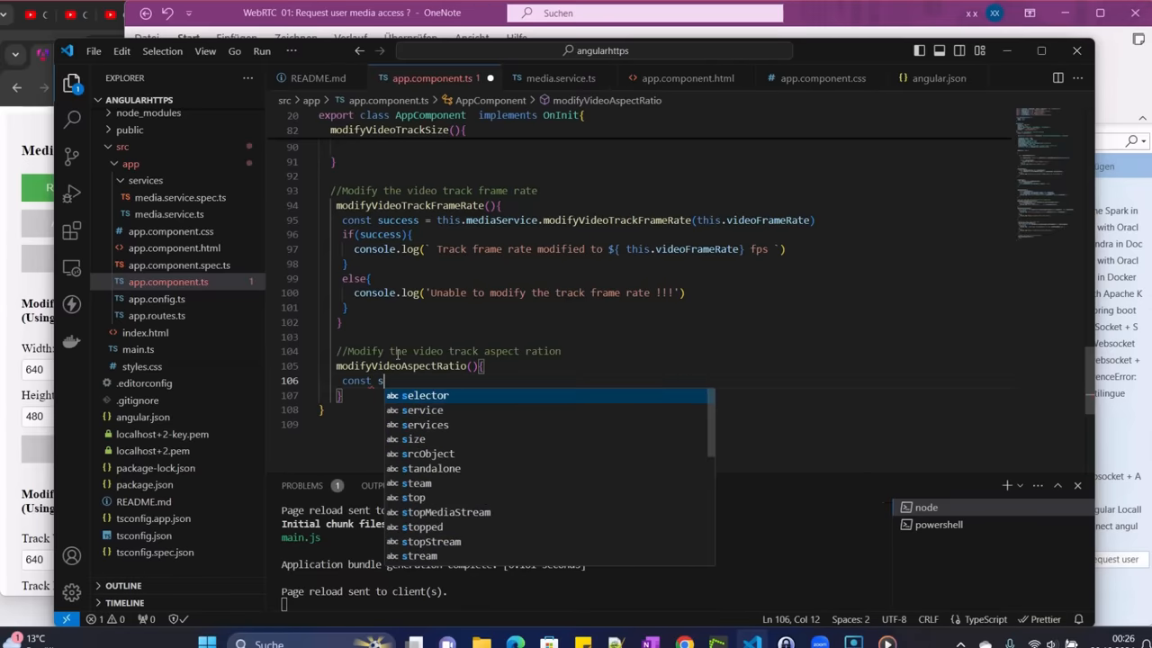
pyautogui.write('u')
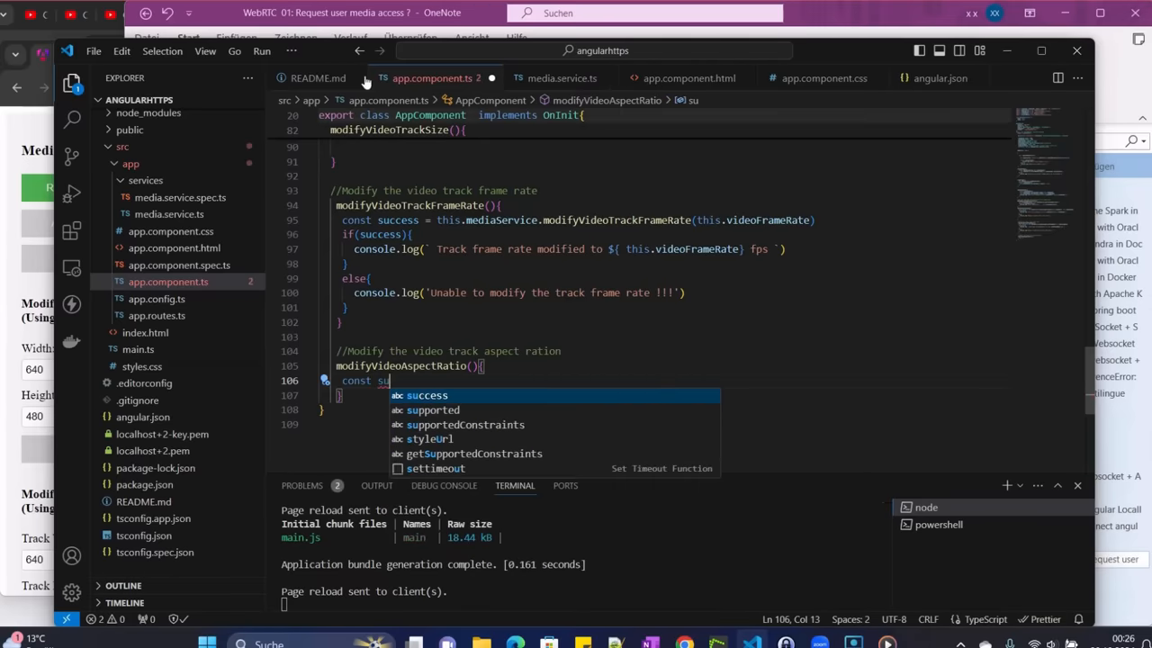
pyautogui.moveTo(653, 382)
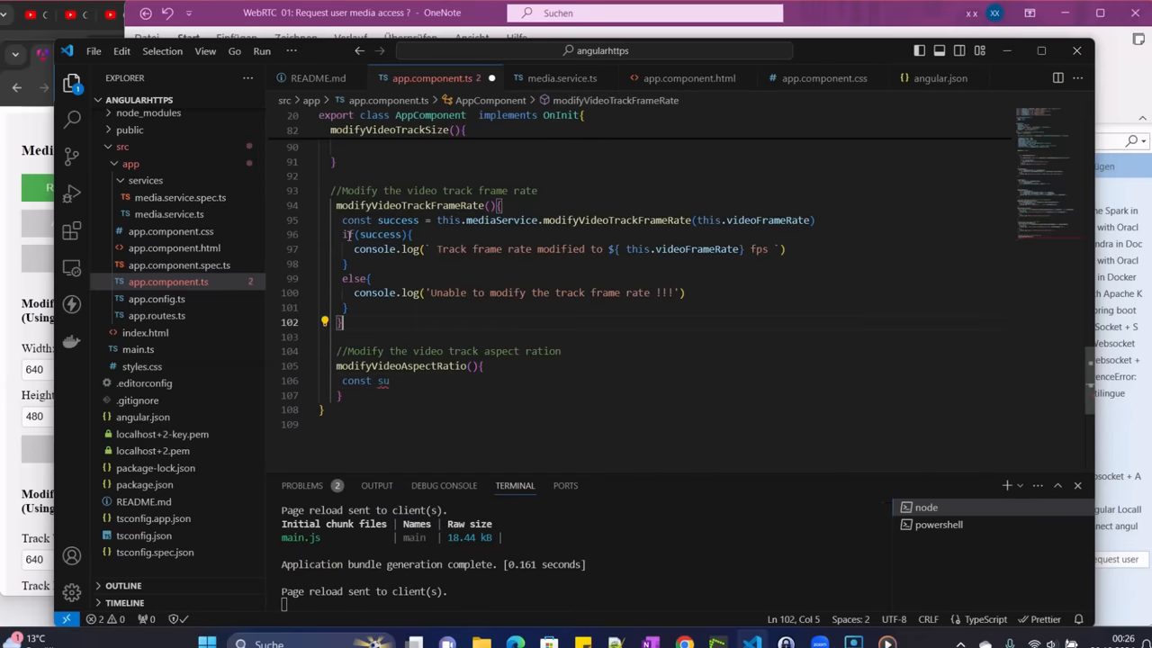
# Adapt the copied frame-rate method body to call modifyVideoTrackAspectRatio(this.videoAspectRatio) with an aspect-ratio success message
pyautogui.moveTo(342, 220); pyautogui.dragTo(347, 308)
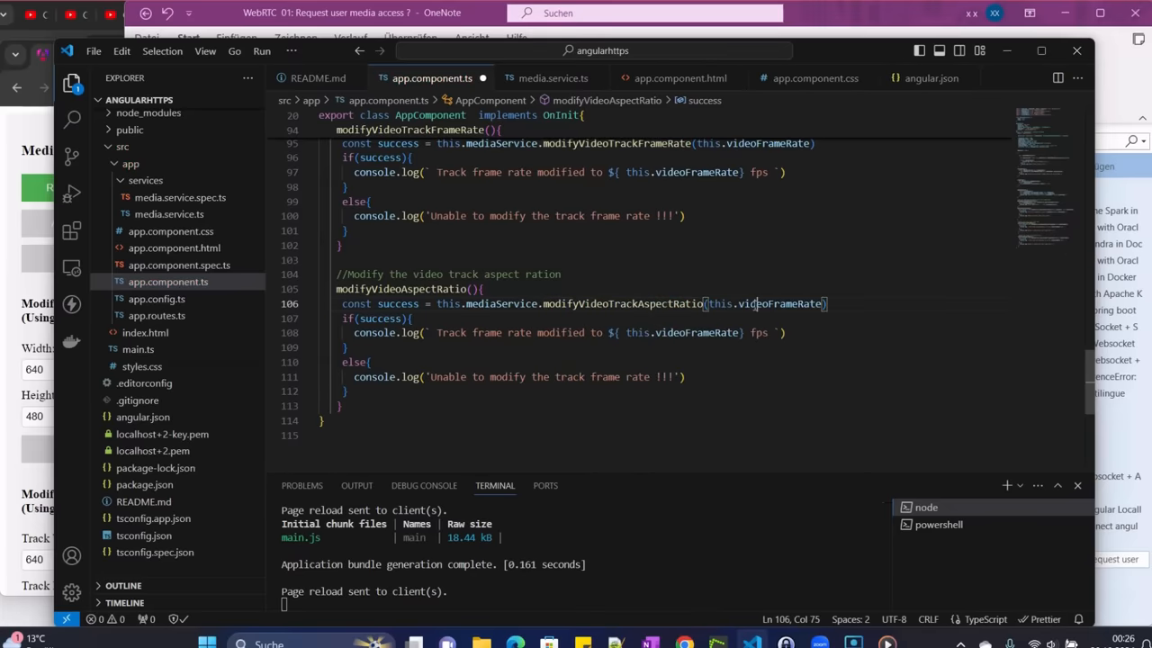
pyautogui.write('as')
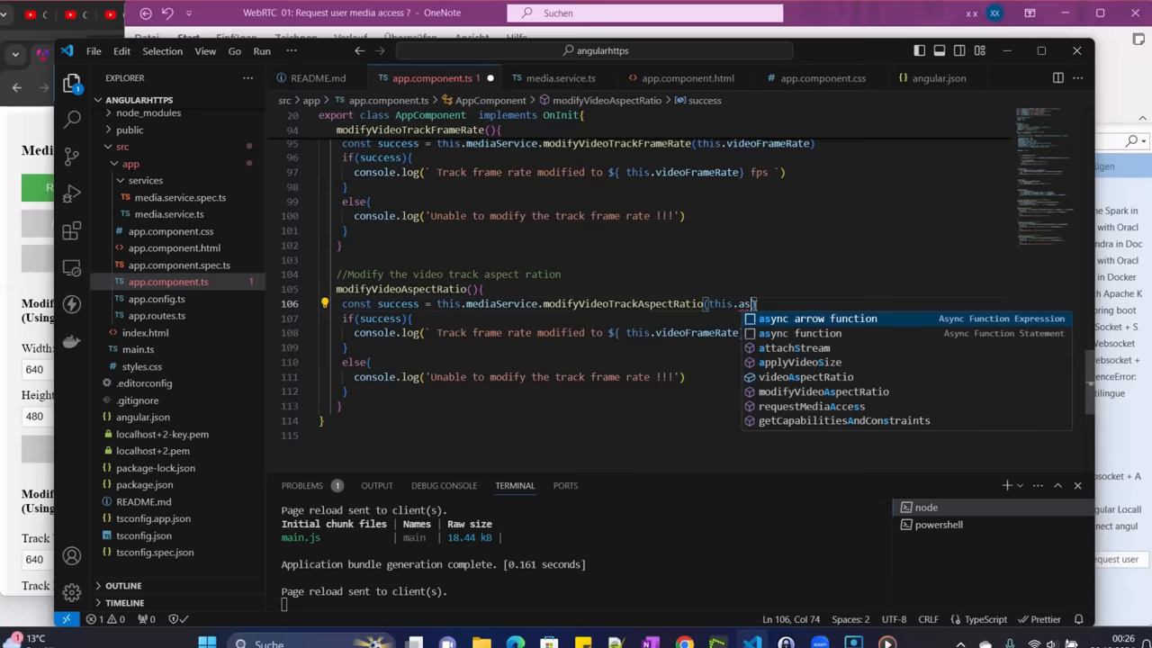
pyautogui.moveTo(810, 376)
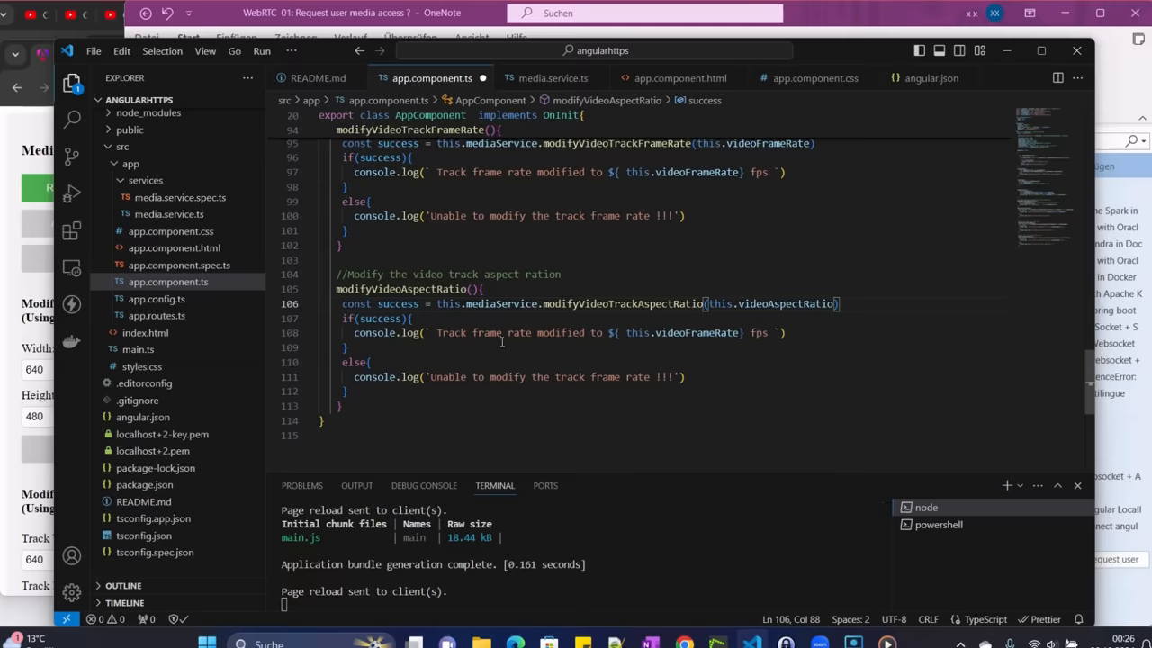
pyautogui.doubleClick(501, 332)
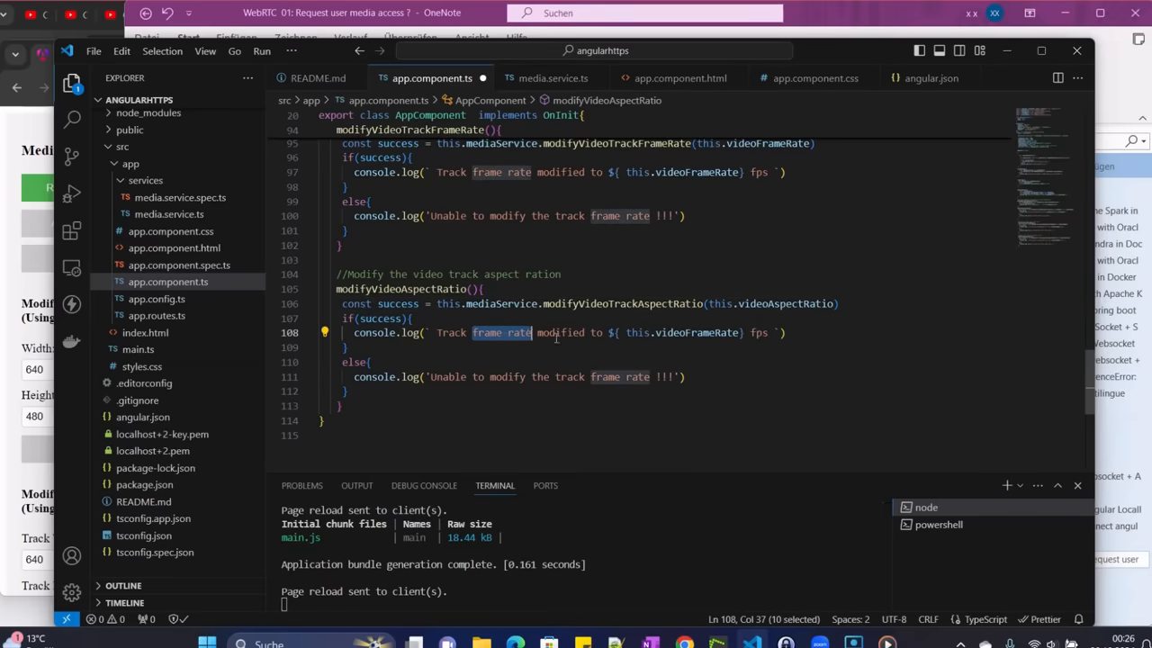
pyautogui.write('aspec')
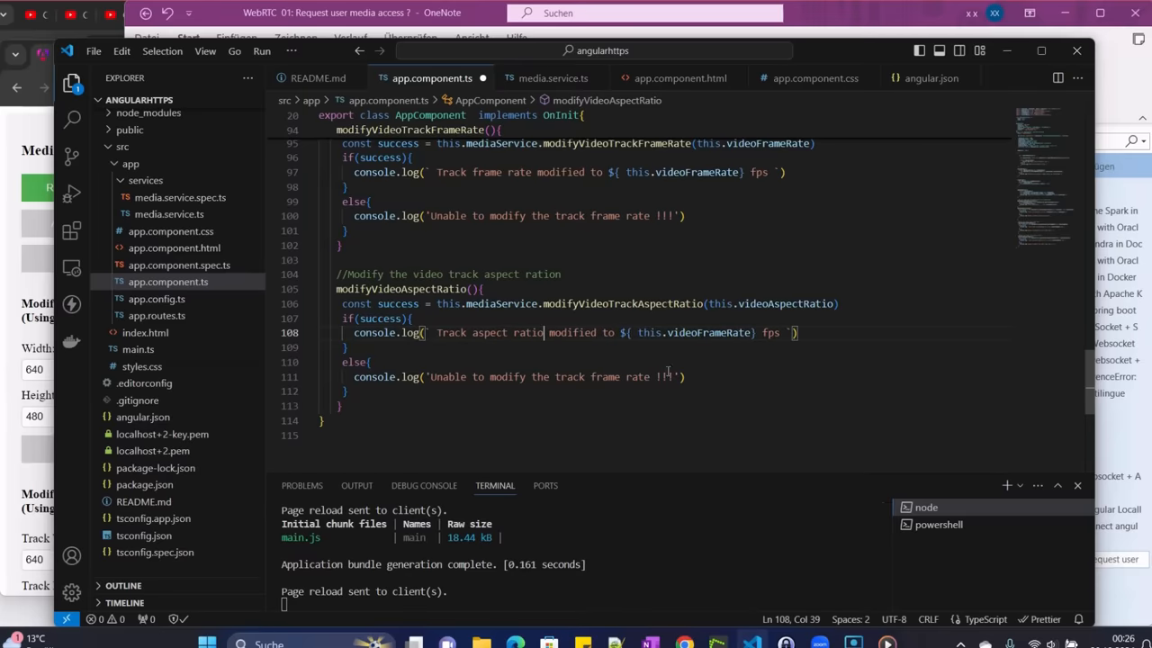
pyautogui.write('this.v')
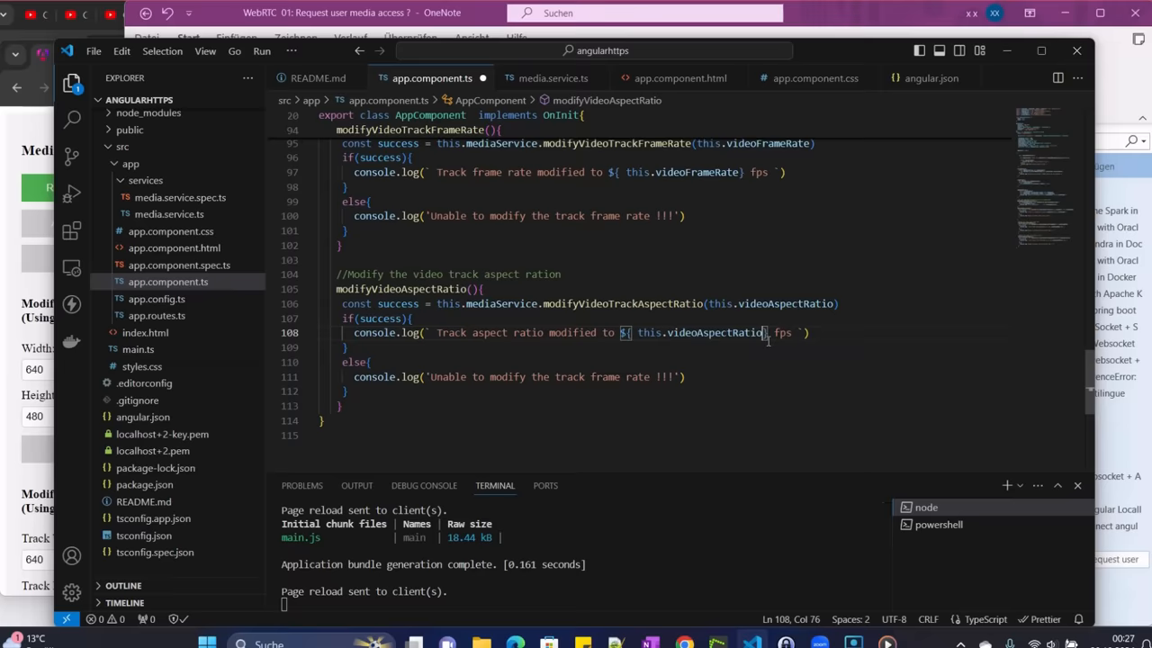
pyautogui.doubleClick(782, 333)
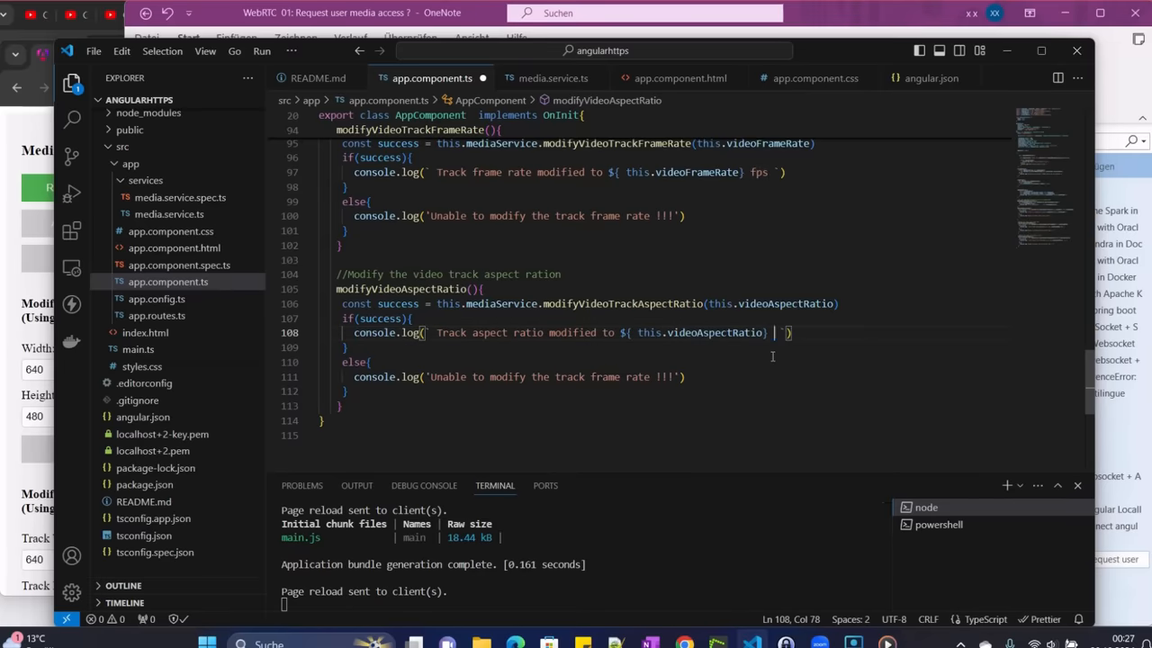
pyautogui.moveTo(489, 381)
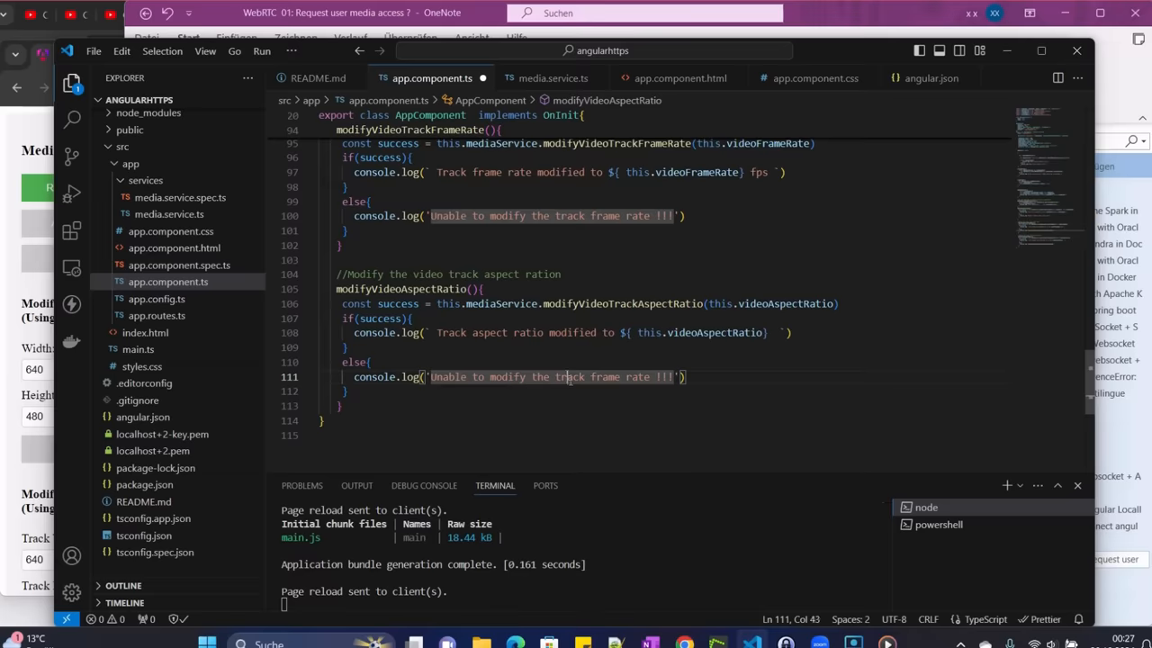
# Change the failure message to say it cannot modify the track aspect ratio
pyautogui.click(610, 377)
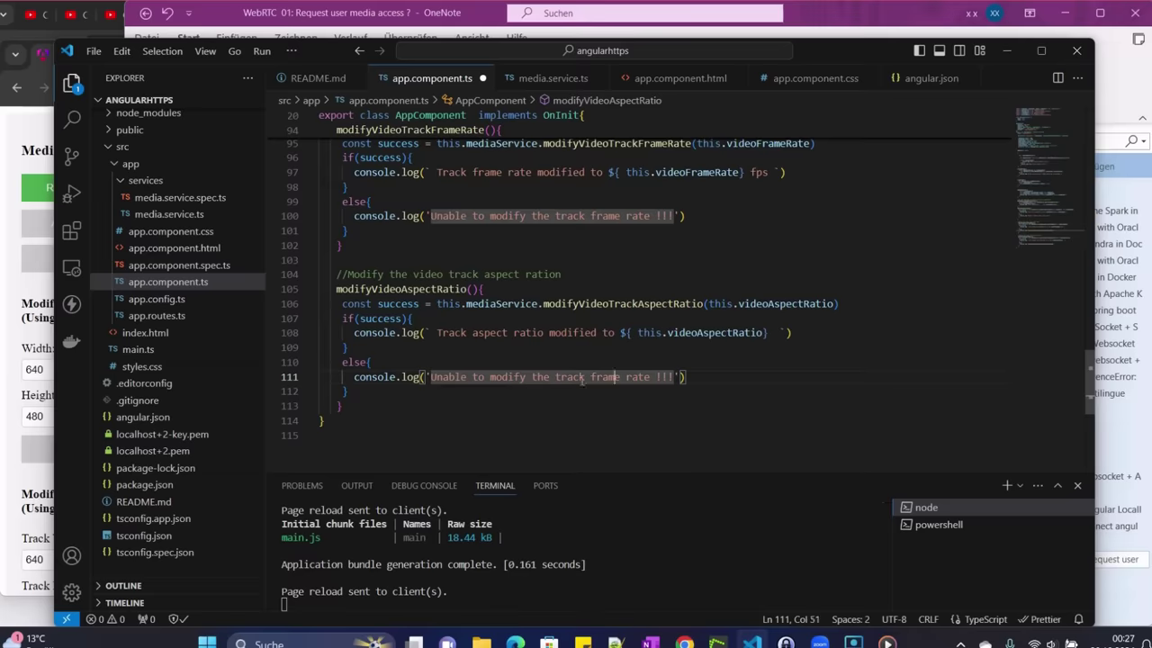
pyautogui.doubleClick(603, 376)
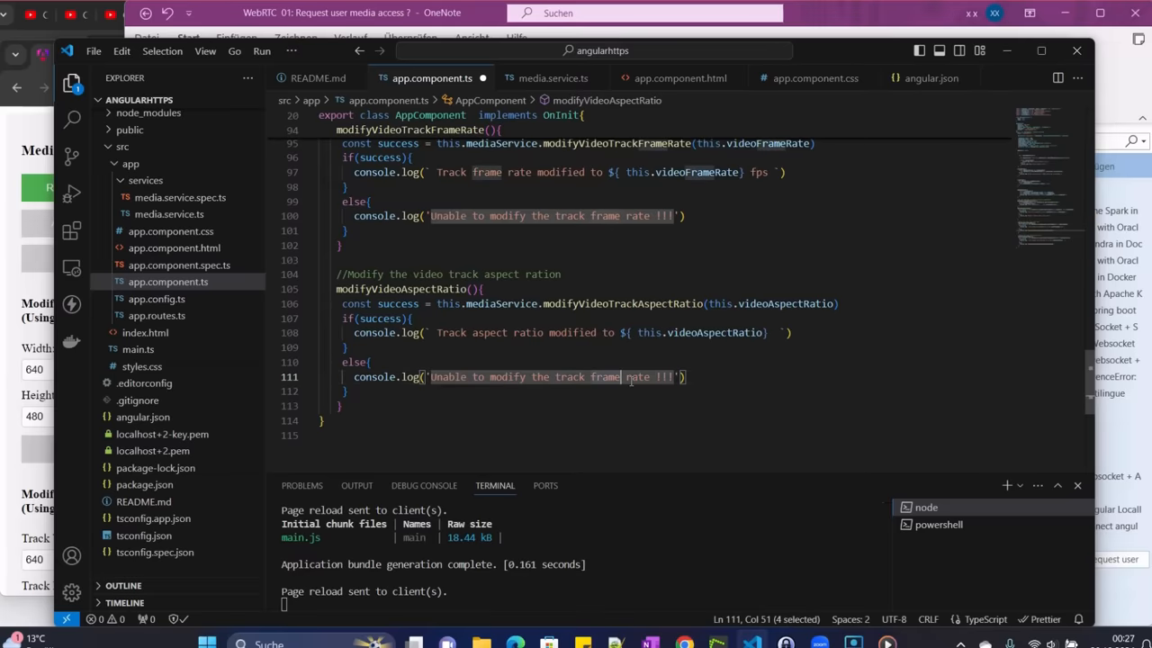
pyautogui.write('aspect')
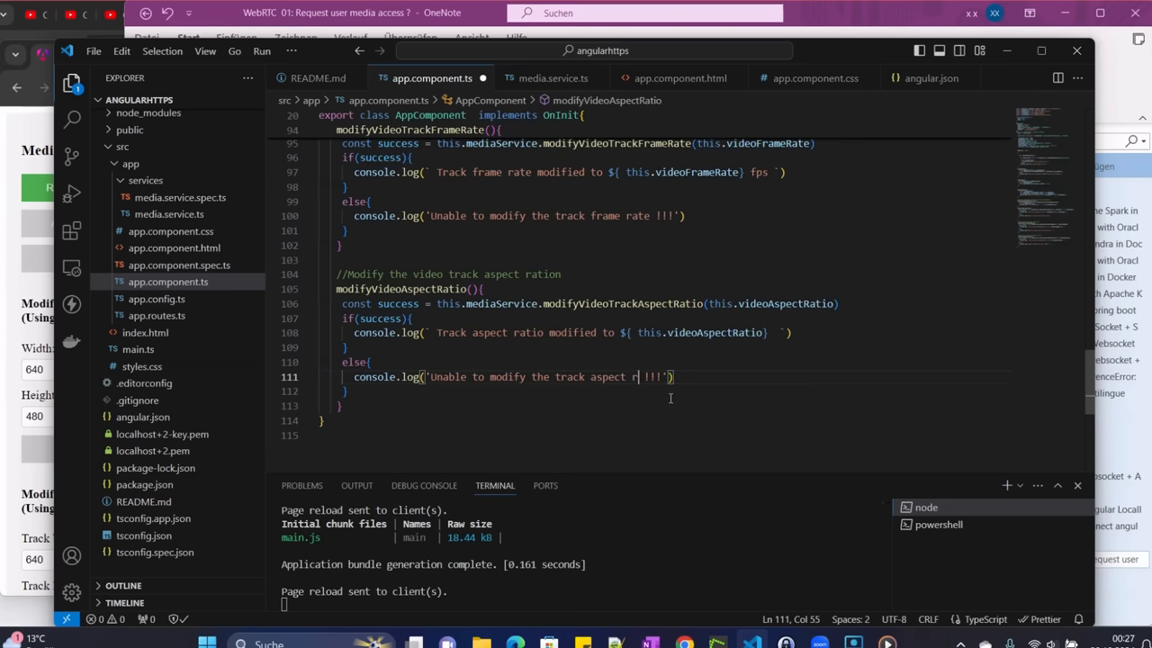
pyautogui.write('ation')
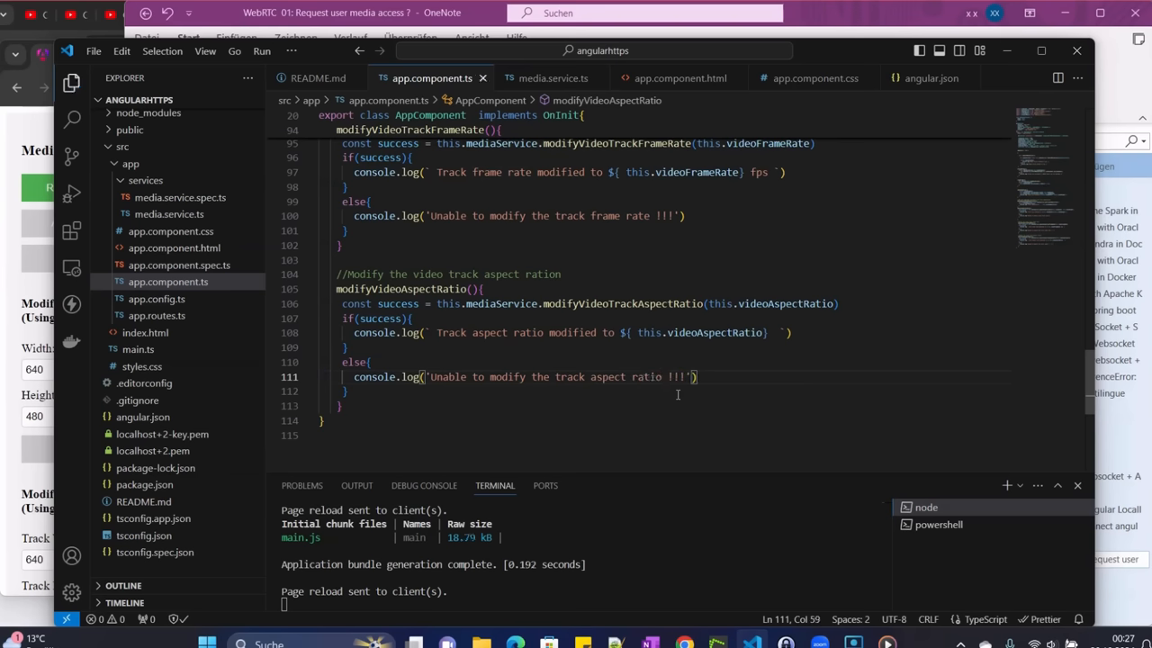
pyautogui.moveTo(178, 264)
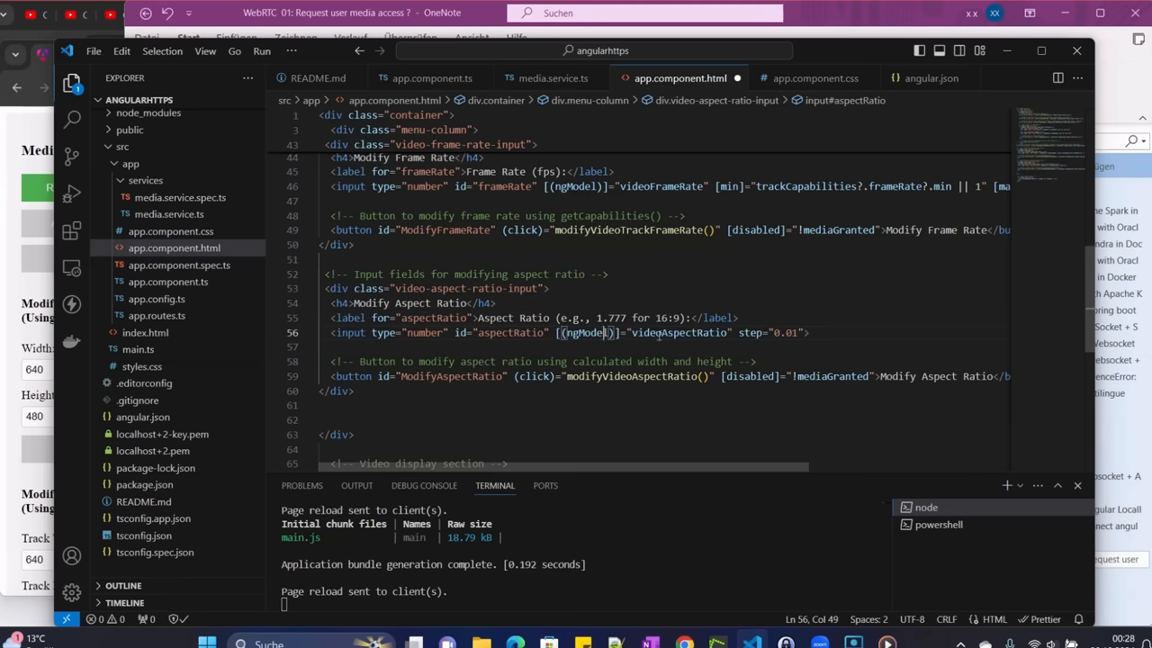
# Check that the aspect ratio input binds videoAspectRatio and its button calls modifyVideoAspectRatio
pyautogui.doubleClick(678, 332)
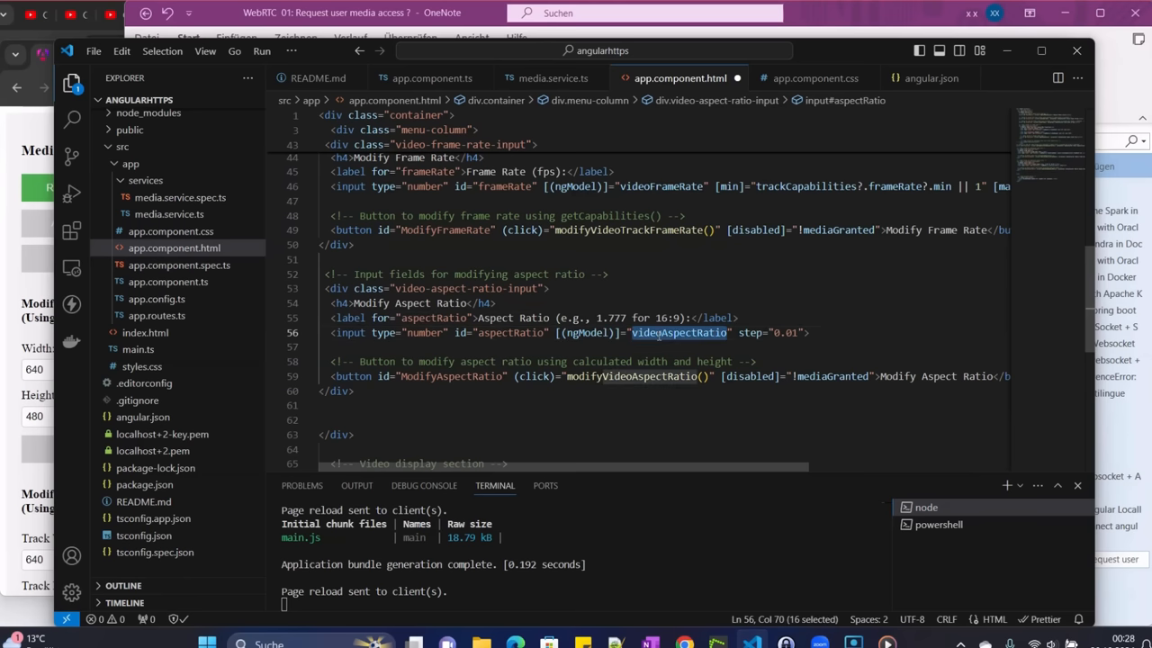
pyautogui.moveTo(678, 333)
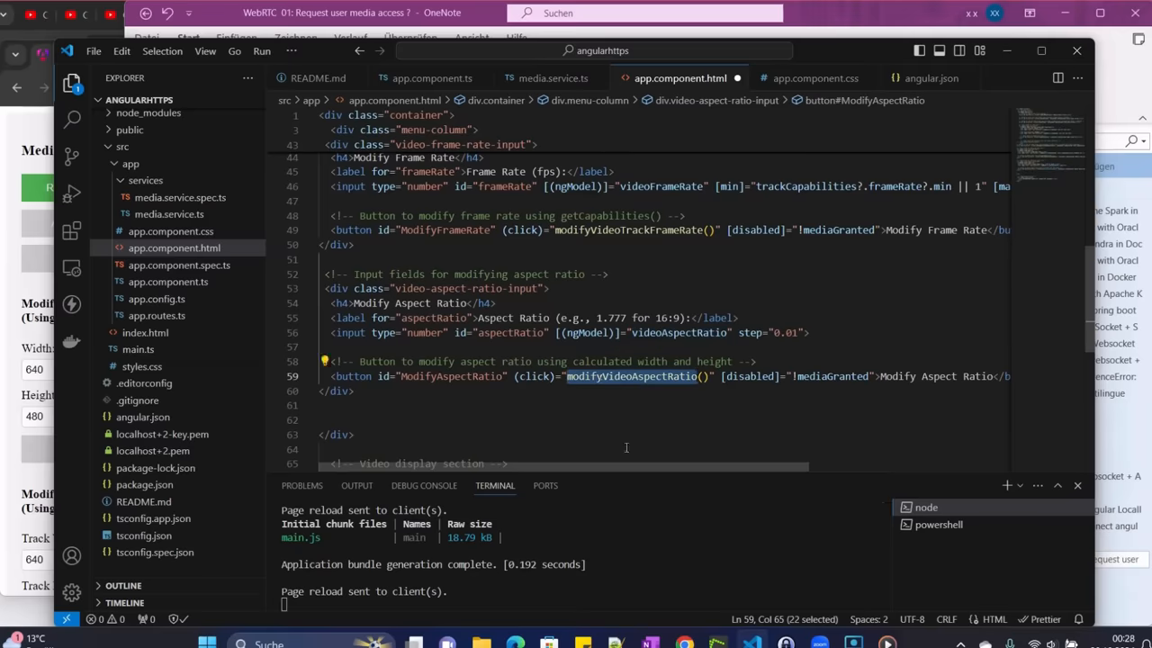
pyautogui.hscroll(3)
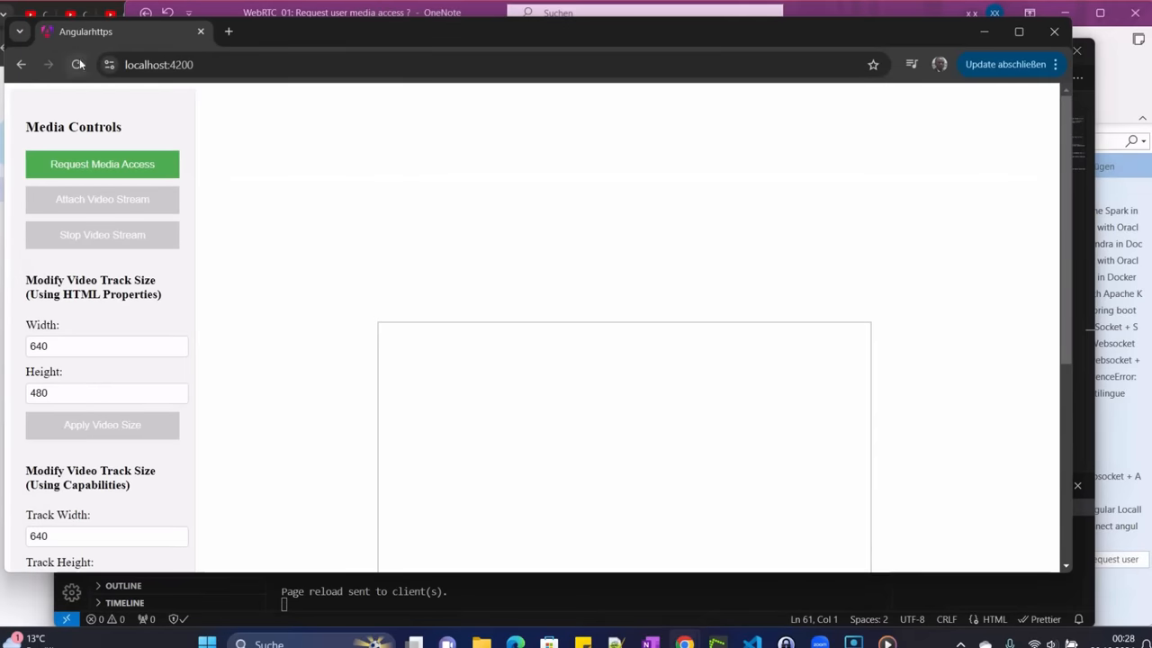
# Reload the Angular app at localhost:4200 and grant camera access to start the video stream
pyautogui.click(75, 65)
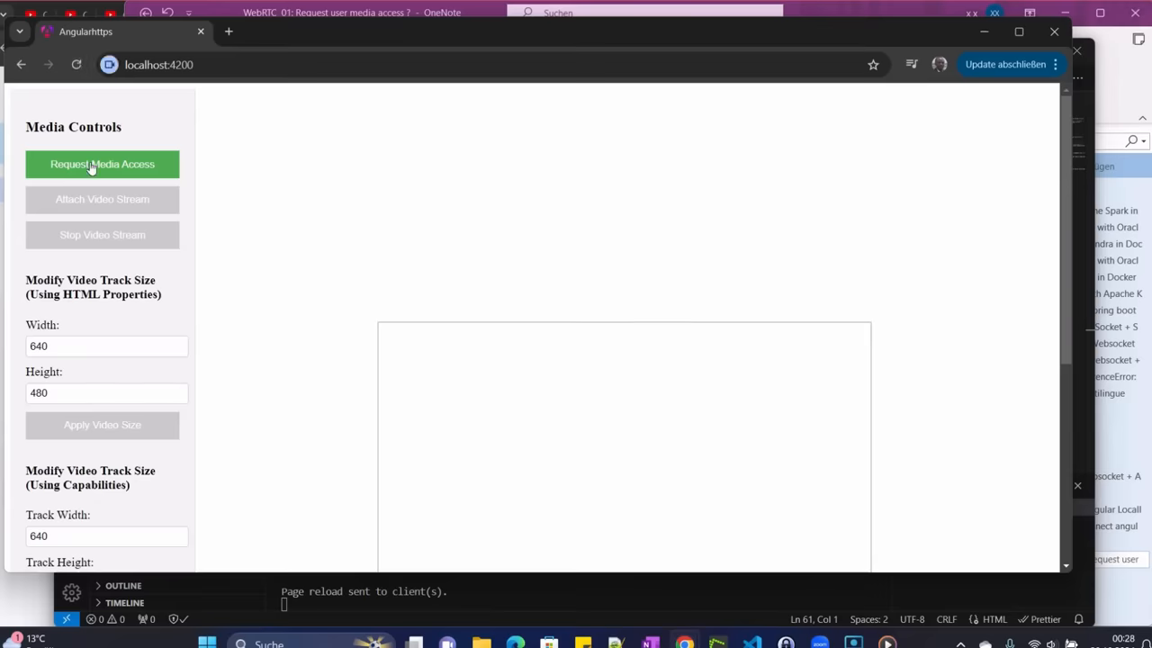
pyautogui.click(102, 164)
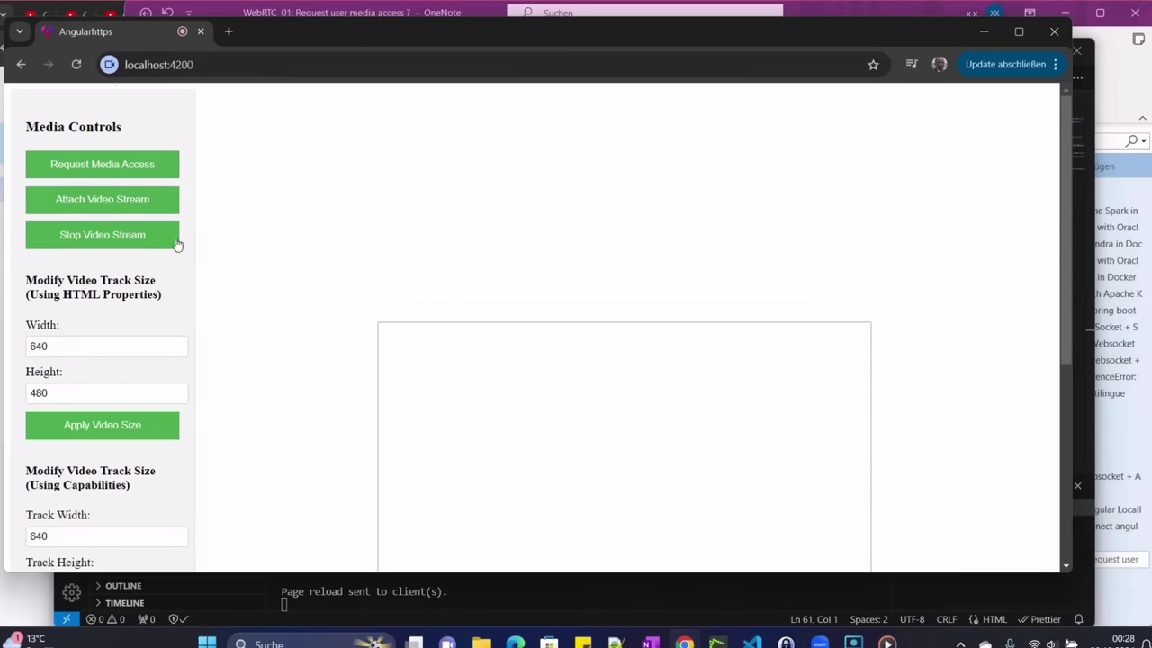
pyautogui.scroll(-3)
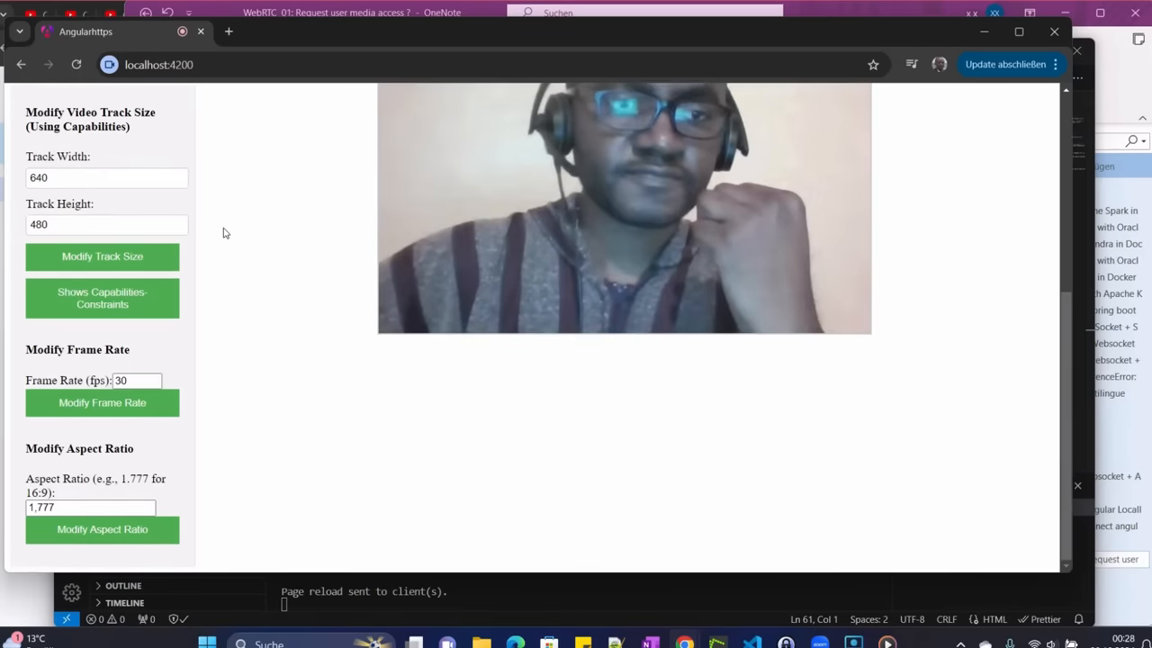
# Apply aspect ratios 1, 0.5 and 2.5 to the live camera video, then open DevTools
pyautogui.click(90, 507)
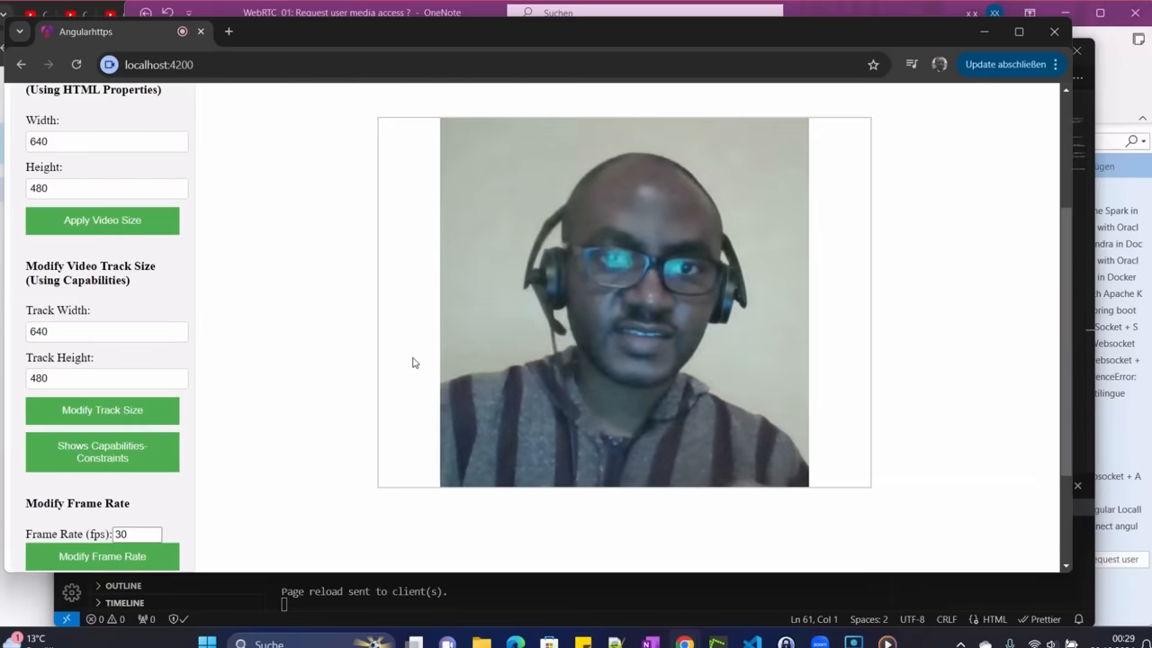
pyautogui.scroll(-3)
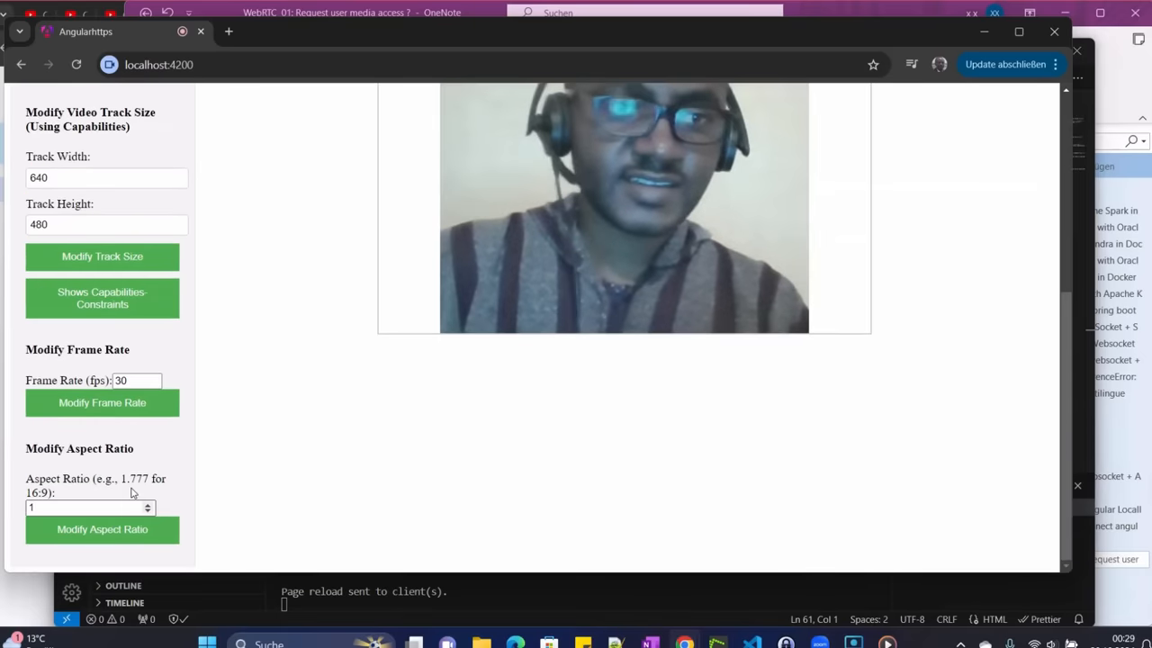
pyautogui.click(85, 508)
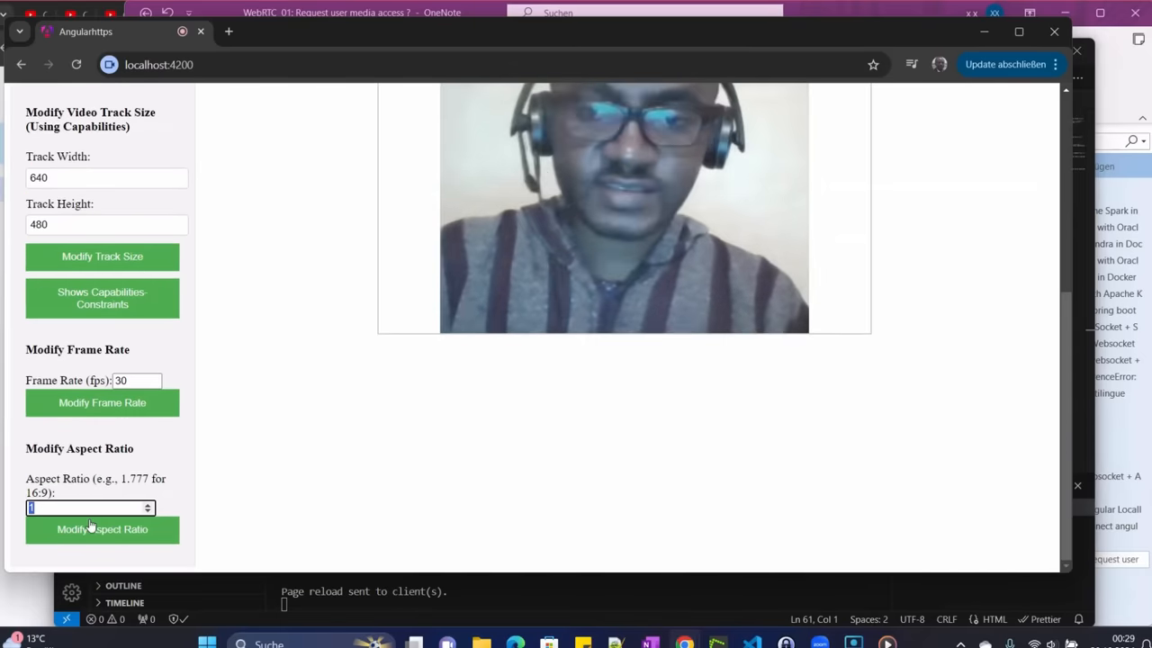
pyautogui.write('0.5')
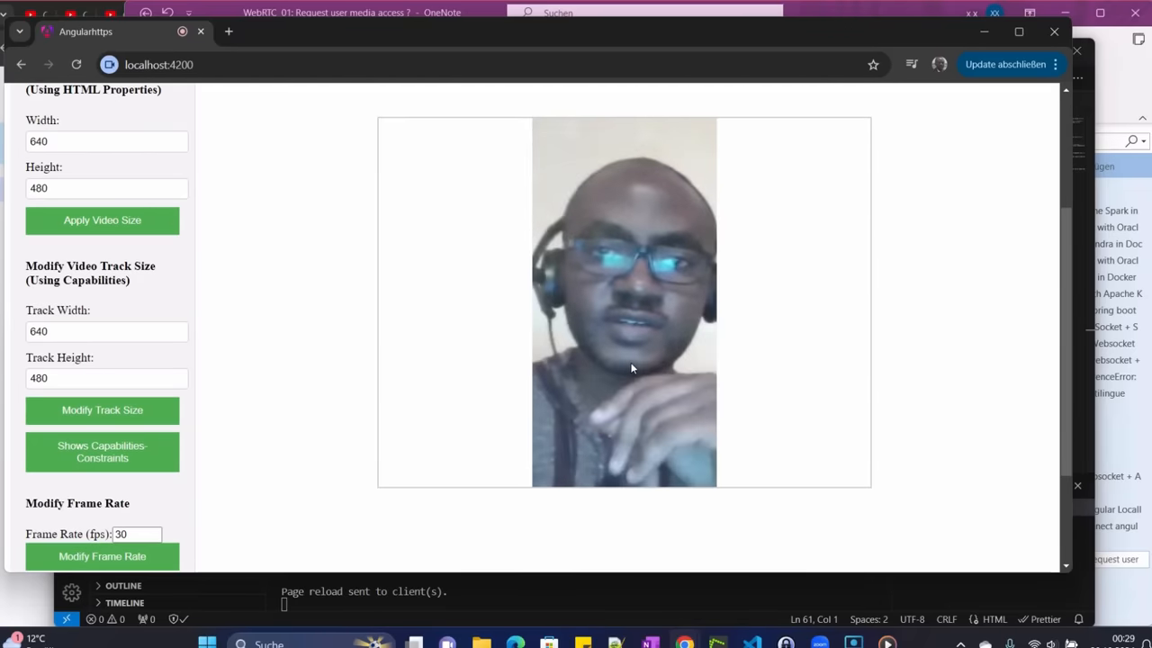
pyautogui.moveTo(642, 363)
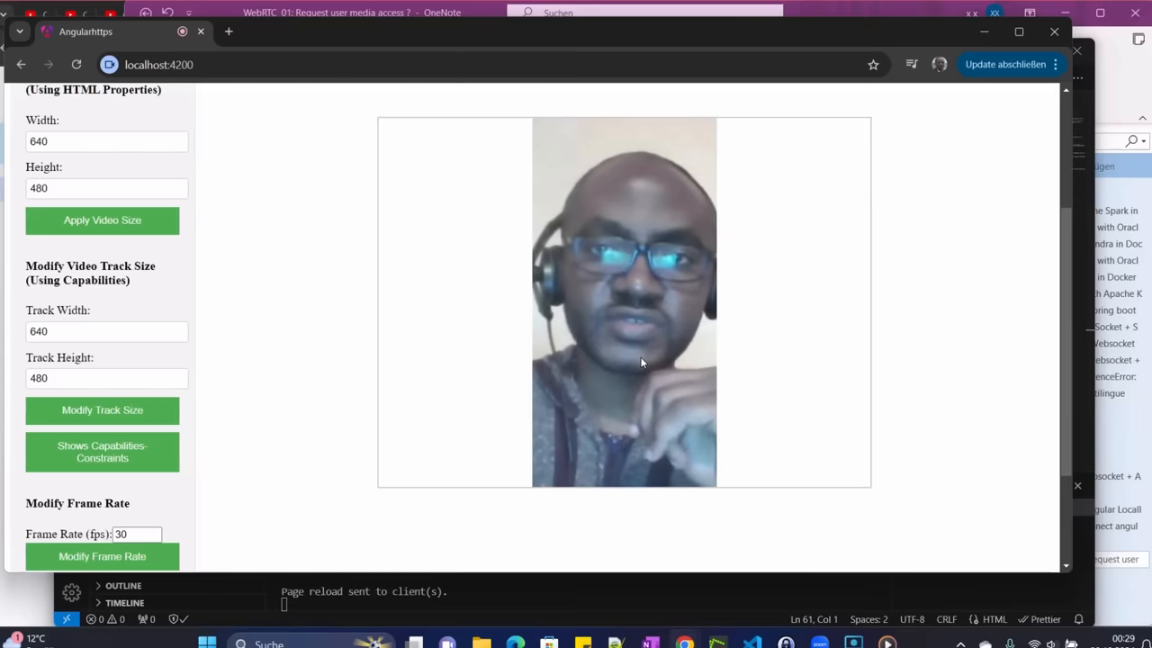
pyautogui.scroll(-3)
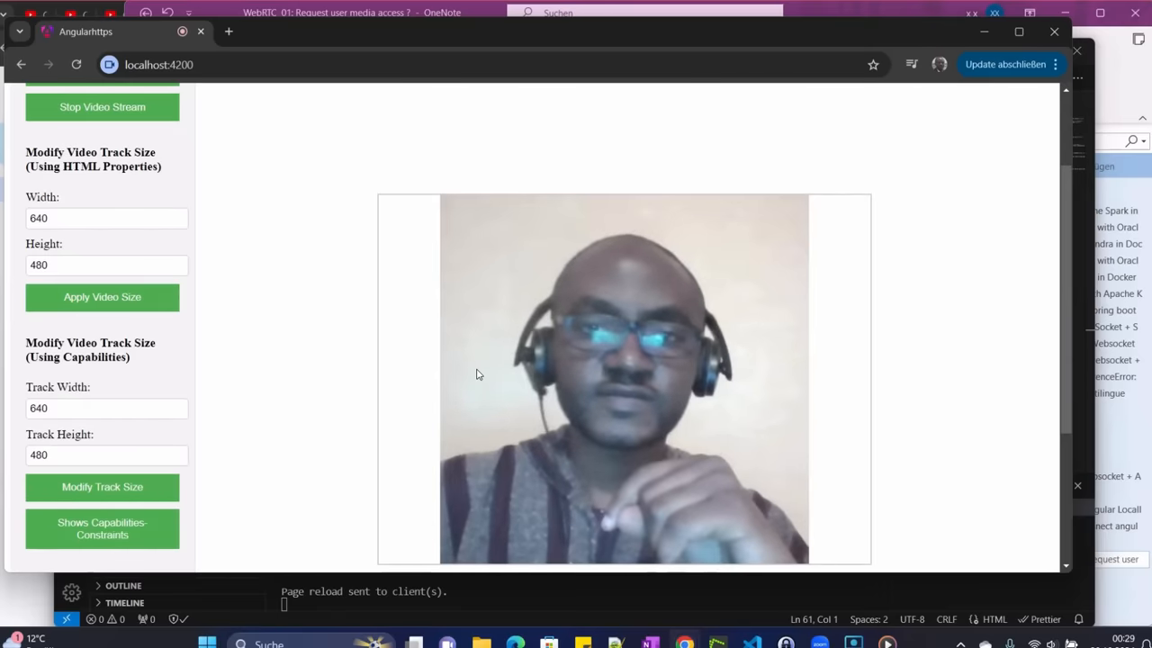
pyautogui.scroll(-3)
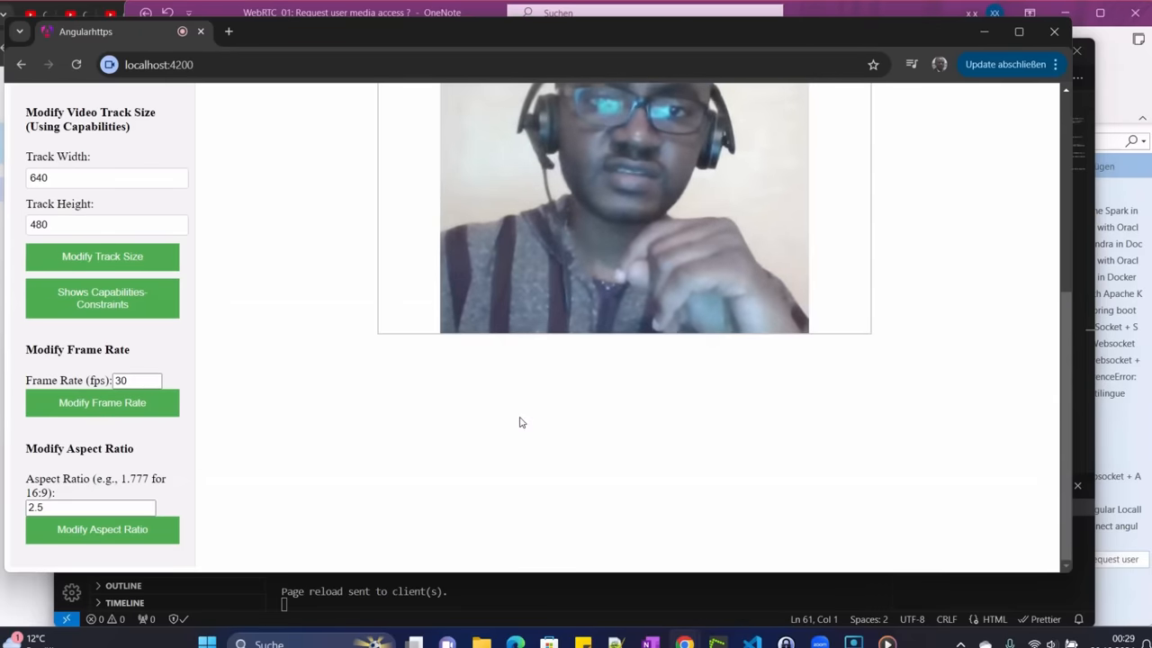
pyautogui.press('F12')
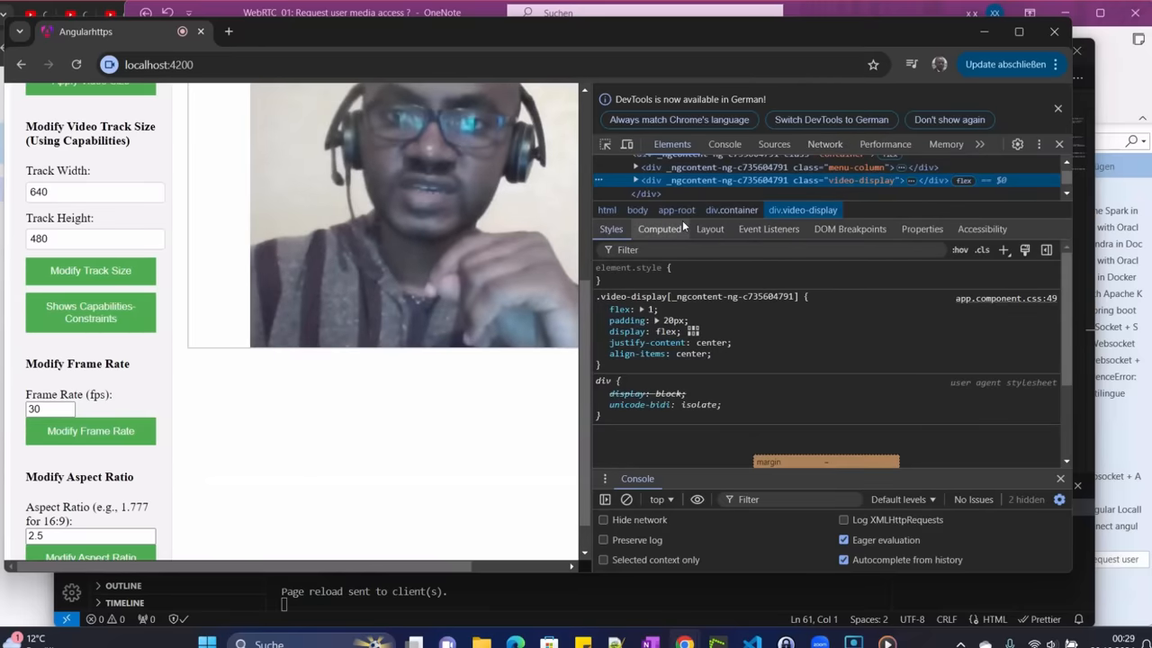
# Check the console logs for ratios 1, 0.5 and 2.5, and expand the aspectRatio track capability
pyautogui.click(724, 144)
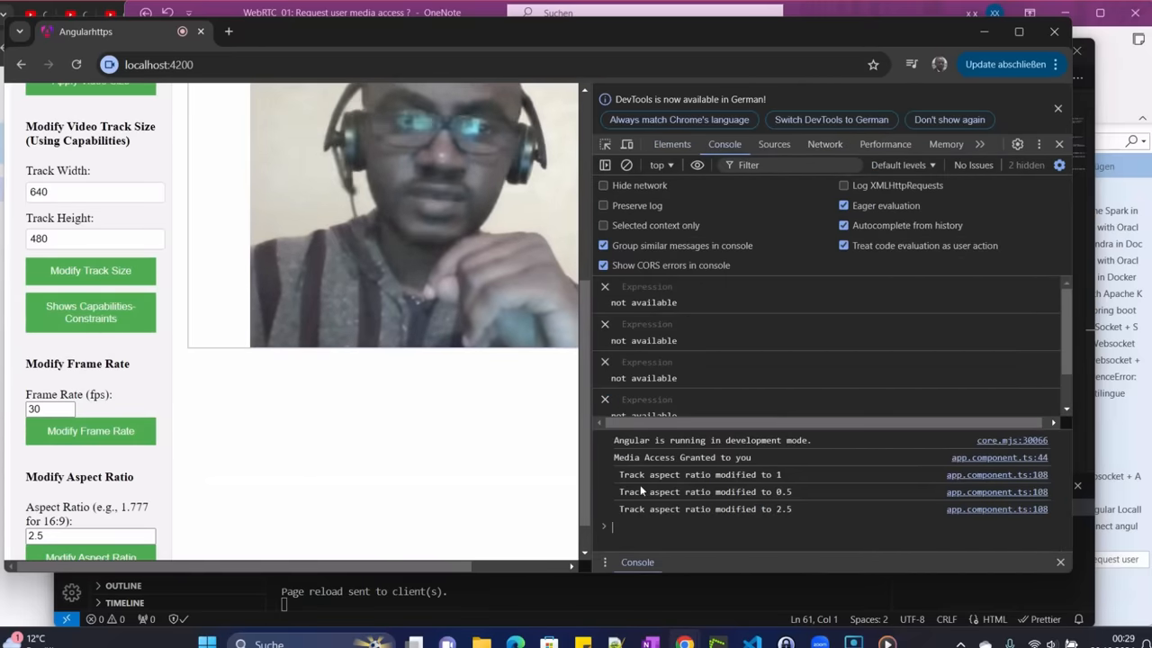
pyautogui.click(90, 313)
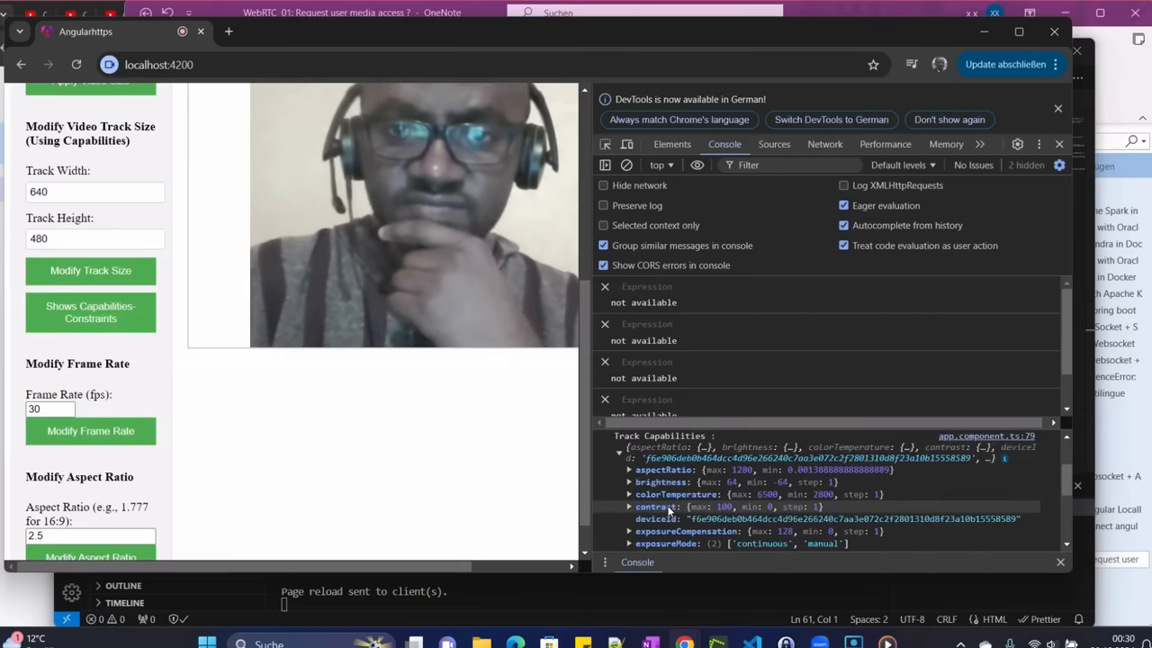
pyautogui.moveTo(657, 482)
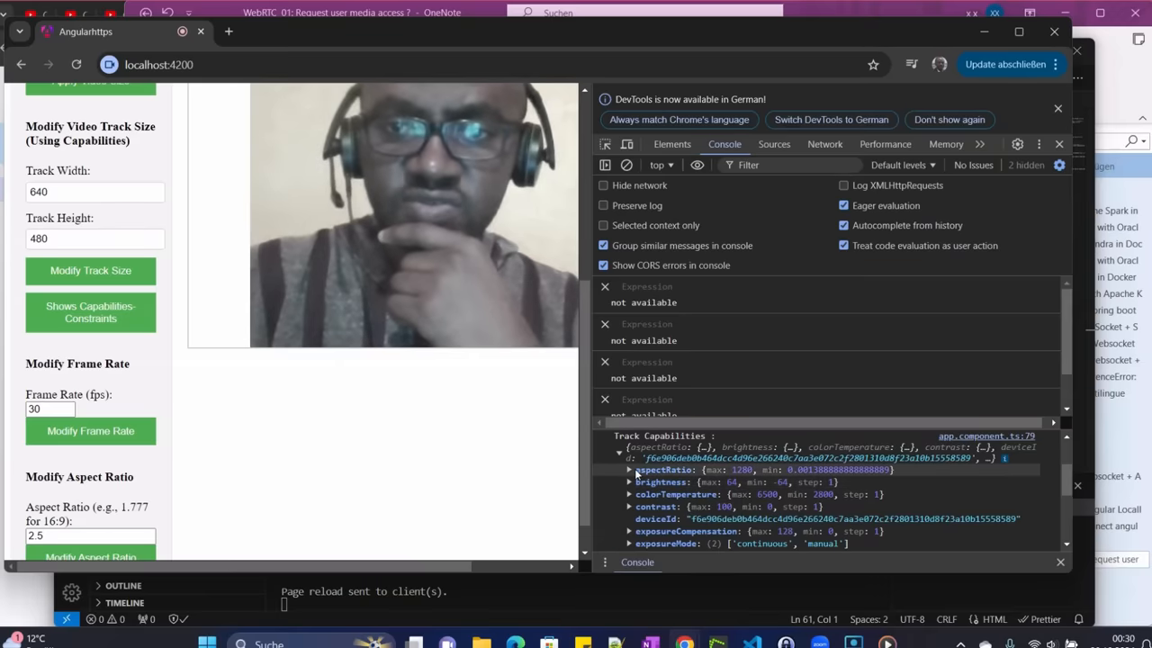
pyautogui.click(629, 469)
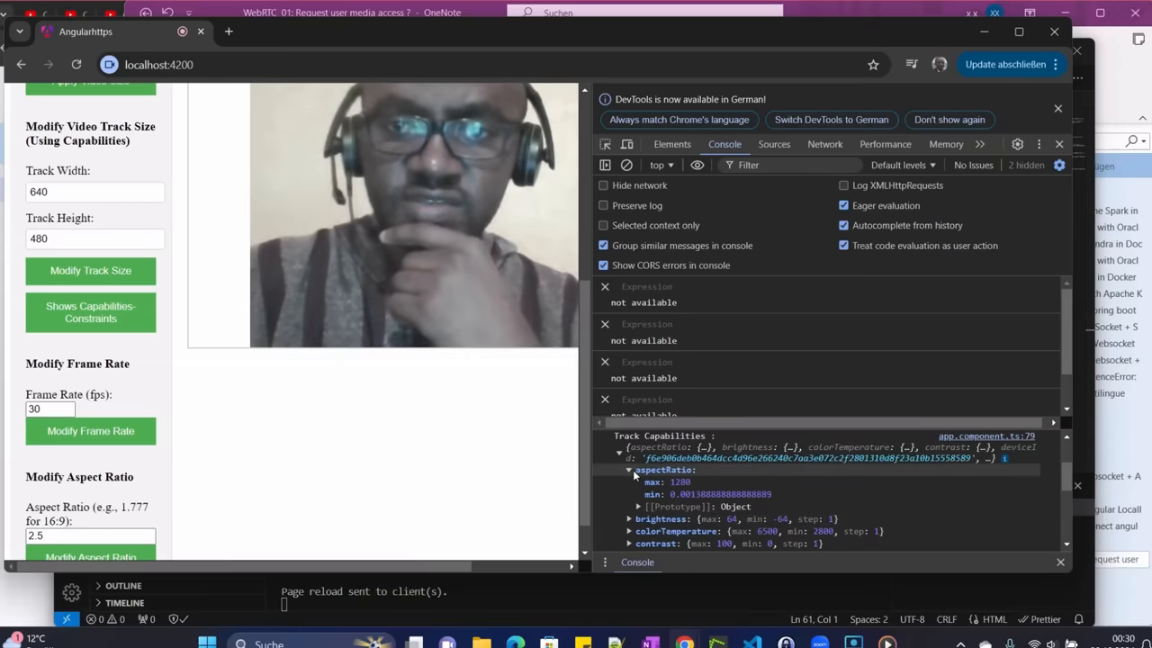
pyautogui.scroll(-3)
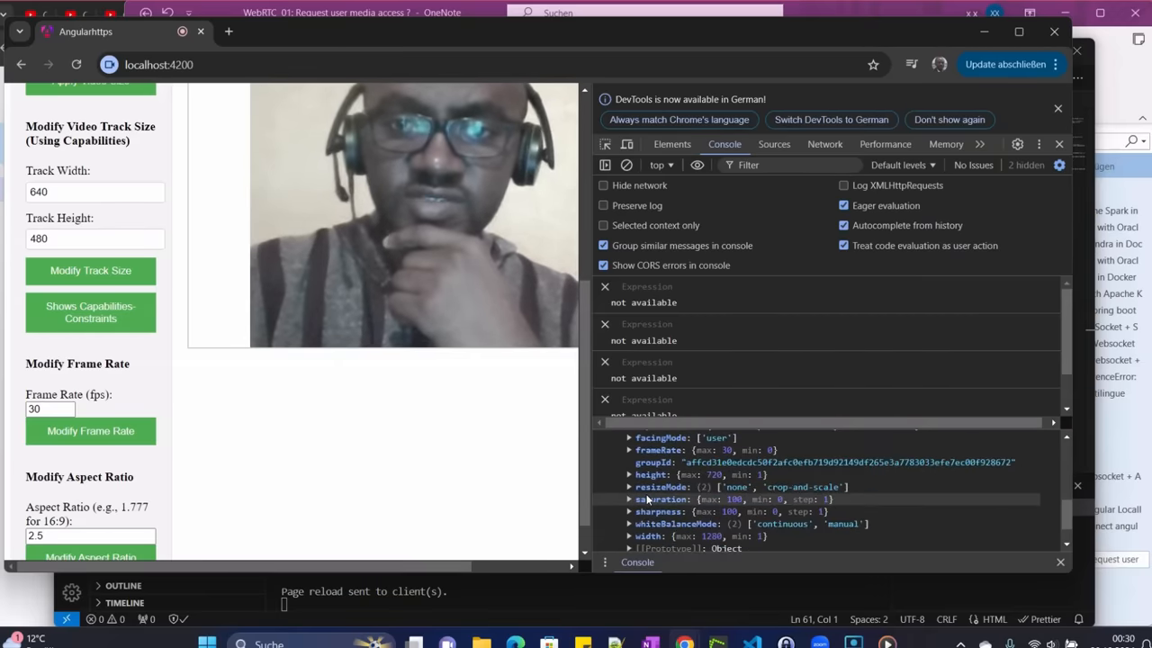